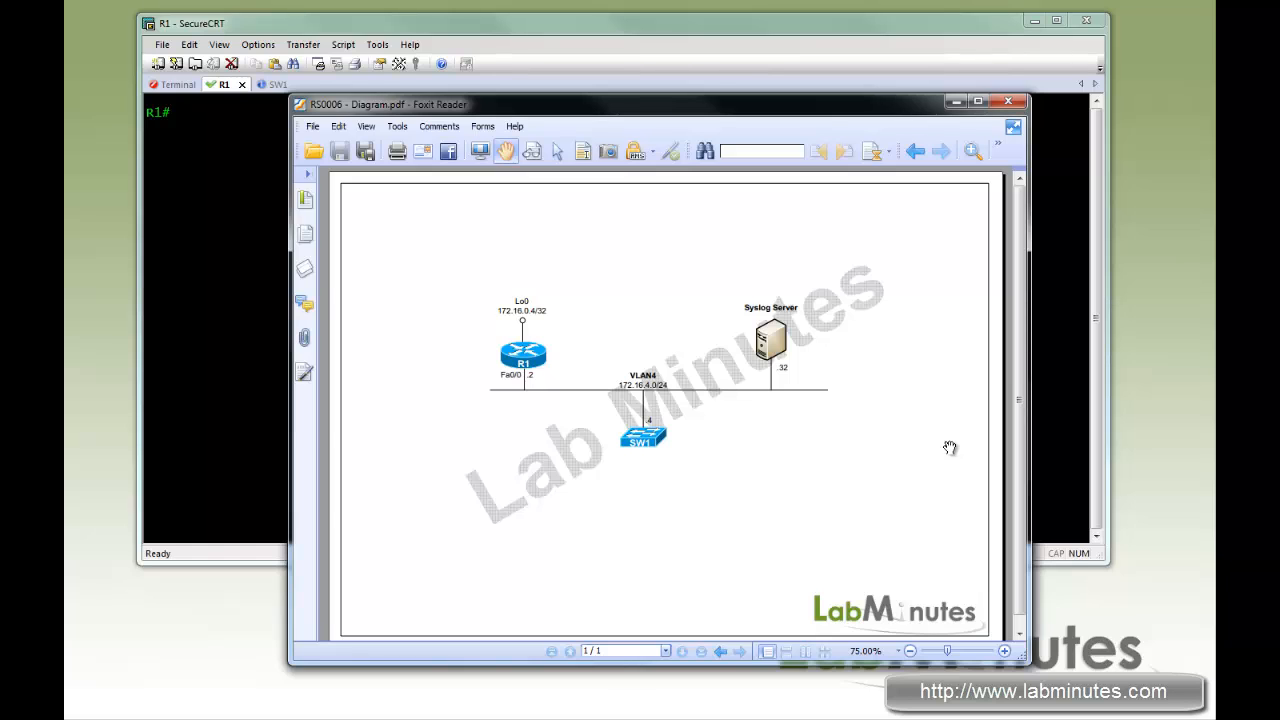
{"action": "mouse_move", "coordinate": [760, 114]}
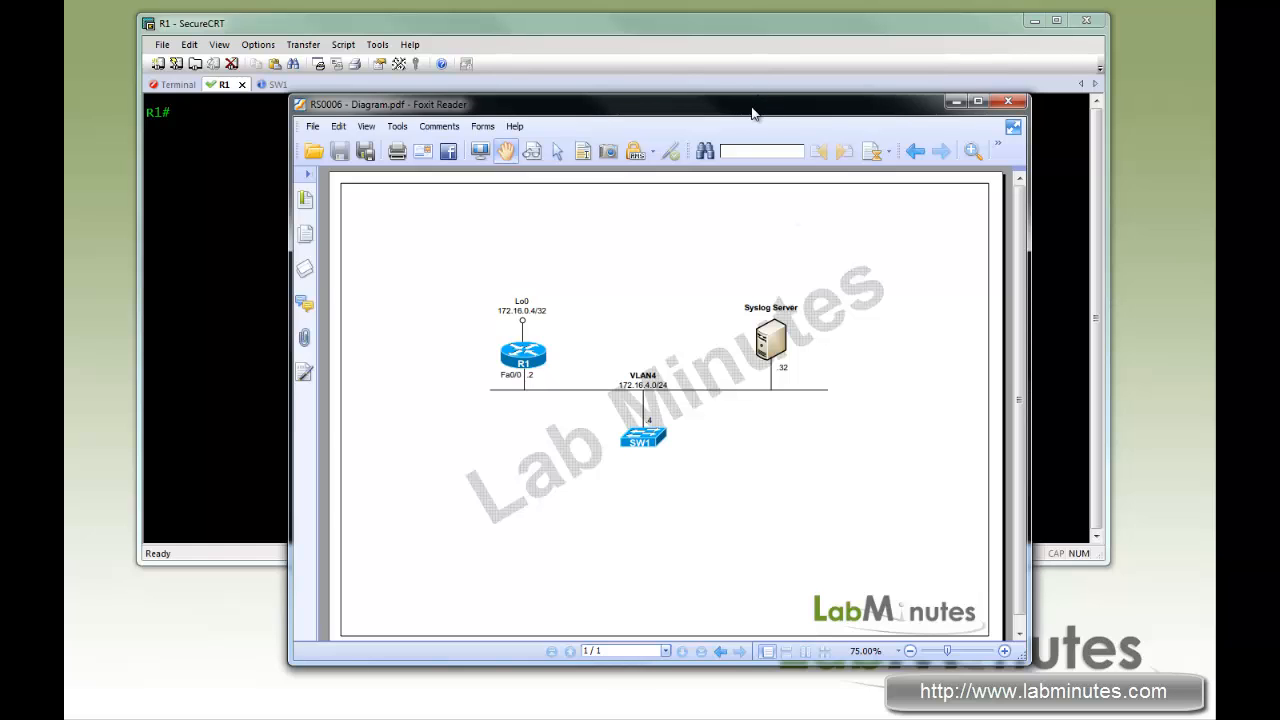
{"action": "mouse_move", "coordinate": [856, 416]}
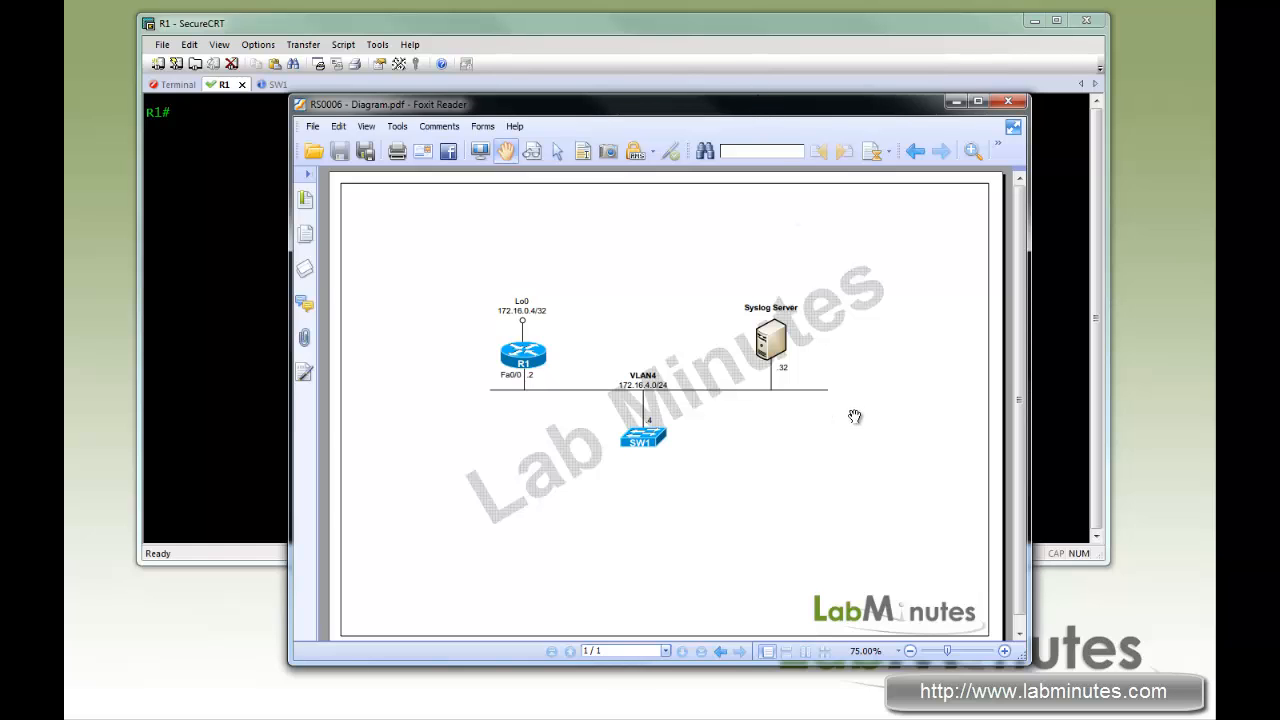
{"action": "mouse_move", "coordinate": [820, 420]}
{"action": "type", "text": "lo"}
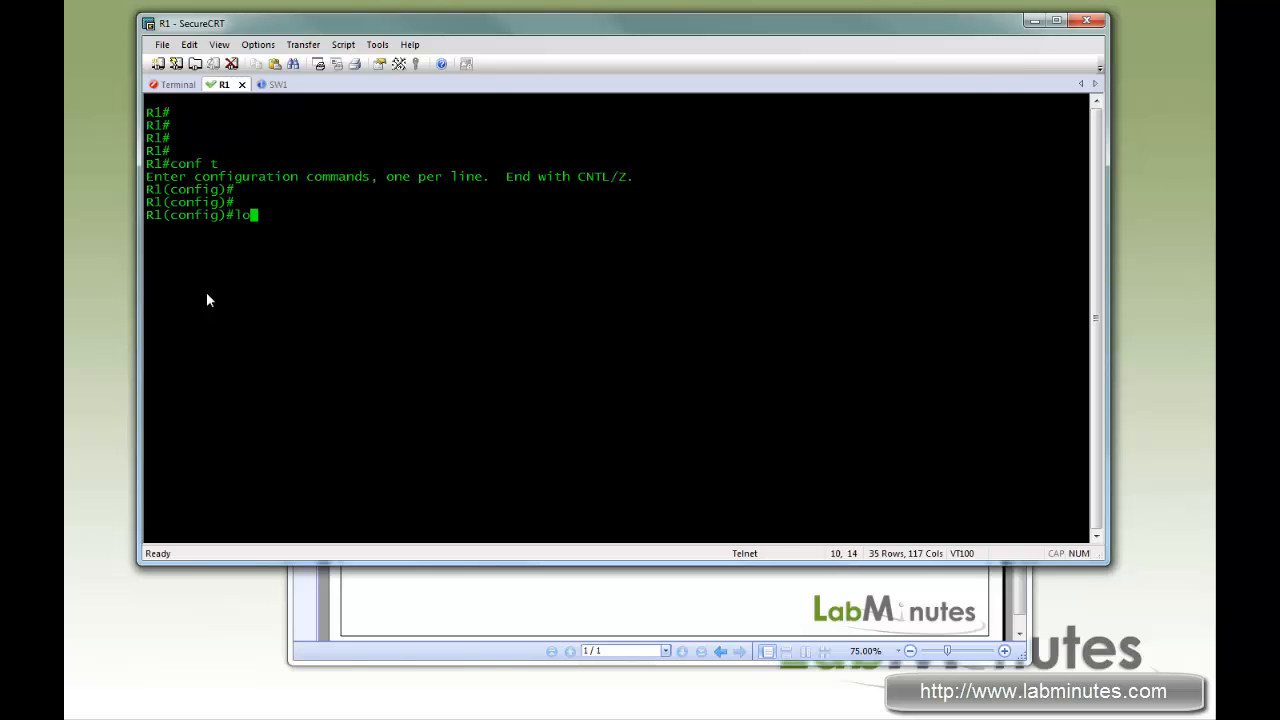
- Browse the logging command's option list in global configuration mode
{"action": "type", "text": "gg ?"}
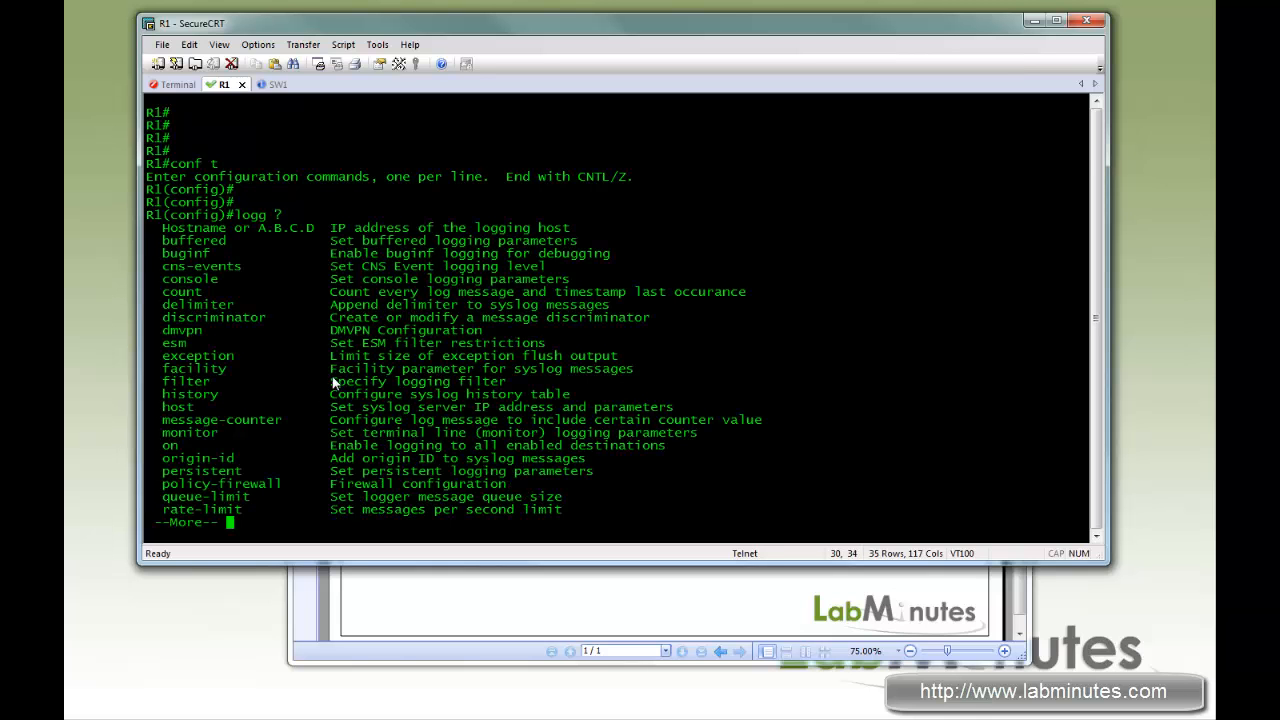
{"action": "key", "text": "space"}
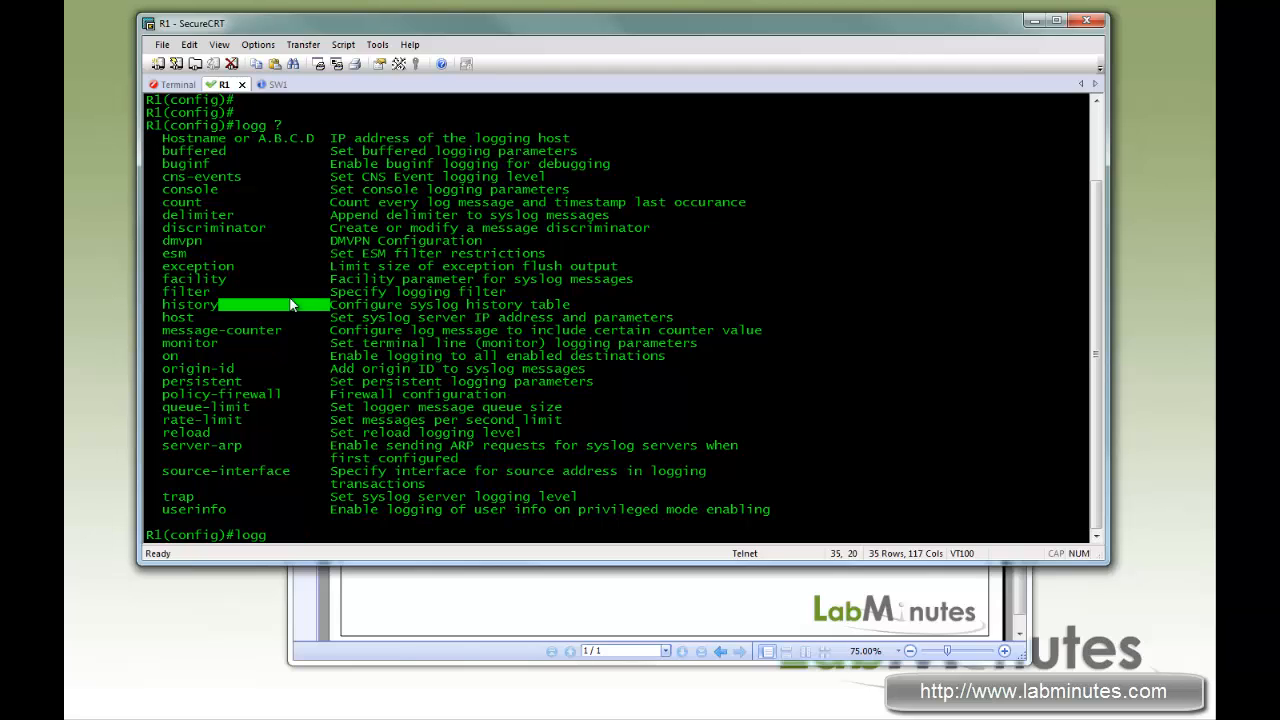
{"action": "mouse_move", "coordinate": [816, 336]}
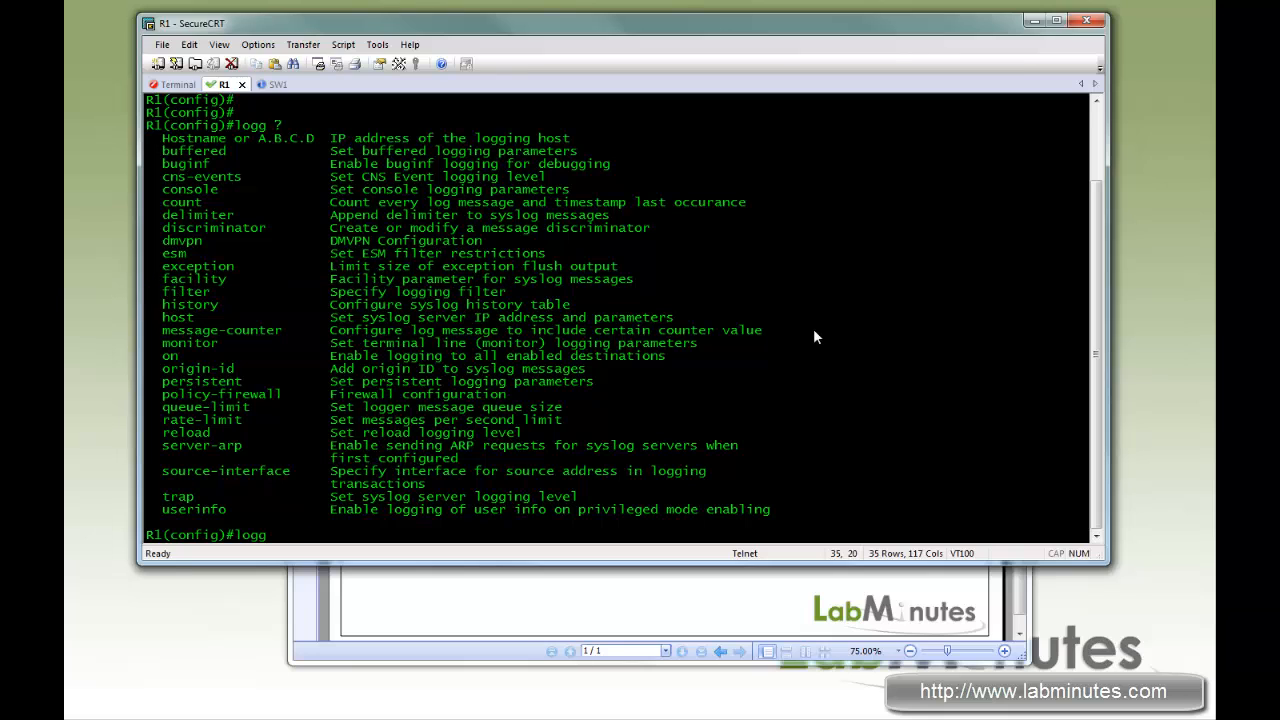
- Set the logging origin ID to the string ORIGIN_R1
{"action": "type", "text": "logging"}
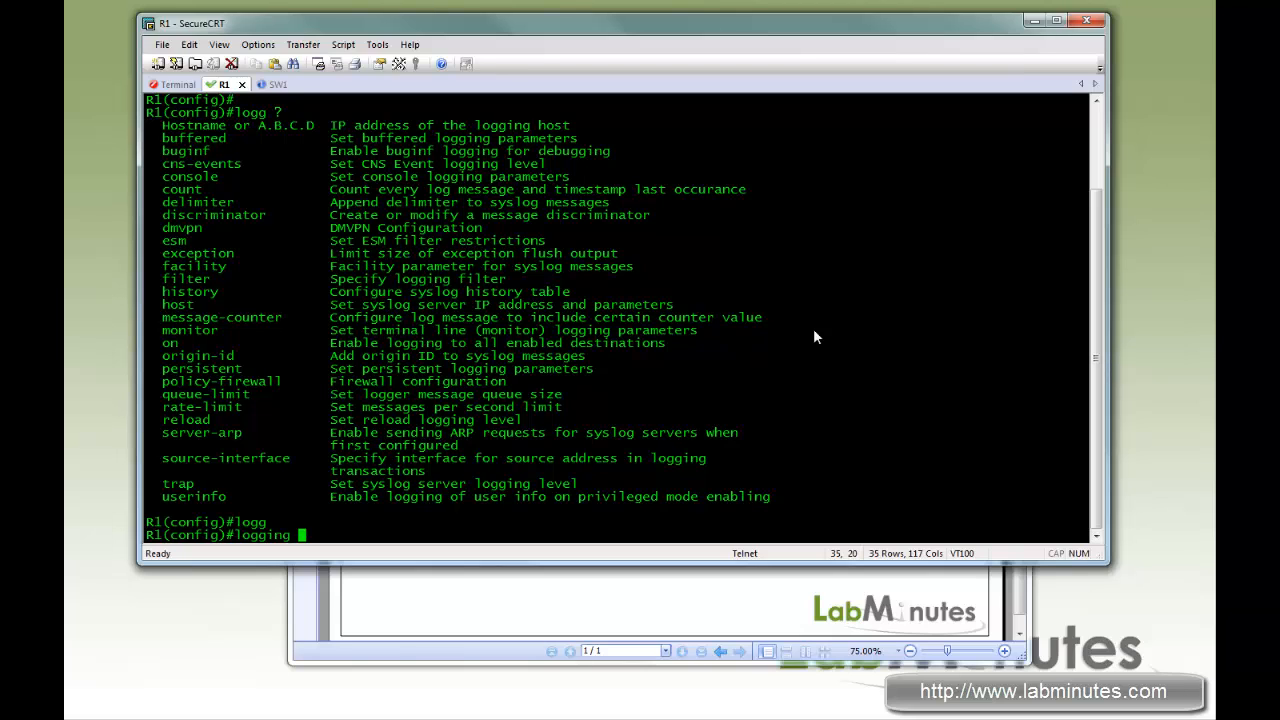
{"action": "type", "text": "origin-id"}
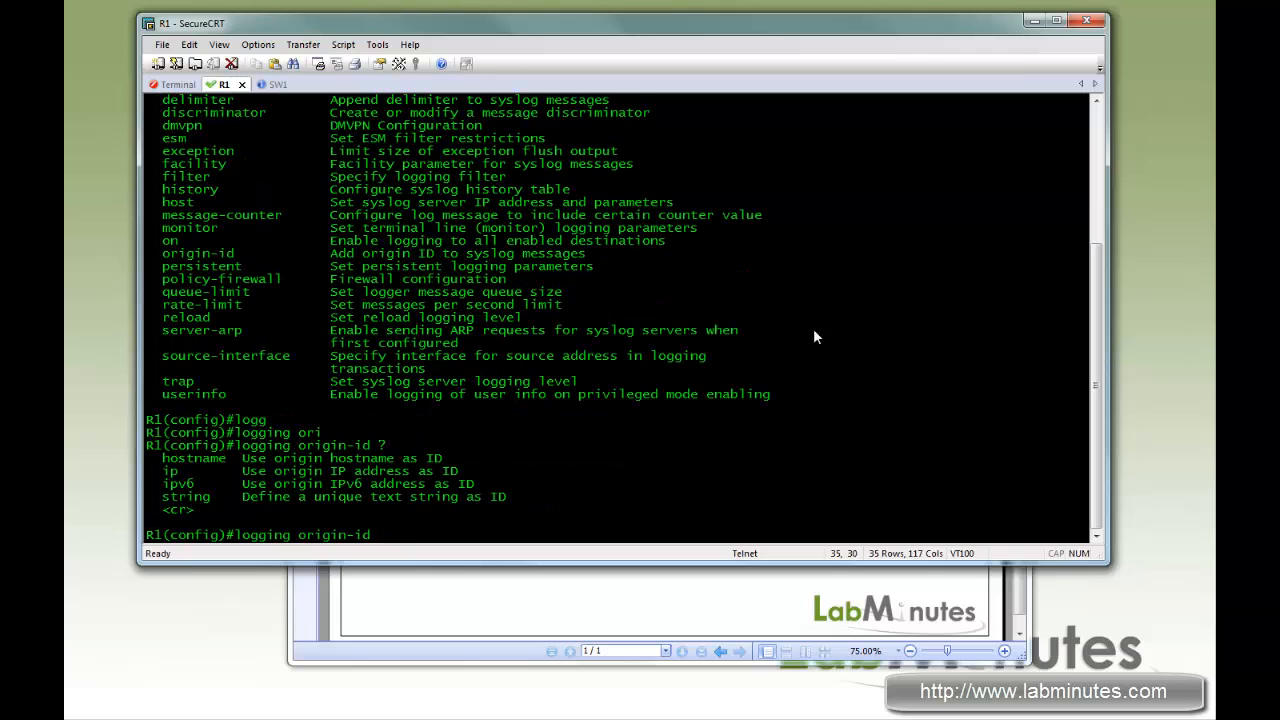
{"action": "type", "text": "string"}
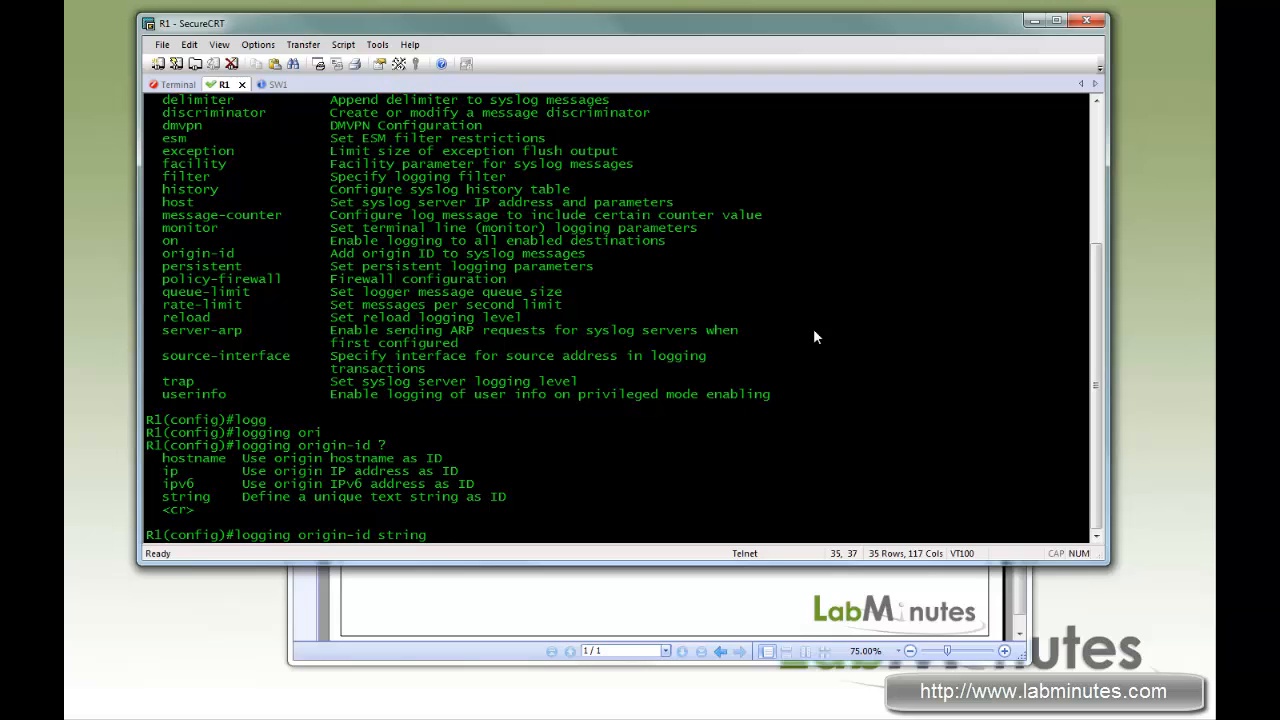
{"action": "type", "text": "ORIGIN"}
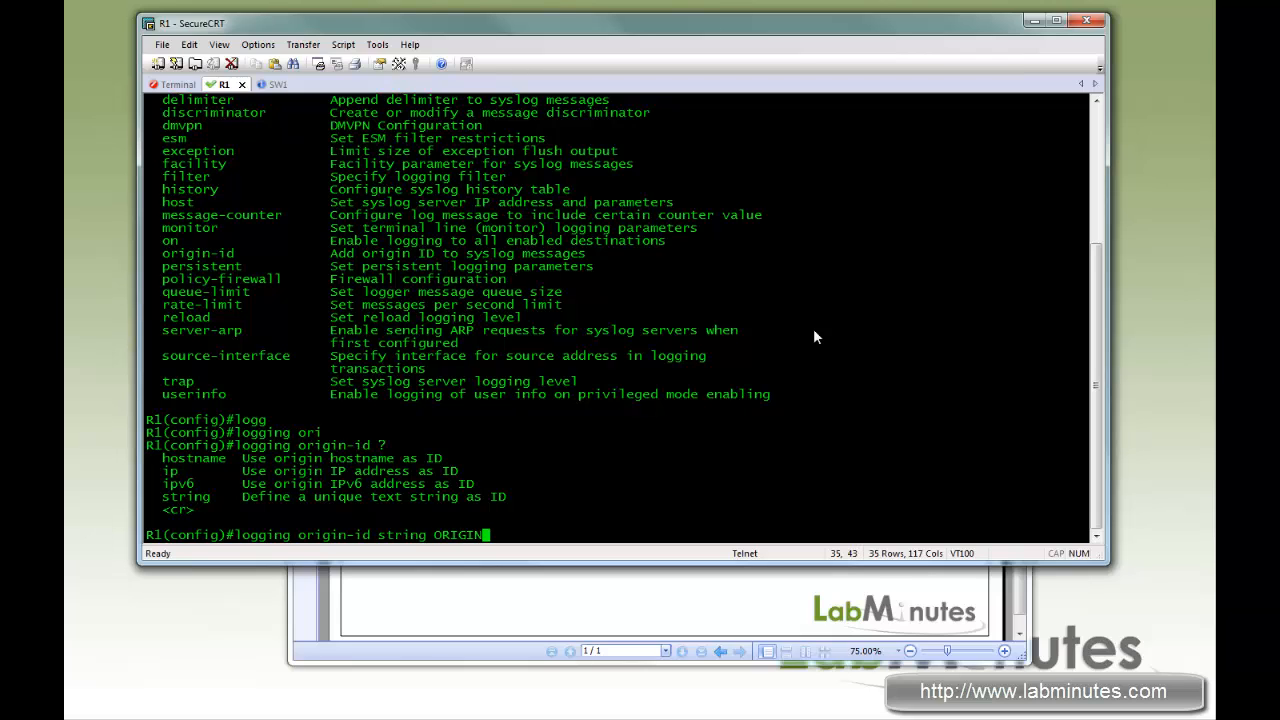
{"action": "type", "text": "_R1"}
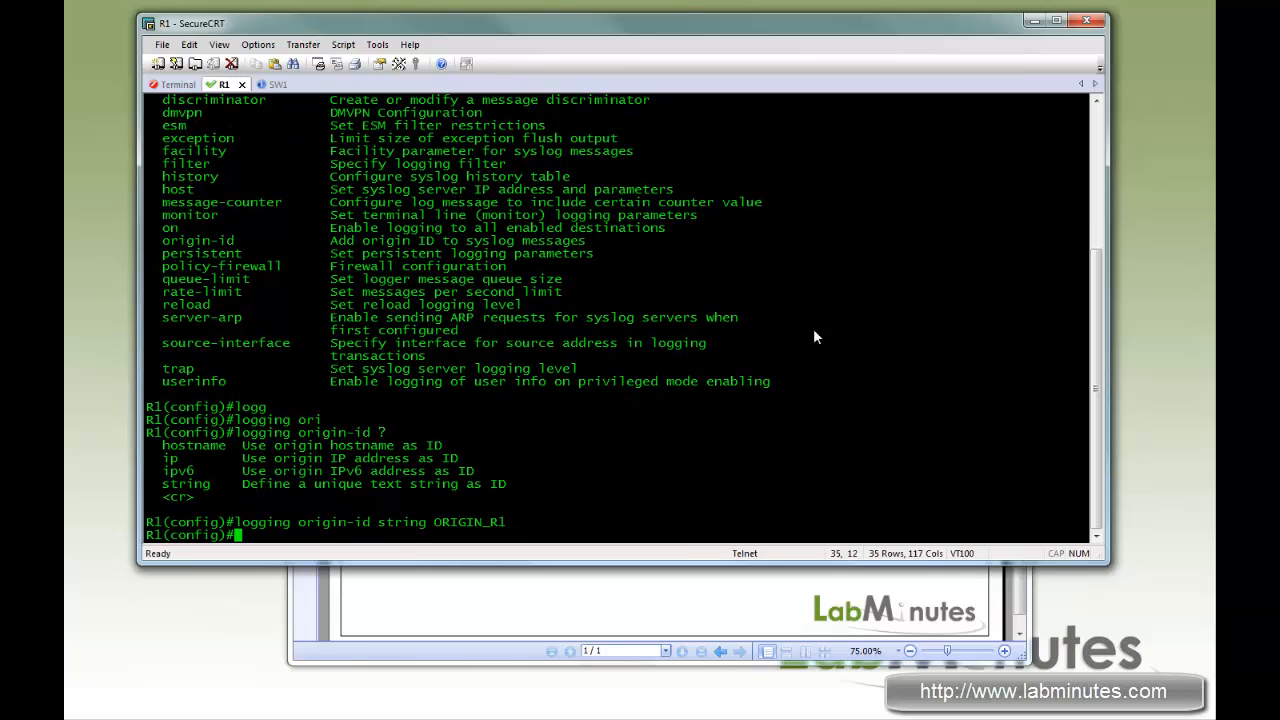
- Set the syslog facility to local5
{"action": "type", "text": "logging"}
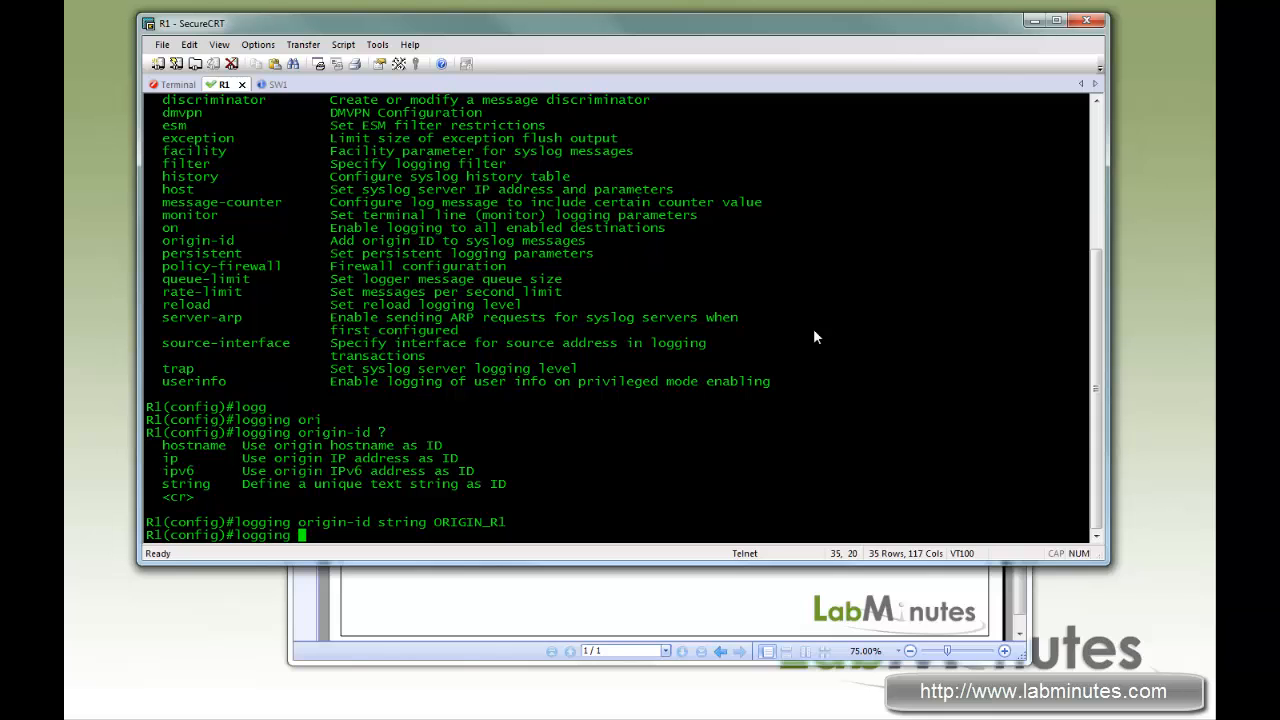
{"action": "type", "text": "logging facility"}
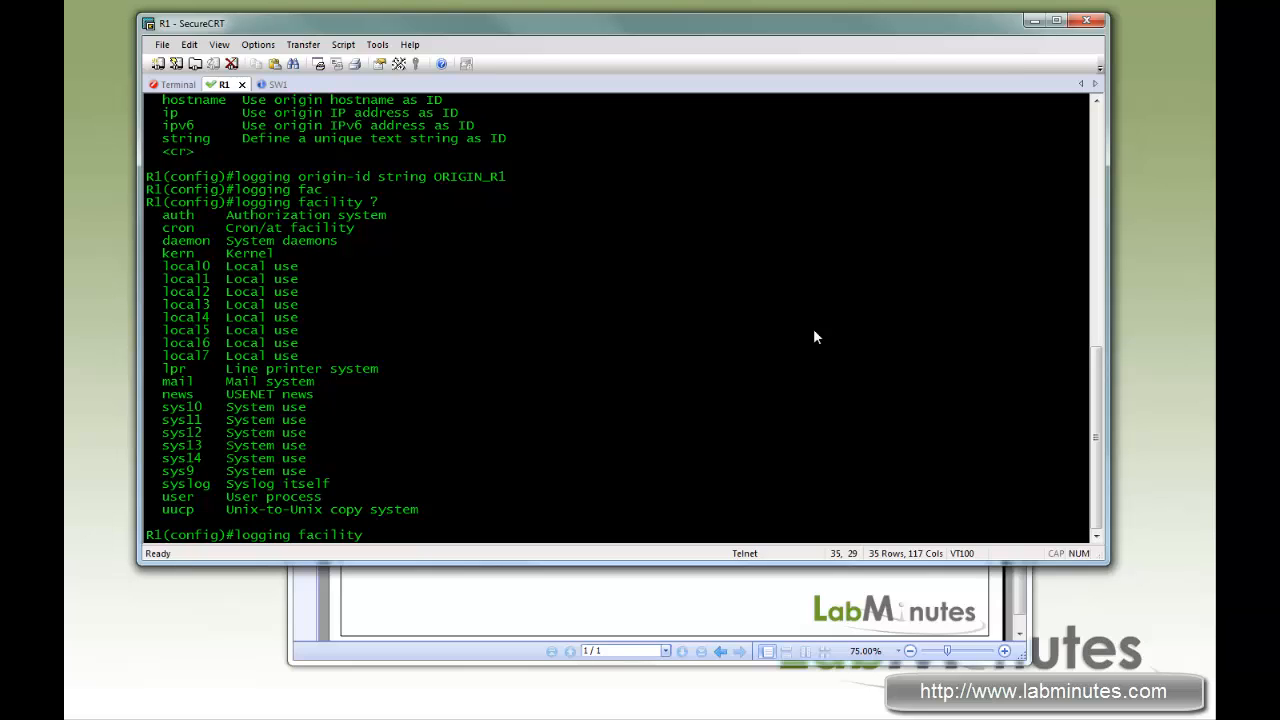
{"action": "type", "text": "local5"}
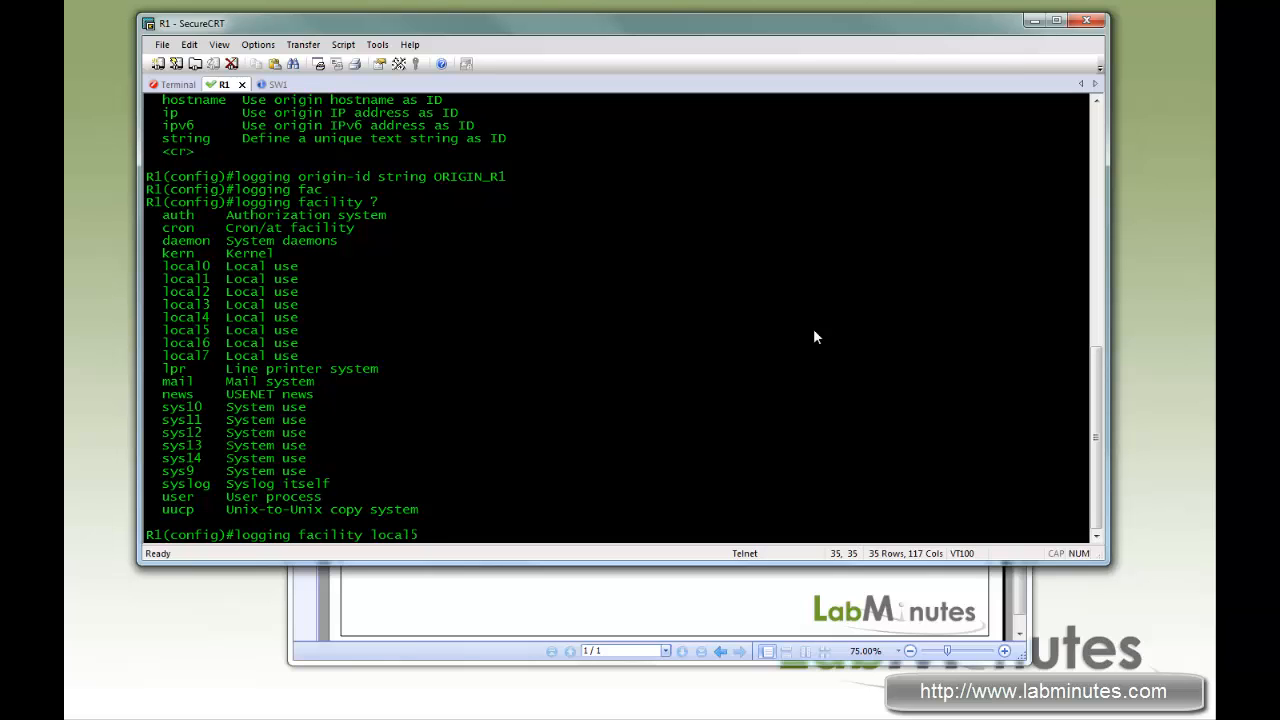
{"action": "key", "text": "Return"}
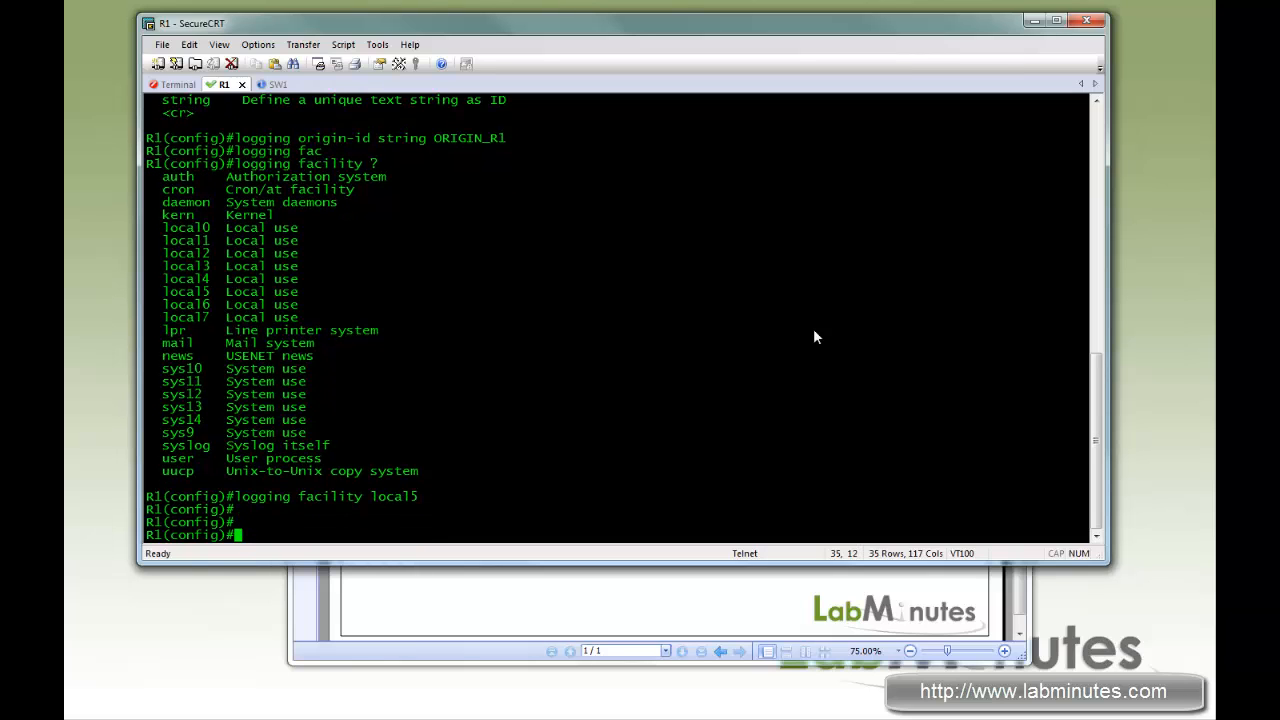
- Set the logging source interface to f0/0
{"action": "type", "text": "logging source-interface"}
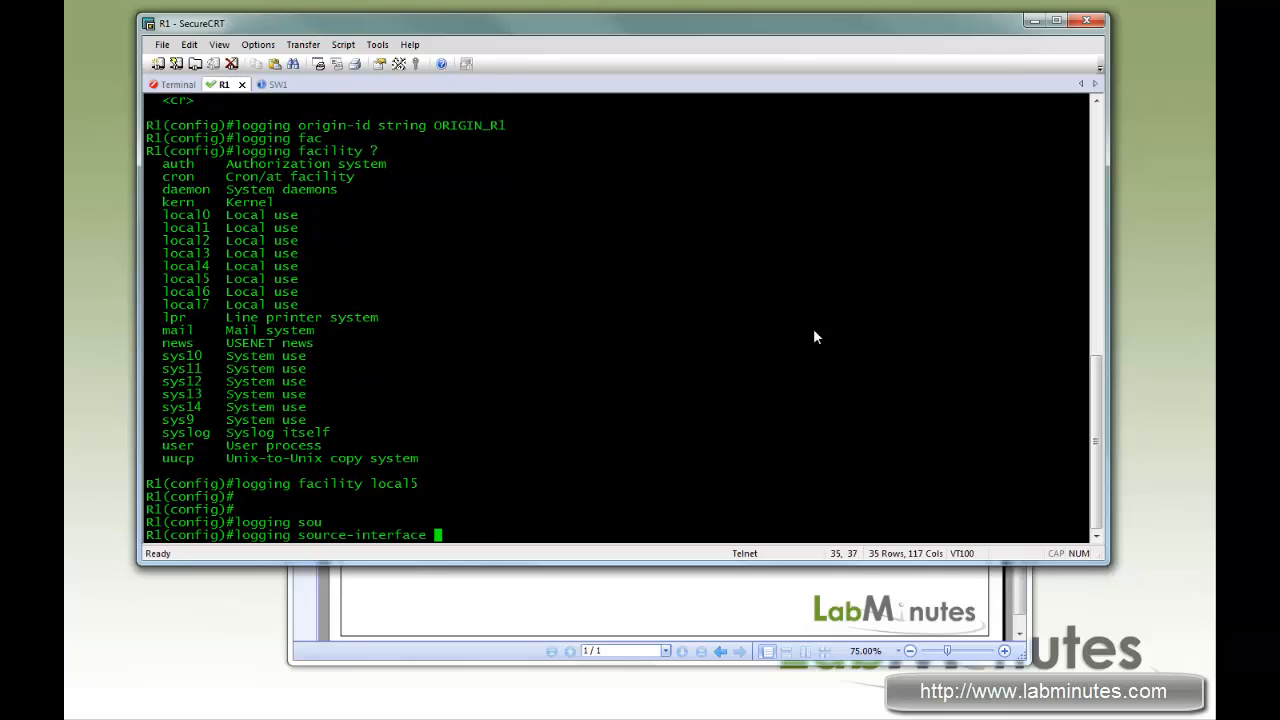
{"action": "type", "text": "f0/"}
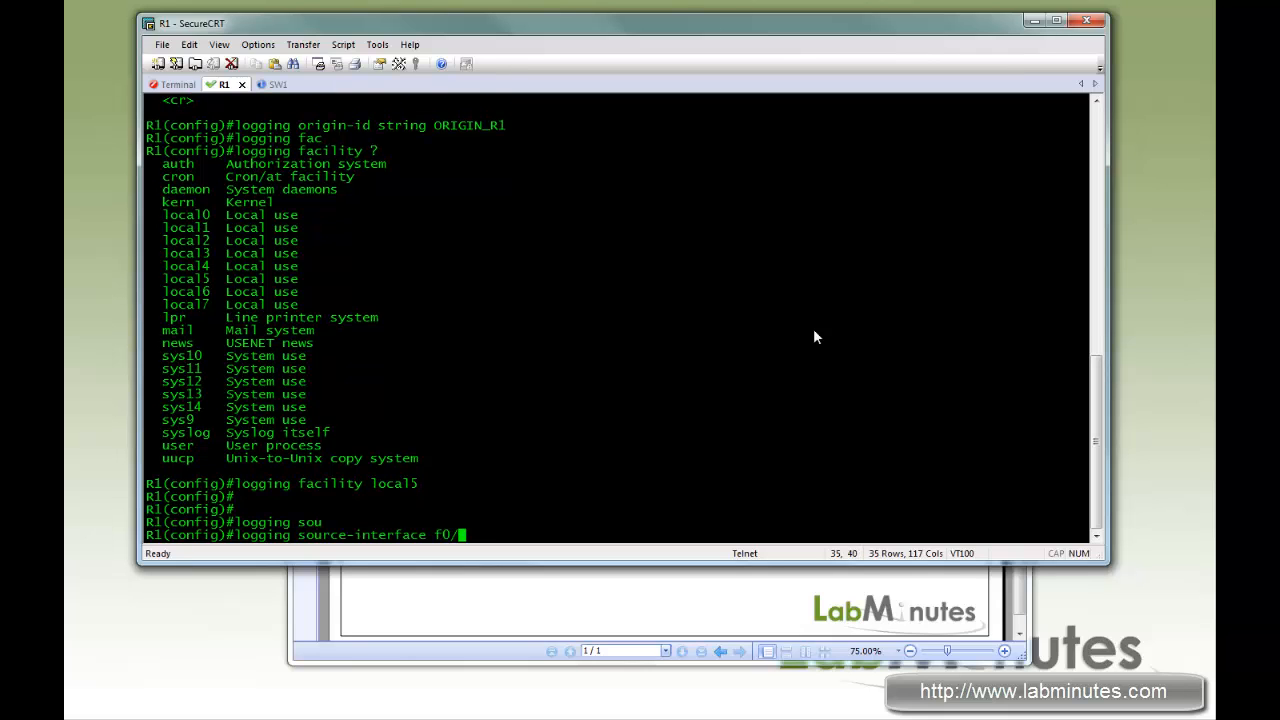
{"action": "key", "text": "Return"}
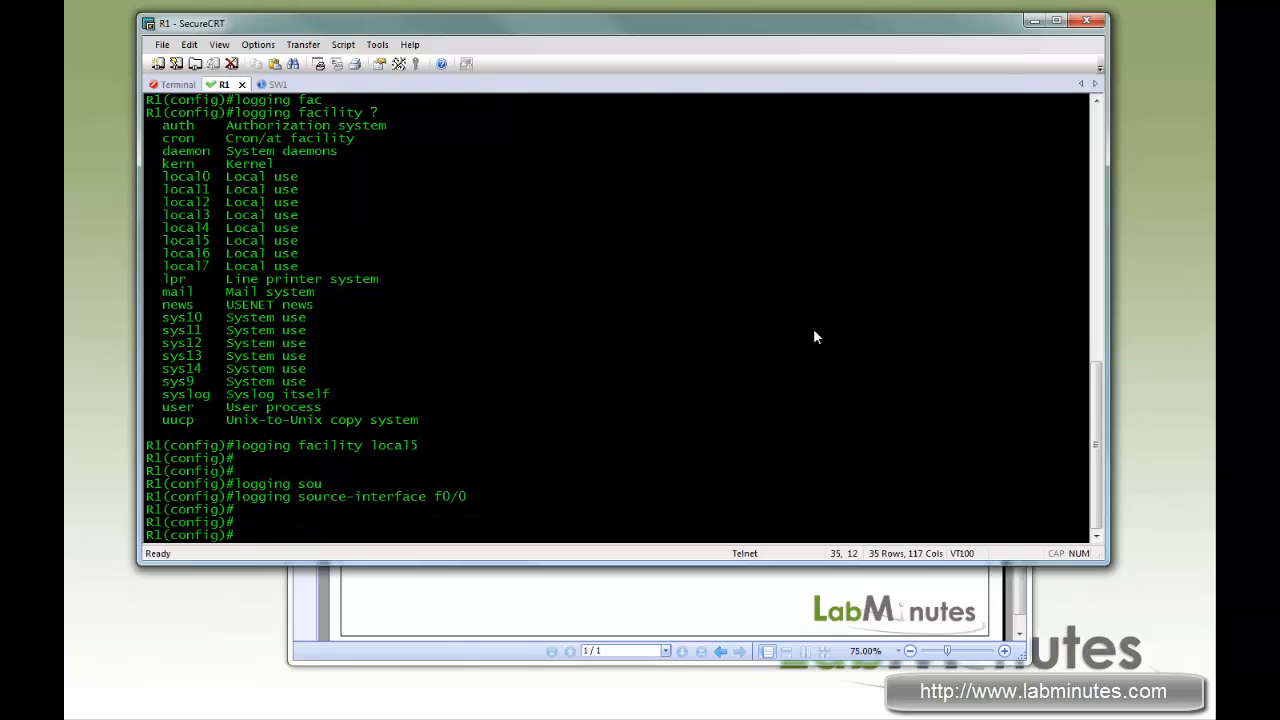
- Attempt 'logging 172.16.4.32' and check which options follow the server address
{"action": "type", "text": "logg"}
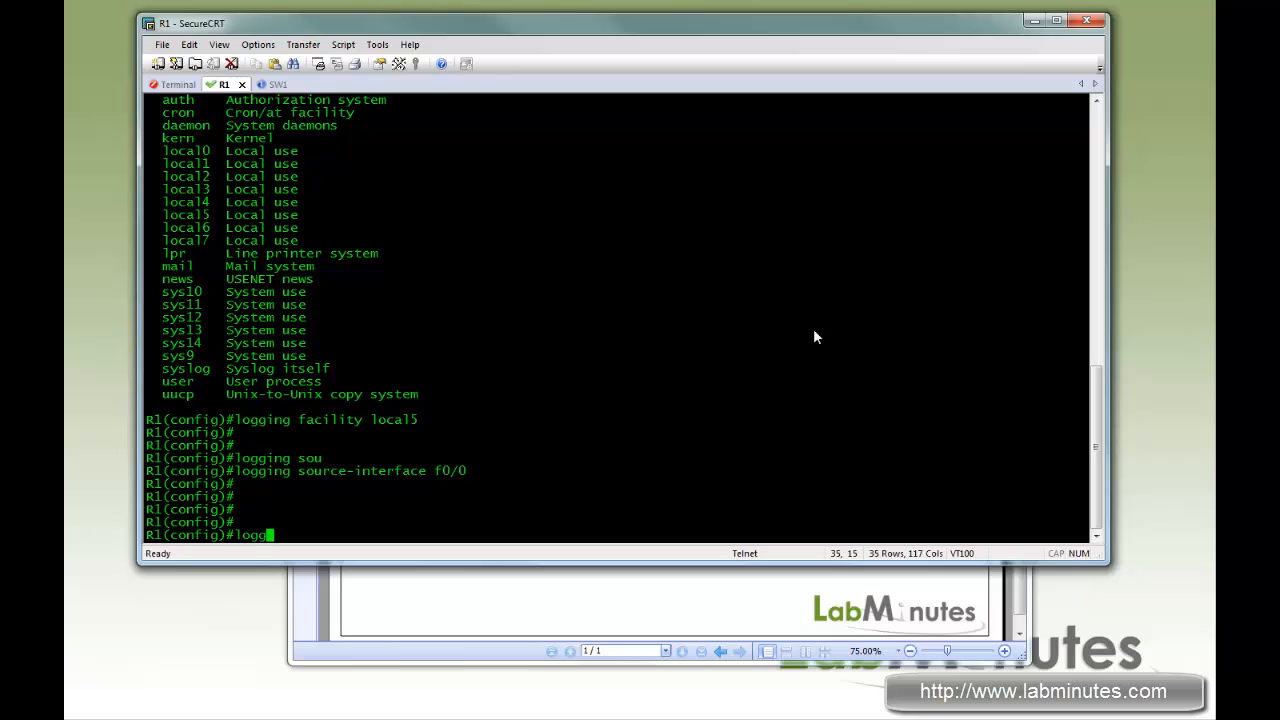
{"action": "type", "text": "ing"}
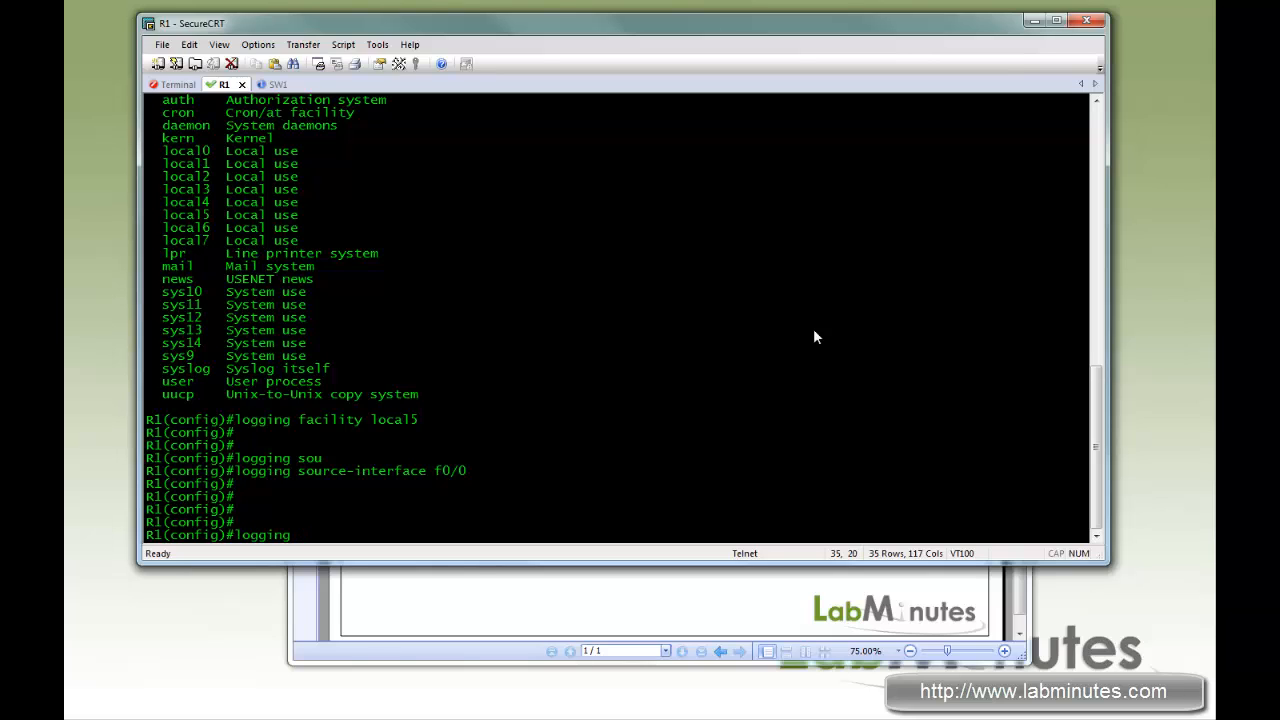
{"action": "type", "text": "17"}
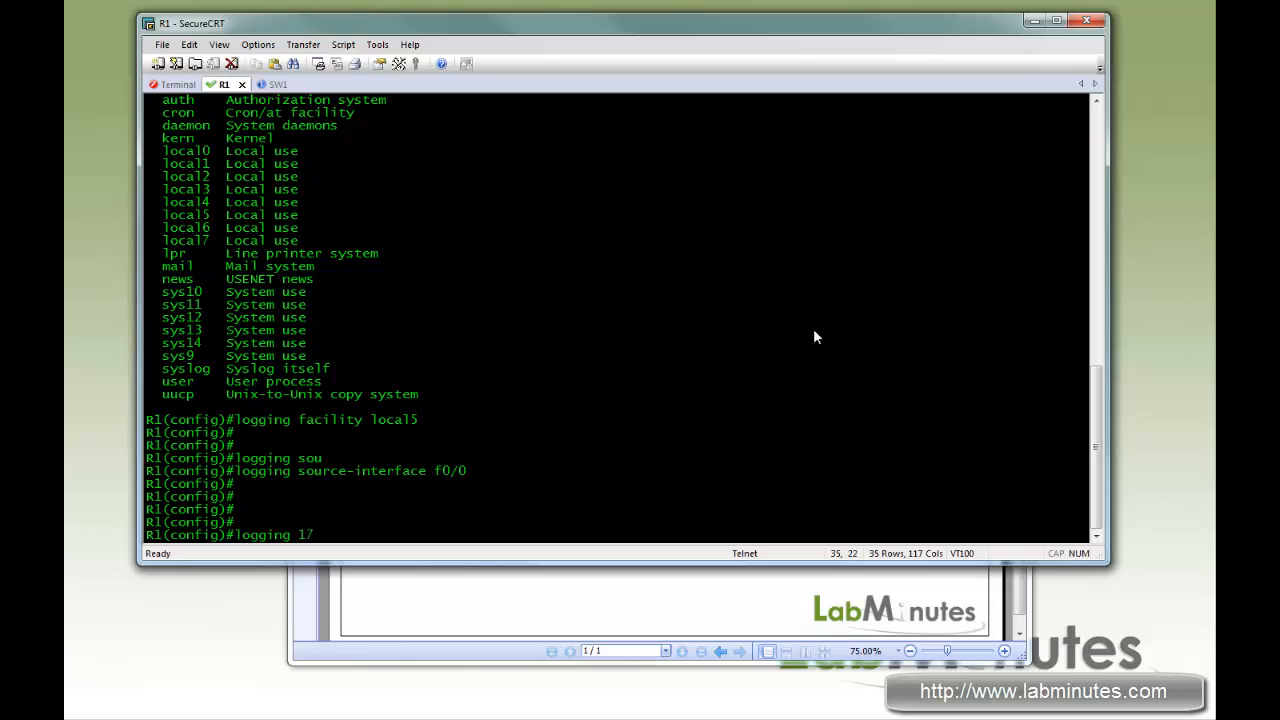
{"action": "type", "text": "2.16.4.32"}
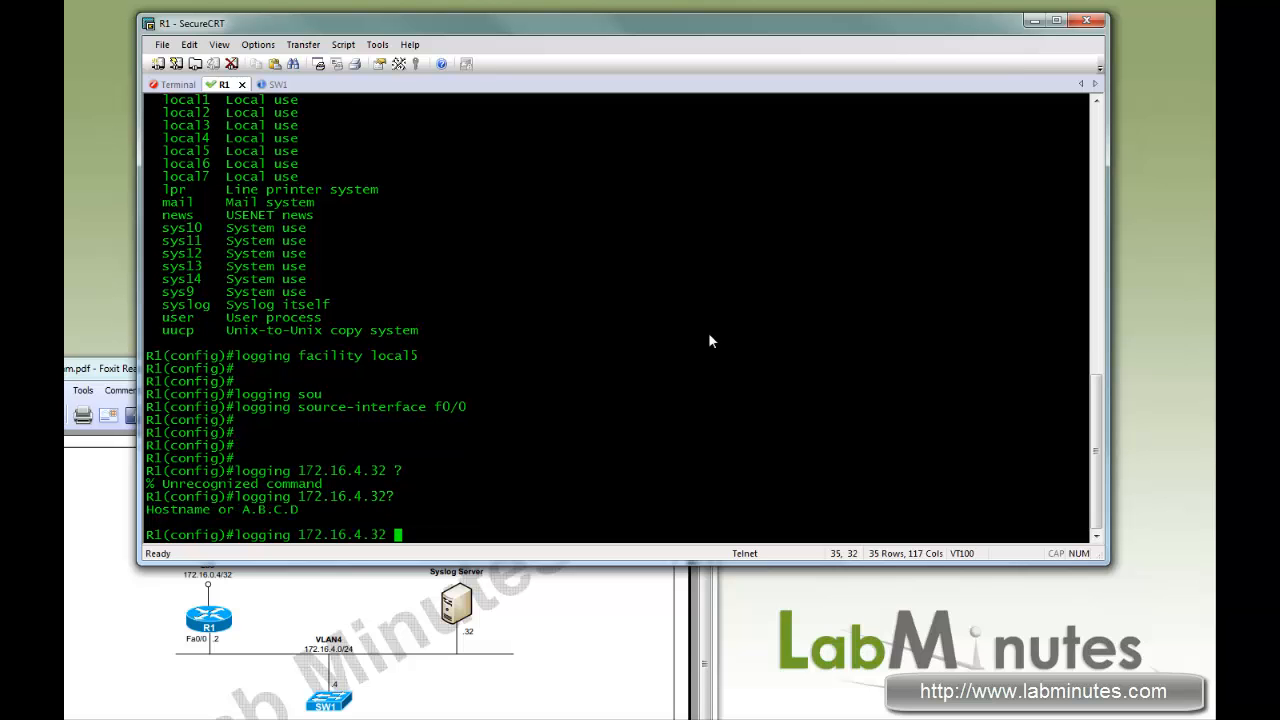
{"action": "key", "text": "Return"}
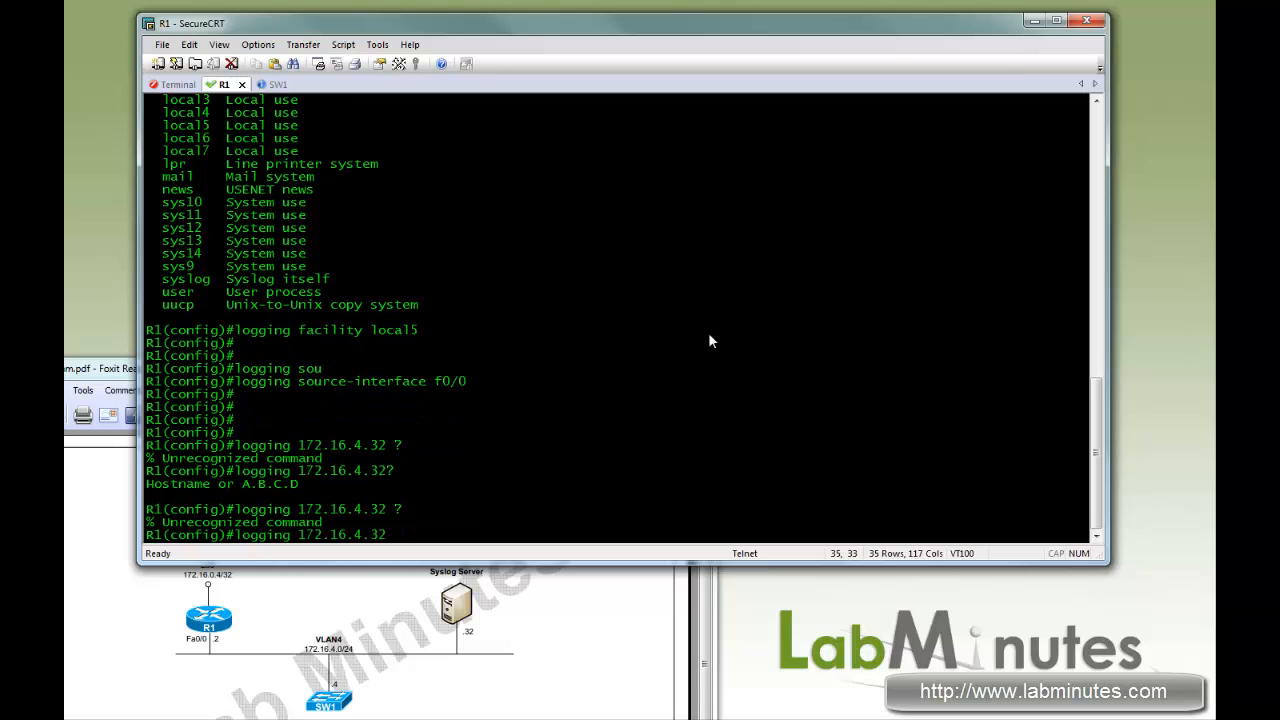
{"action": "key", "text": "Return"}
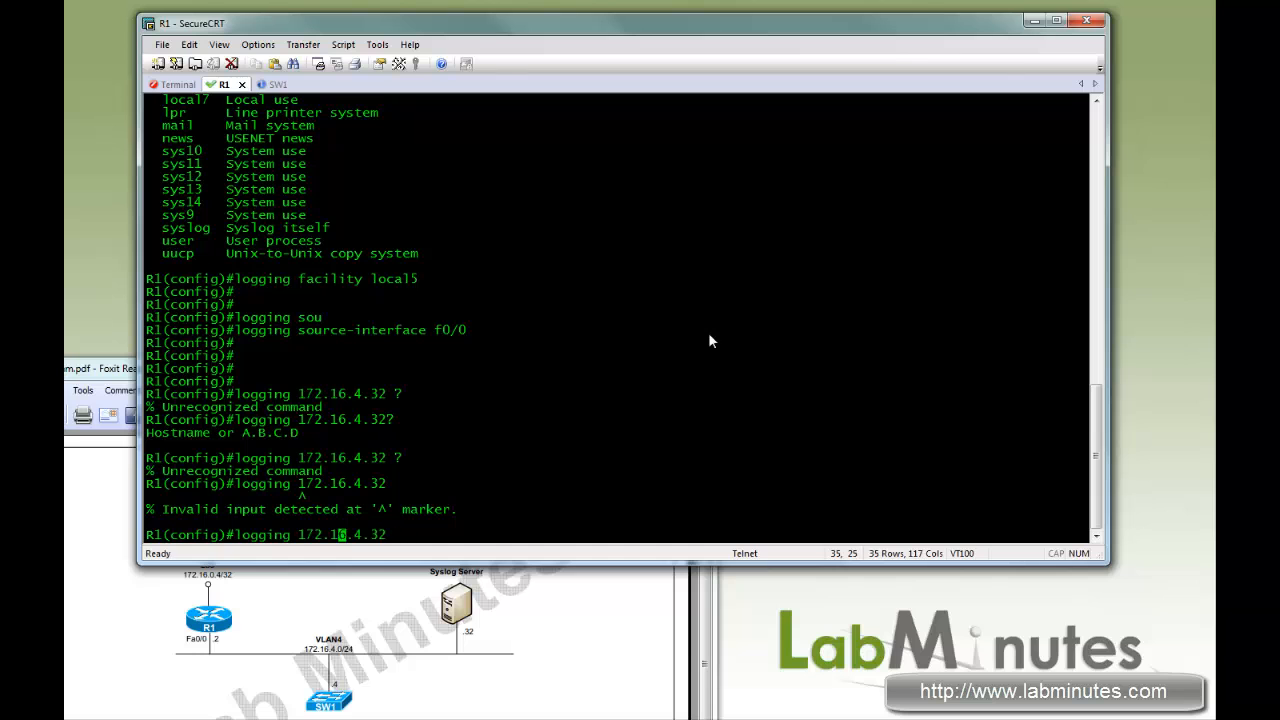
- Configure logging host 172.16.4.32 as the syslog server, then list logging options
{"action": "type", "text": "host"}
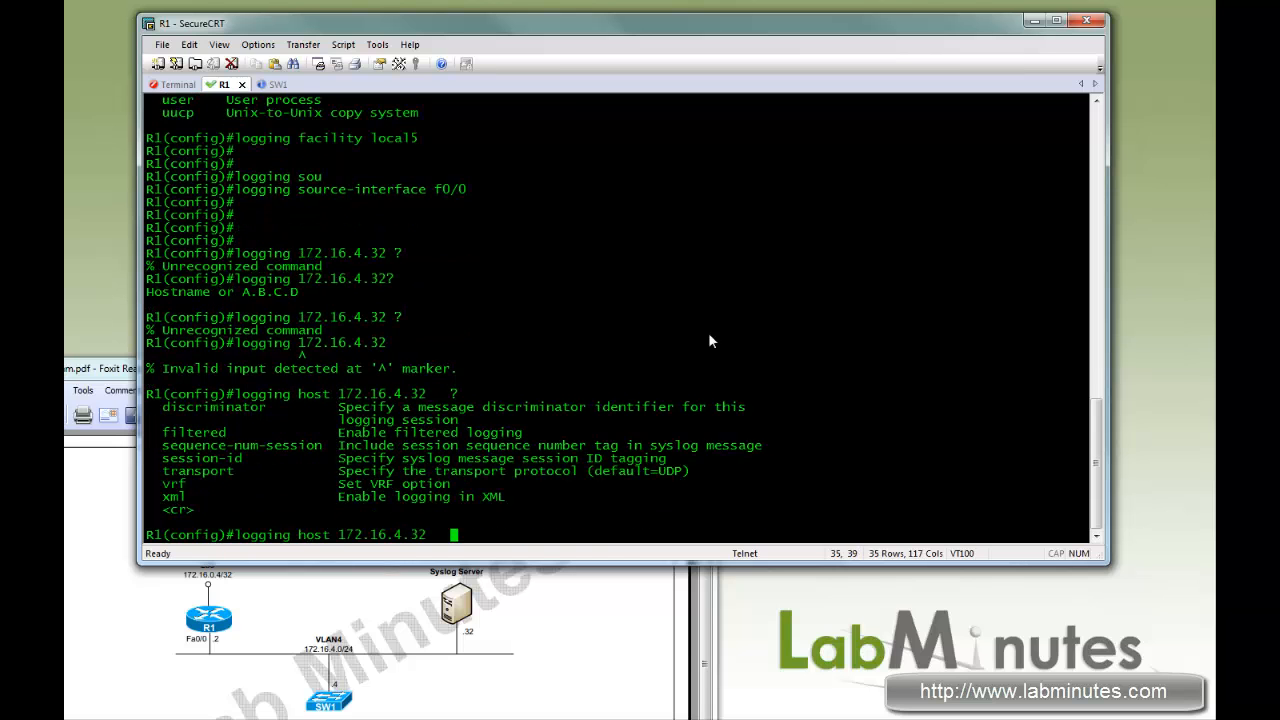
{"action": "key", "text": "Return"}
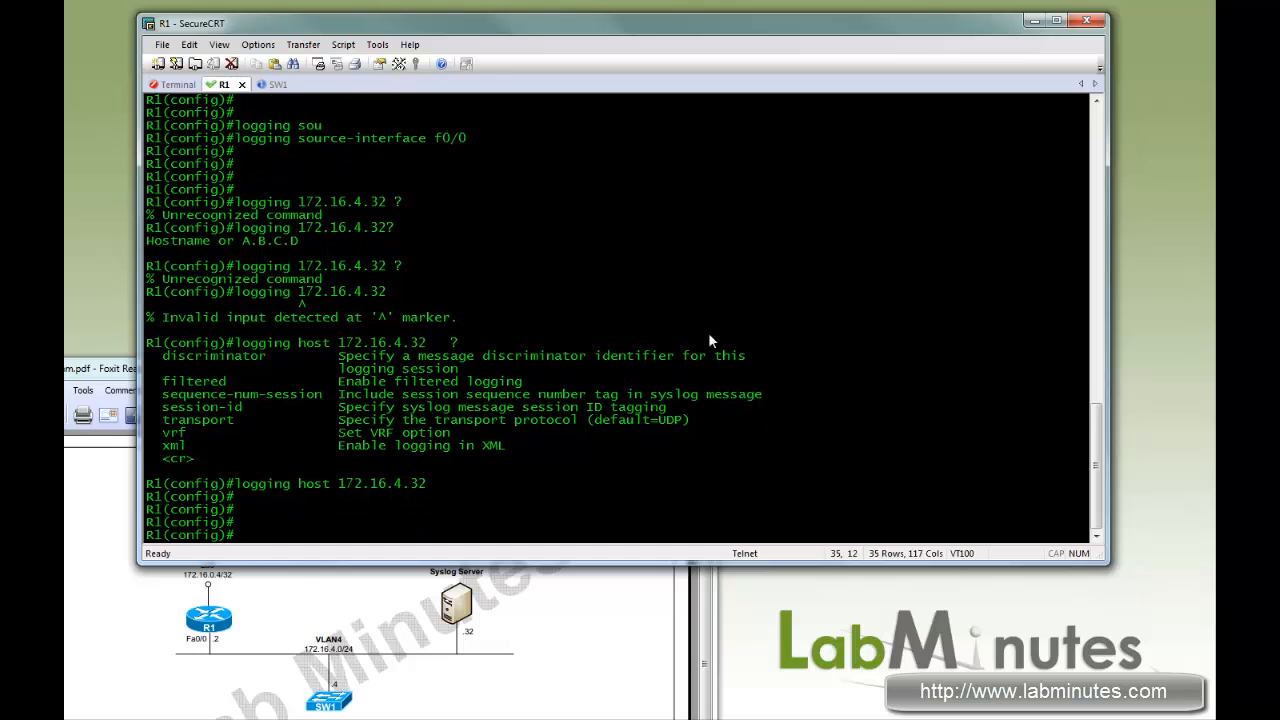
{"action": "type", "text": "s"}
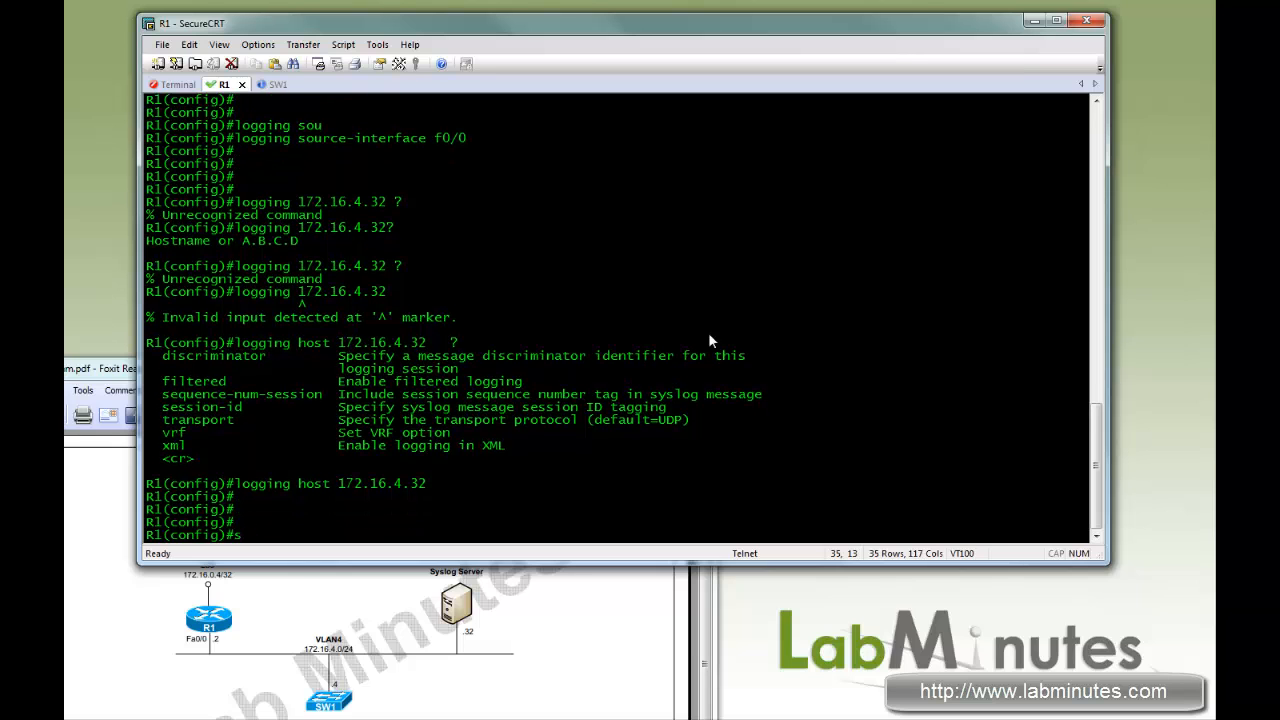
{"action": "type", "text": "logg ?"}
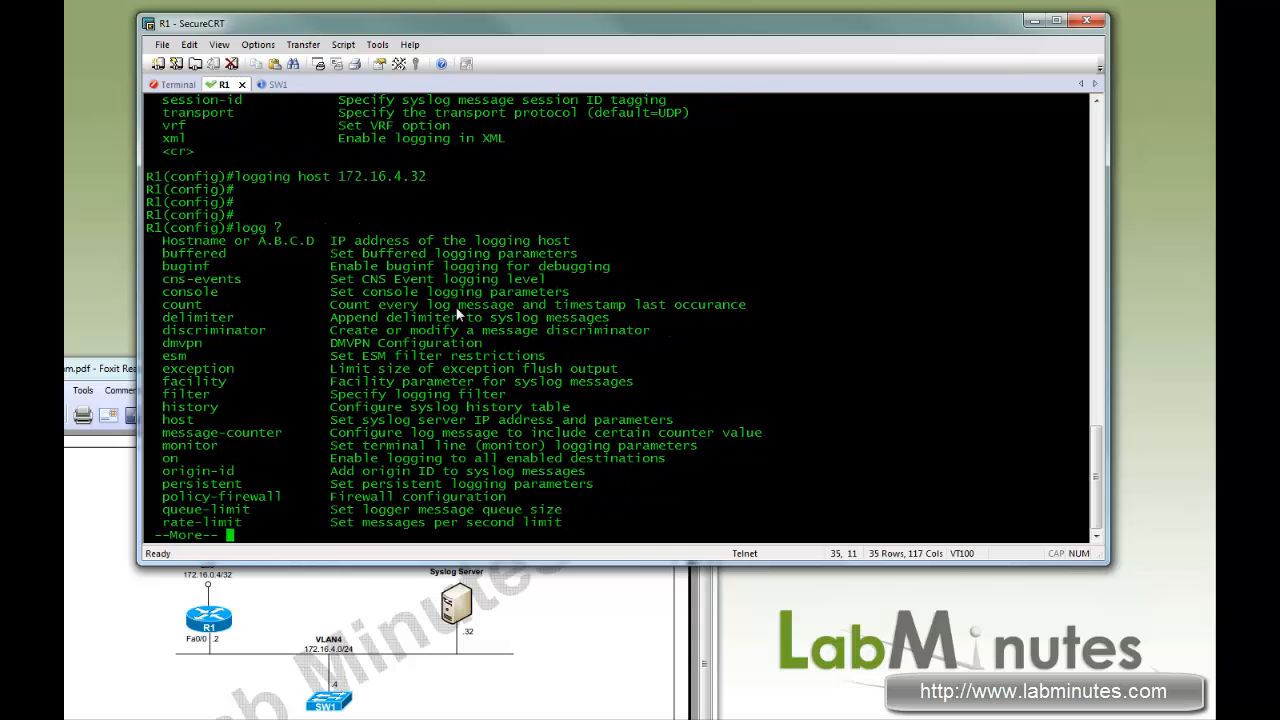
- Enable logging count so every log message is counted
{"action": "key", "text": "space"}
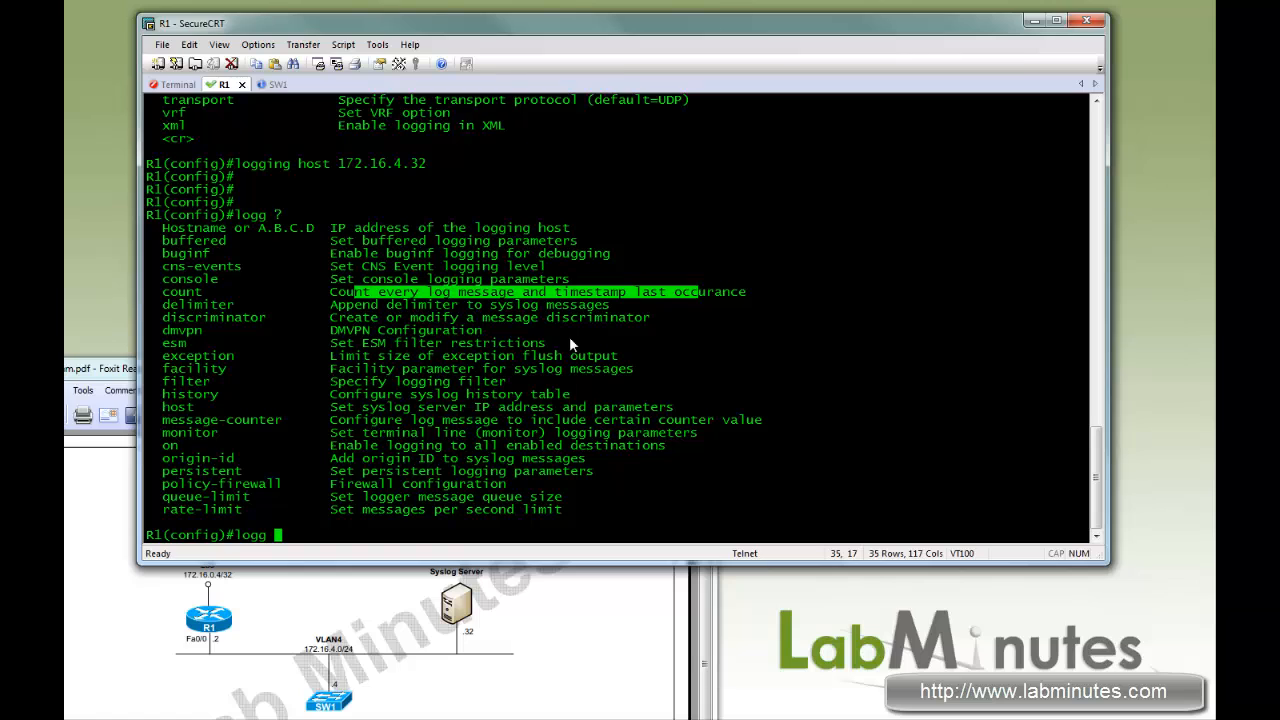
{"action": "type", "text": "count"}
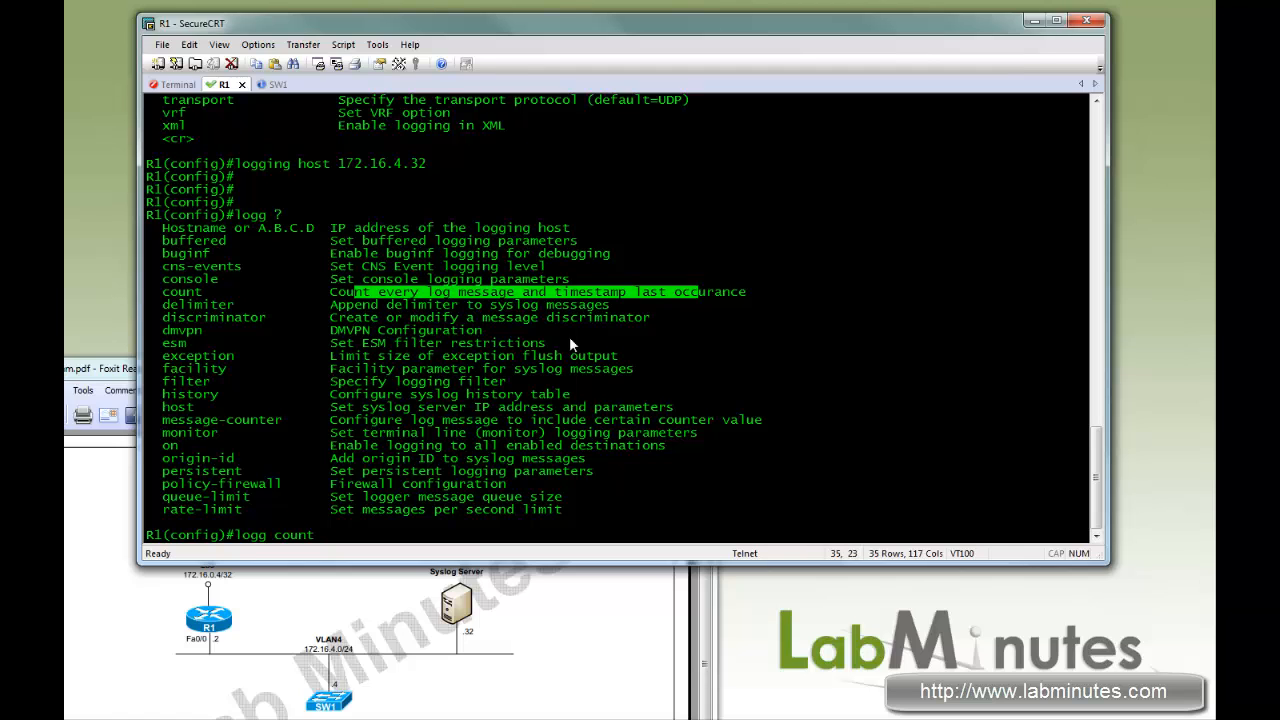
{"action": "key", "text": "Return"}
{"action": "type", "text": "logg buffered"}
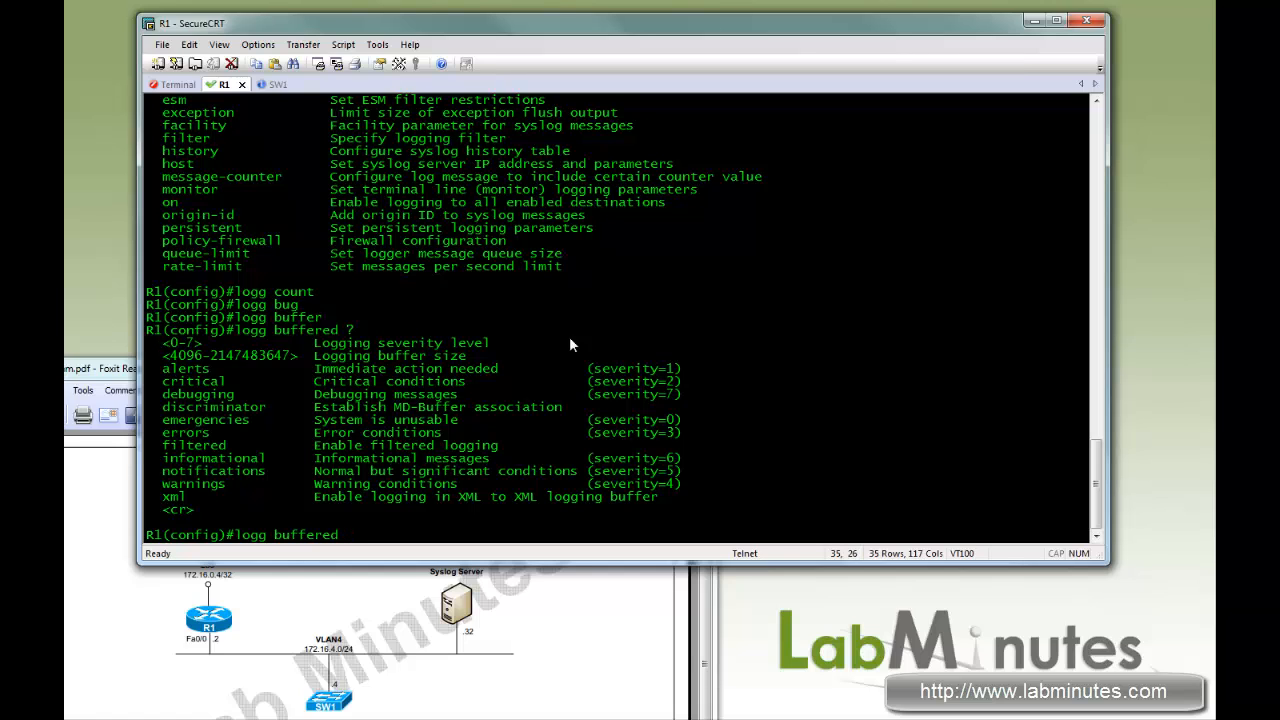
- Set the logging buffer size to 16384 bytes
{"action": "type", "text": "1"}
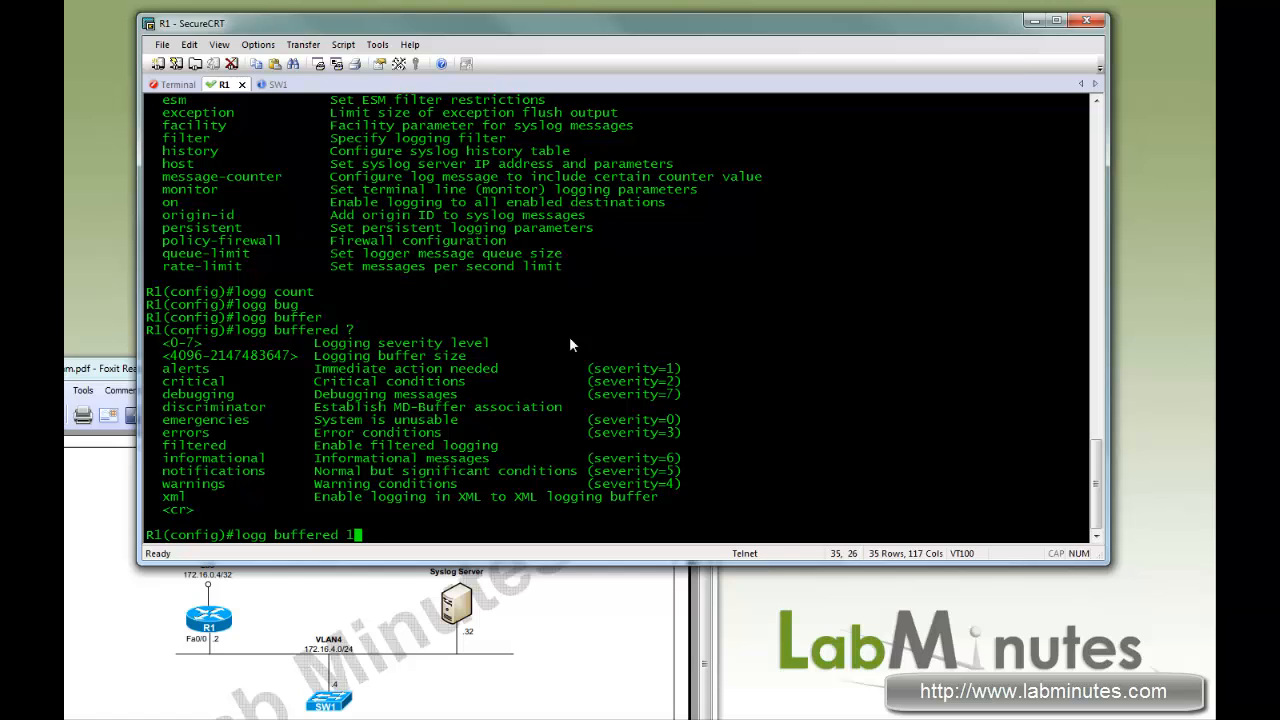
{"action": "type", "text": "638"}
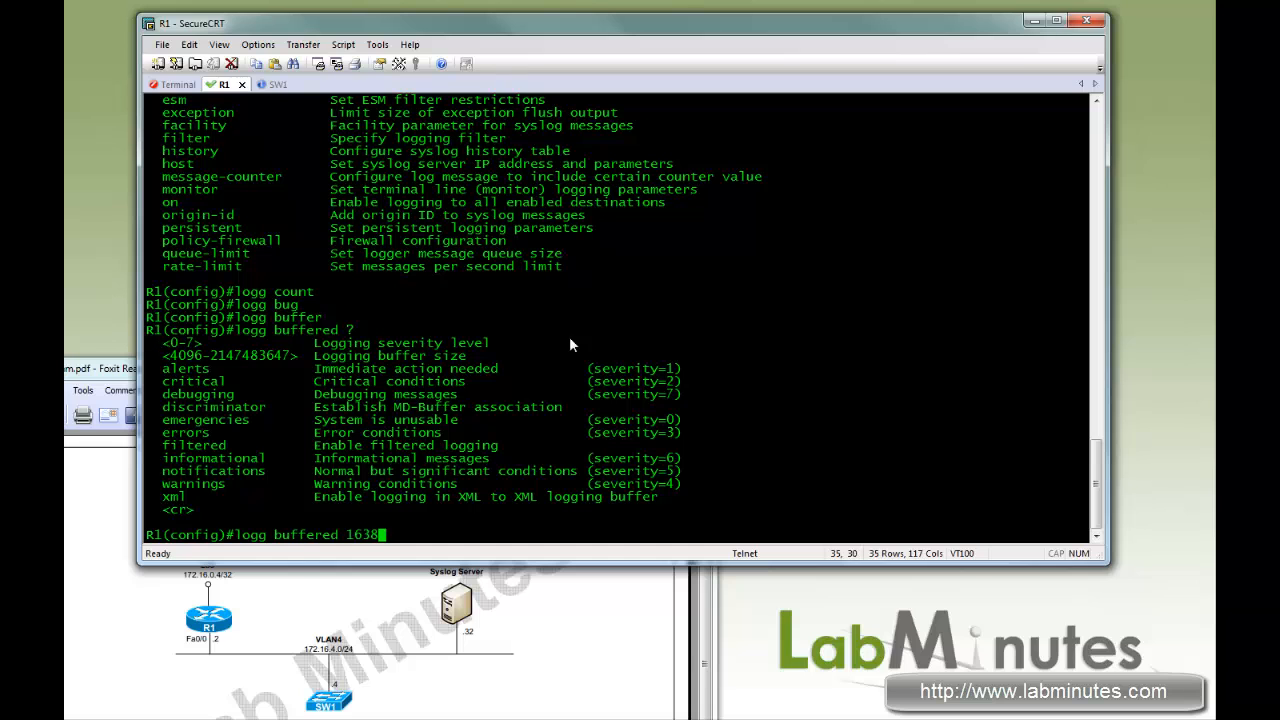
{"action": "key", "text": "Return"}
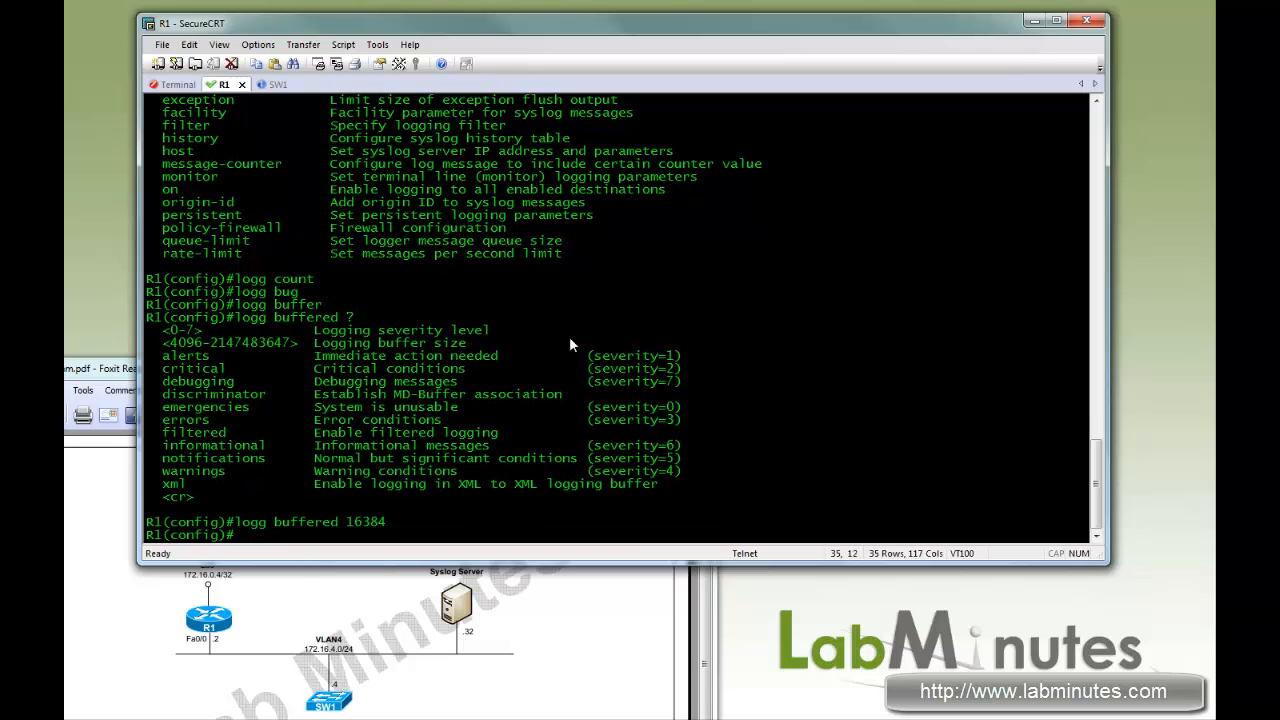
{"action": "key", "text": "Return"}
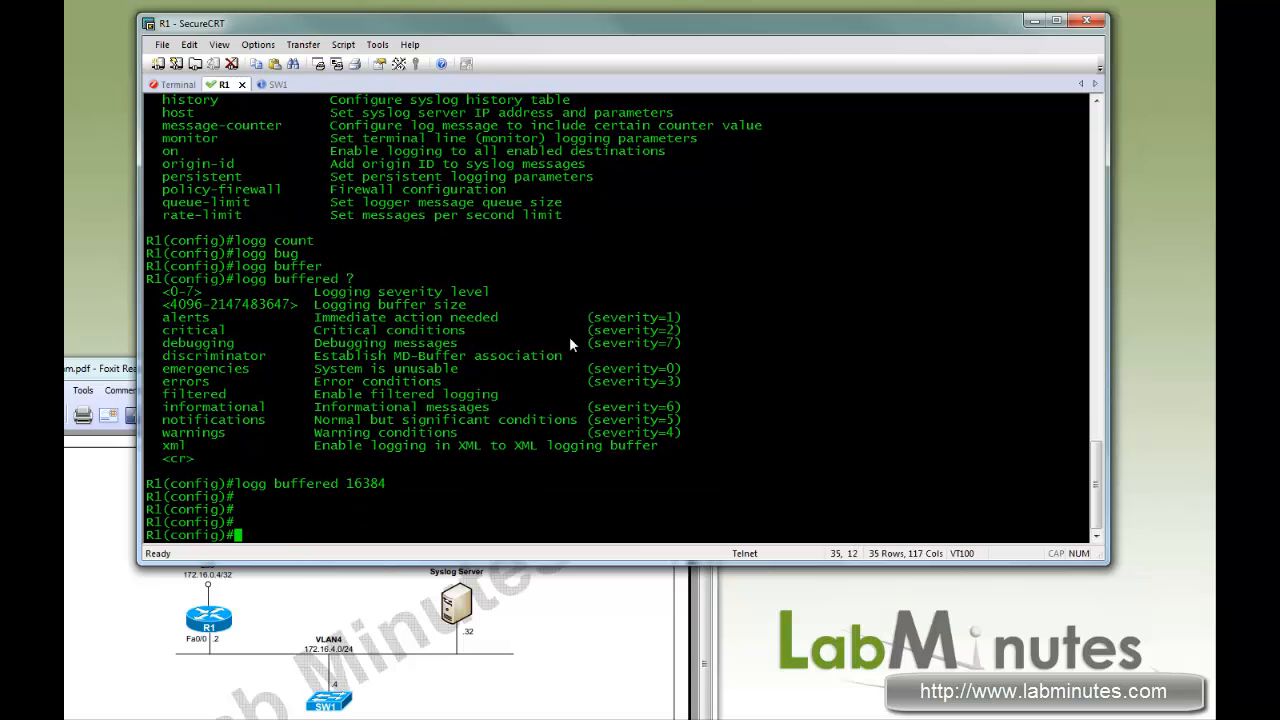
- Set console logging to severity 7 (debugging) and check the severity levels
{"action": "type", "text": "logg con"}
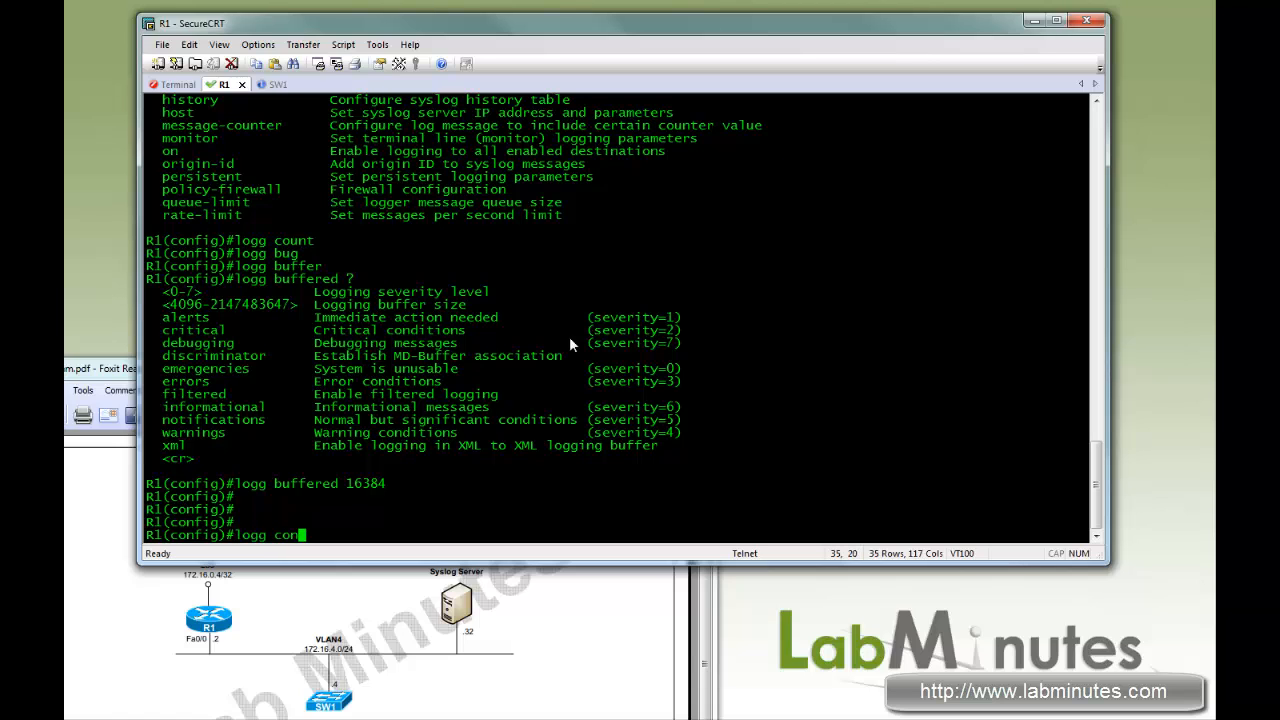
{"action": "type", "text": "sole"}
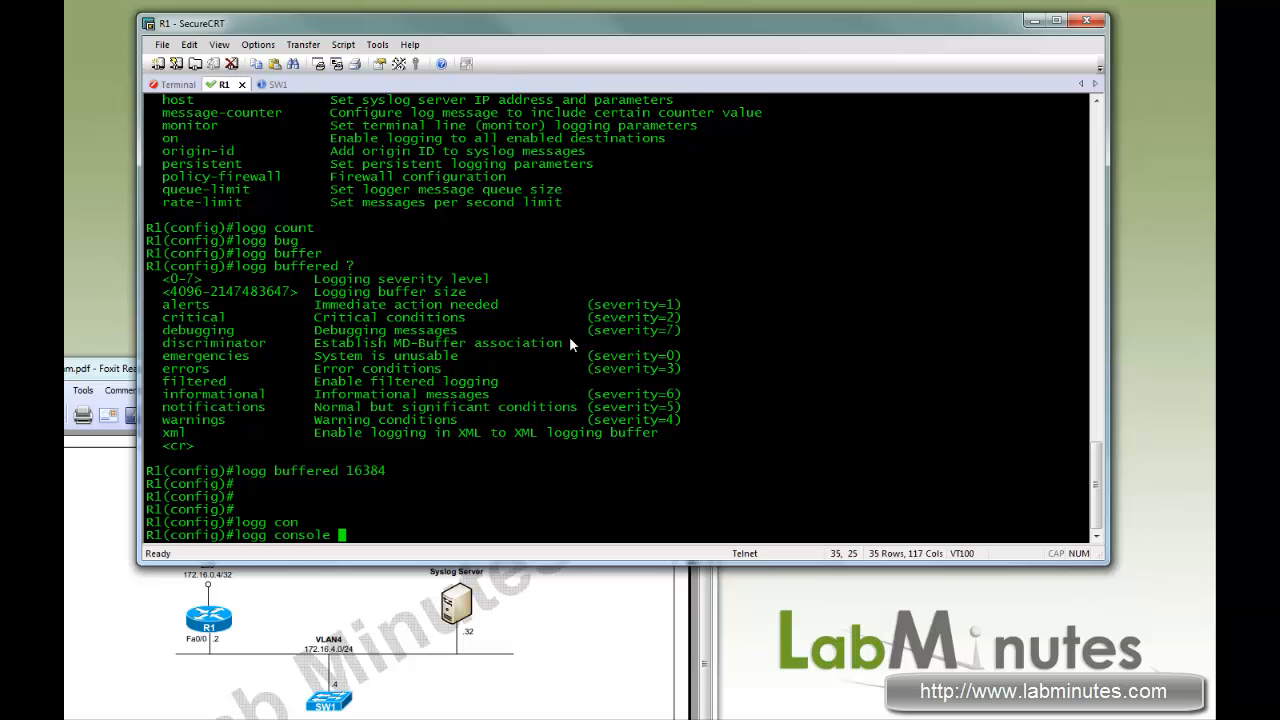
{"action": "type", "text": "7"}
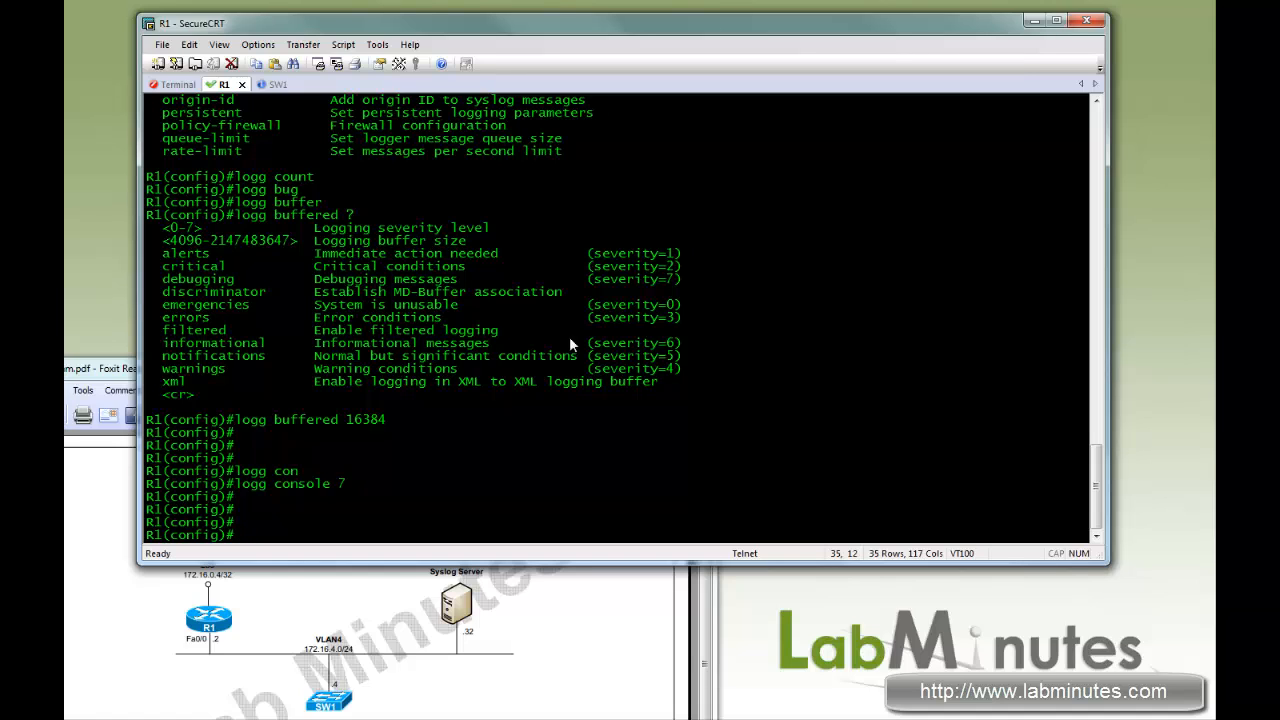
{"action": "type", "text": "logg console 7 ?"}
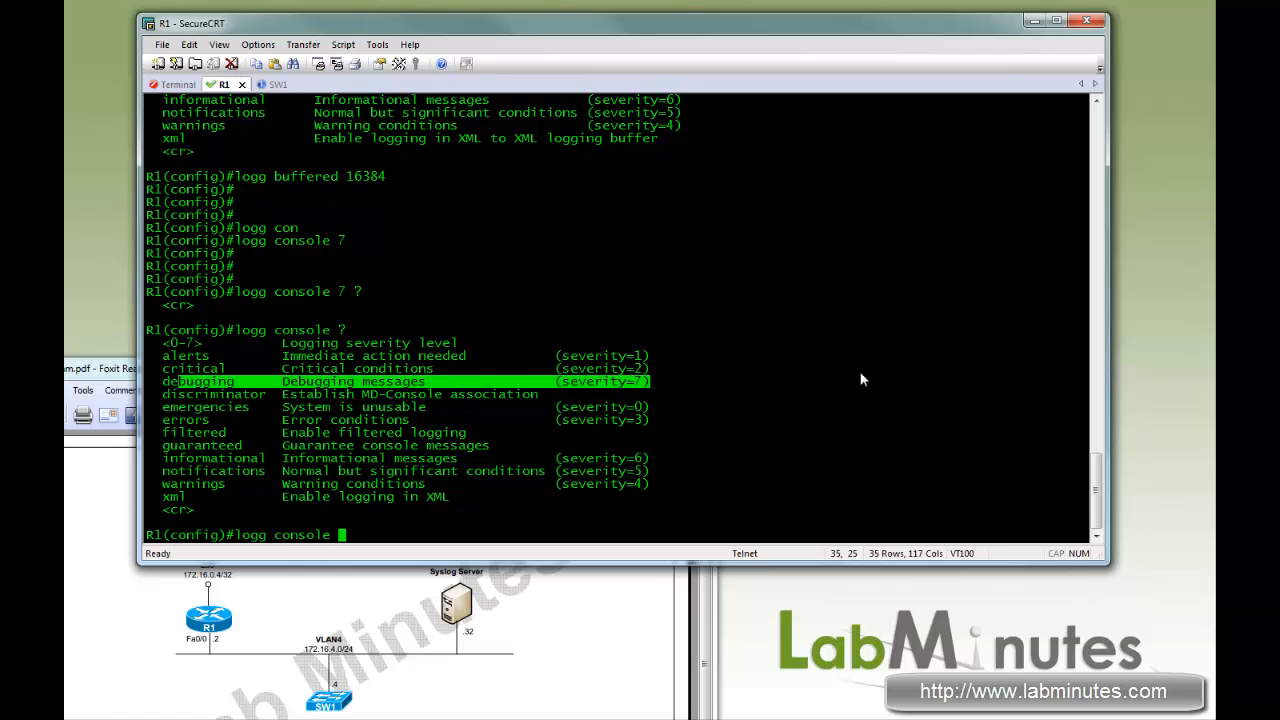
{"action": "mouse_move", "coordinate": [548, 518]}
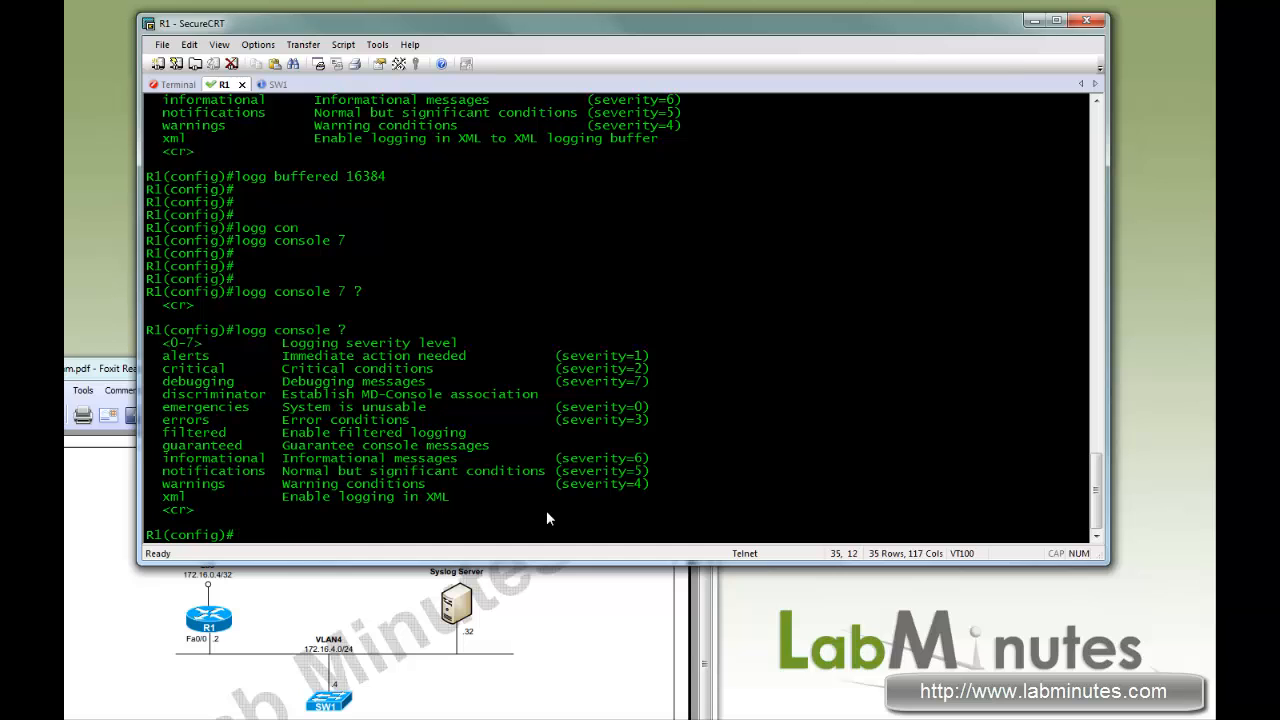
{"action": "type", "text": "logg trap"}
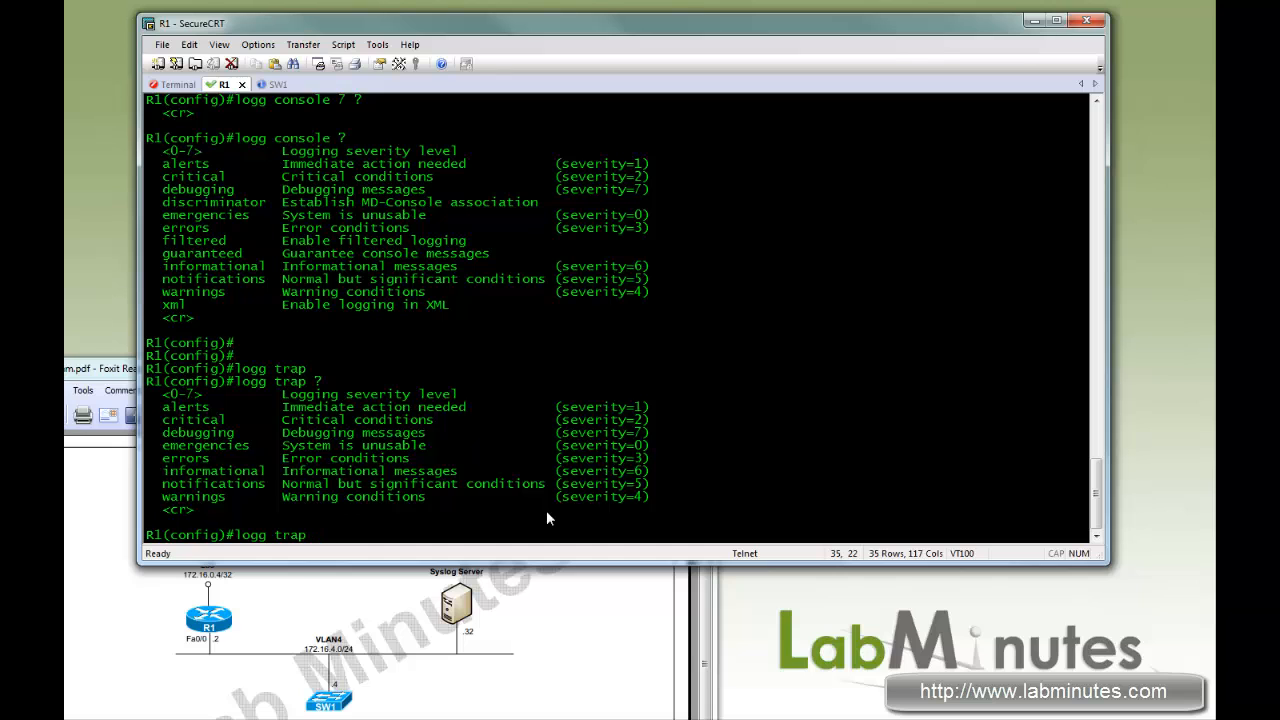
- Set logging trap to debugging and list the logging lines of the running config
{"action": "type", "text": "d"}
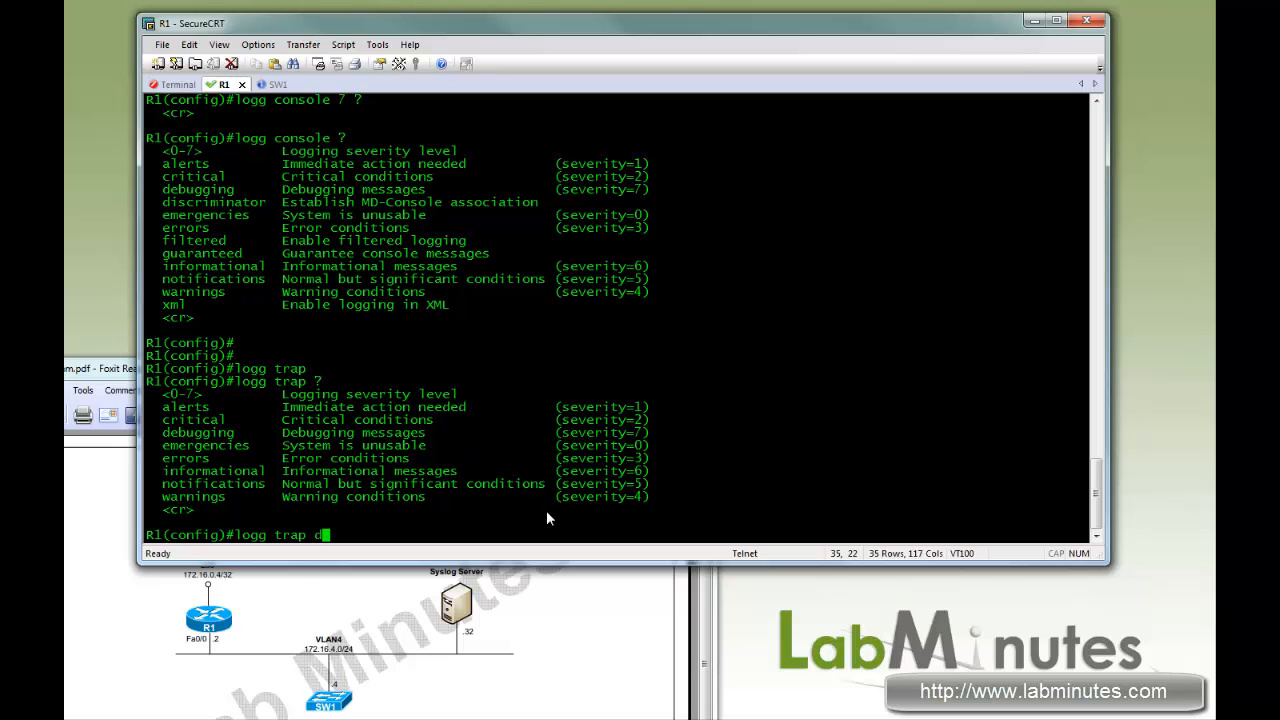
{"action": "type", "text": "ebugging"}
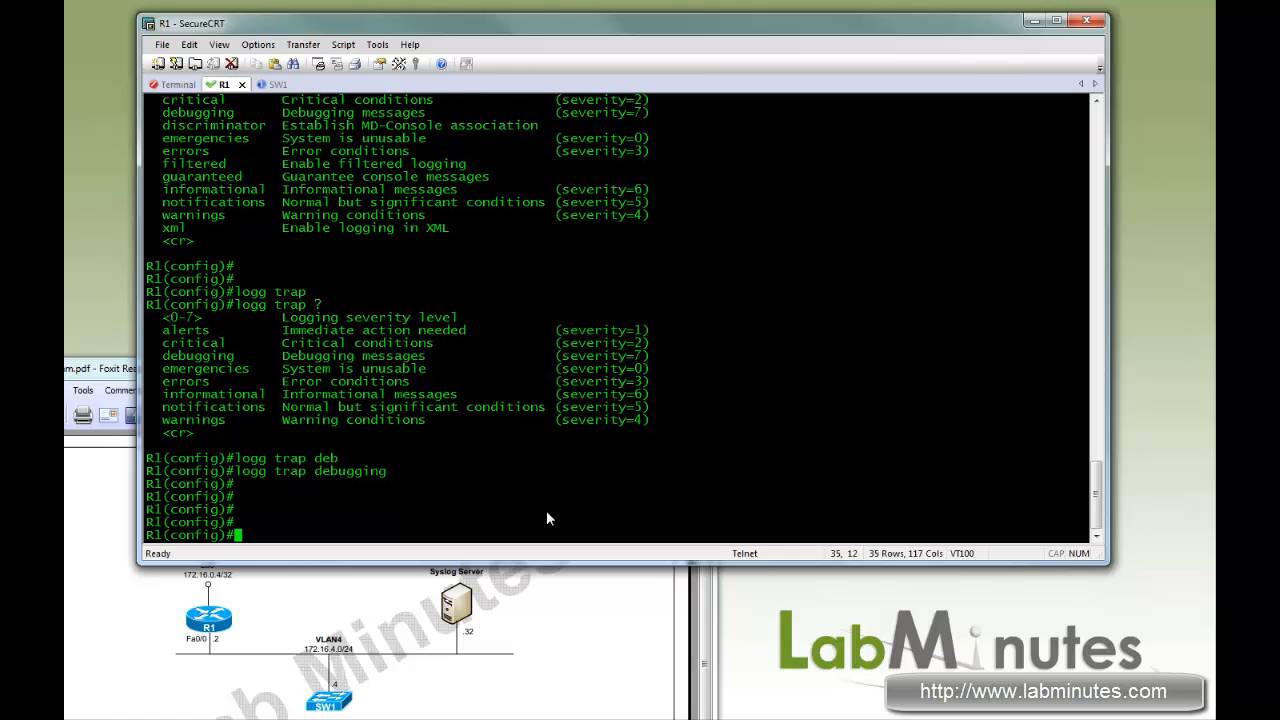
{"action": "type", "text": "sh run |"}
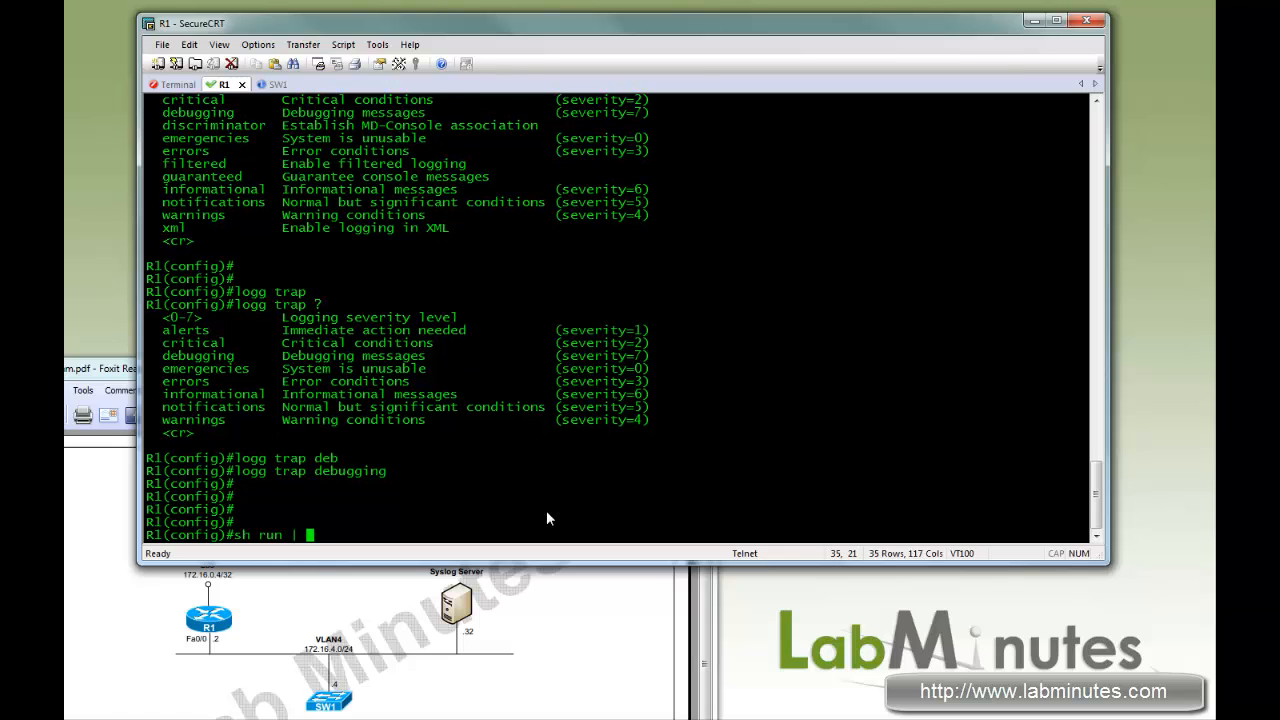
{"action": "type", "text": "do sh run | in logg"}
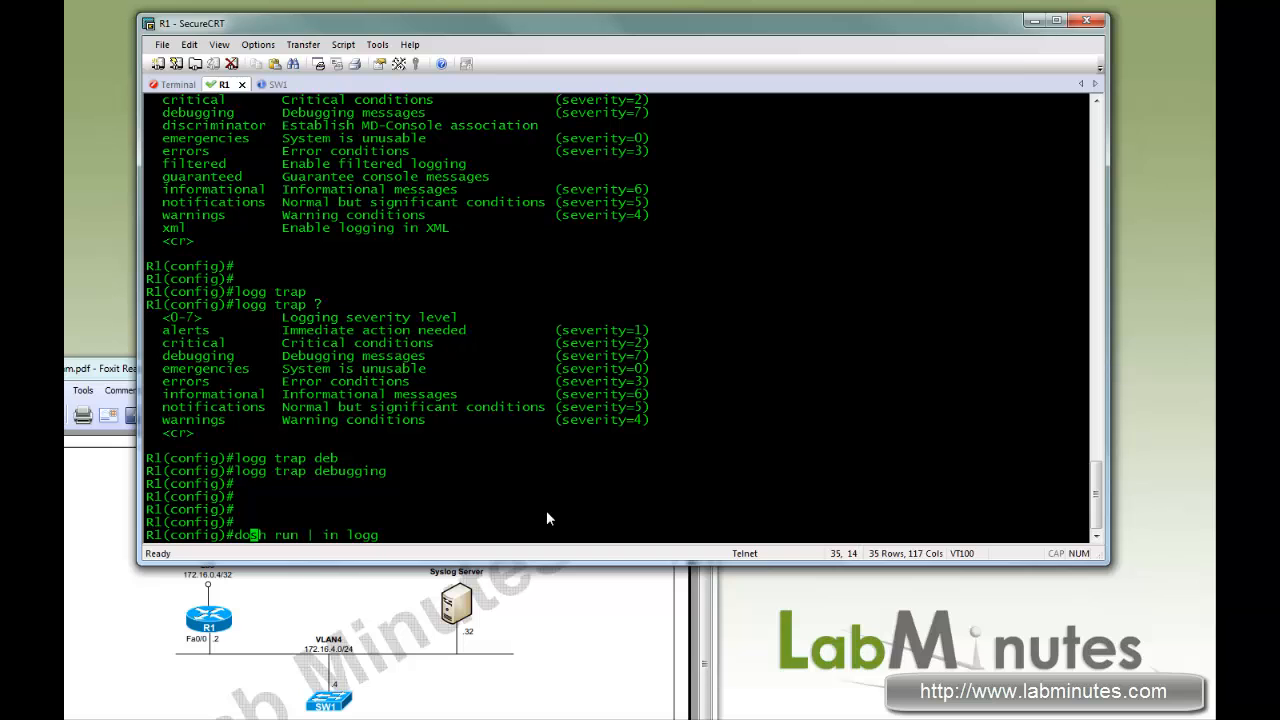
{"action": "key", "text": "Return"}
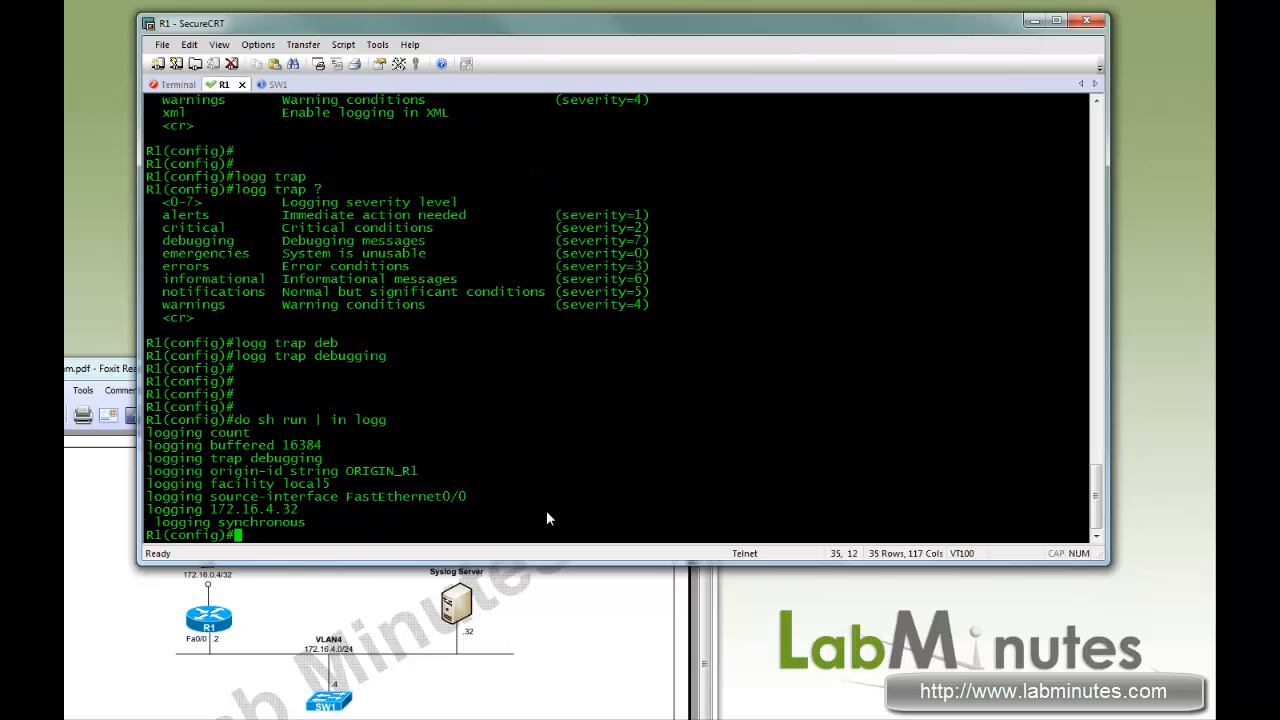
{"action": "mouse_move", "coordinate": [344, 444]}
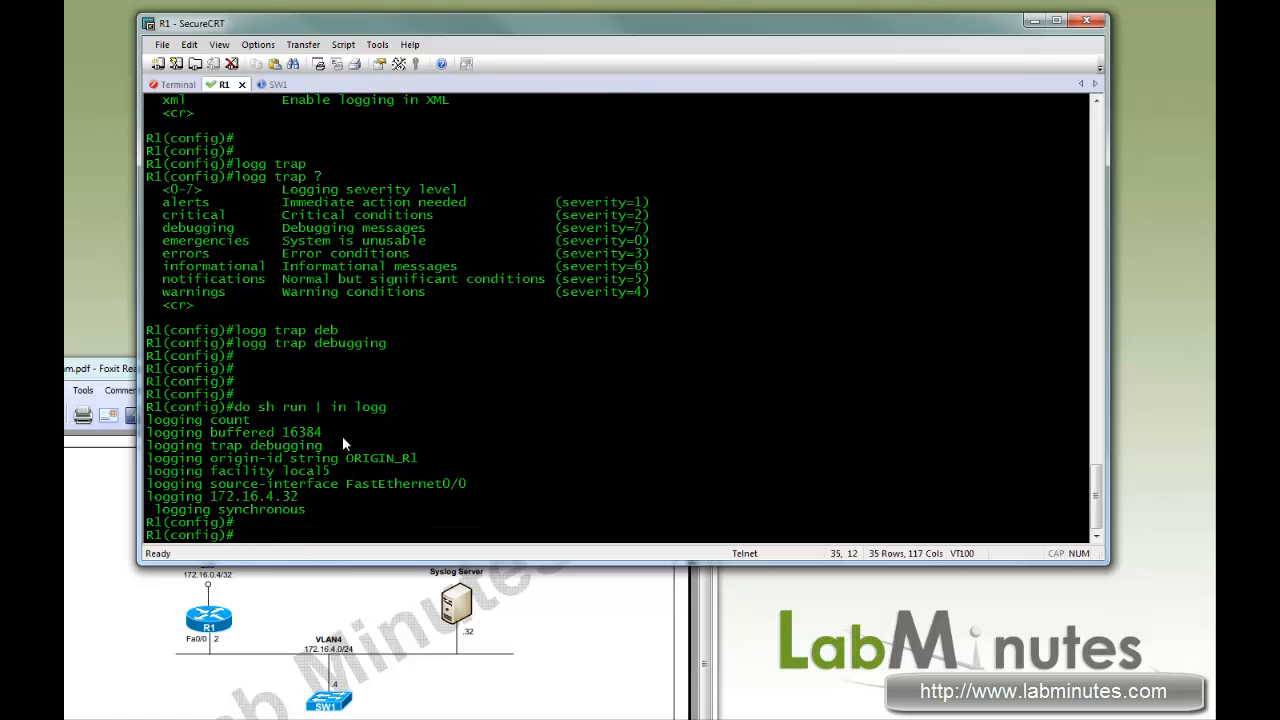
- Review the 'logg ?' option descriptions and begin exiting config mode
{"action": "type", "text": "sh"}
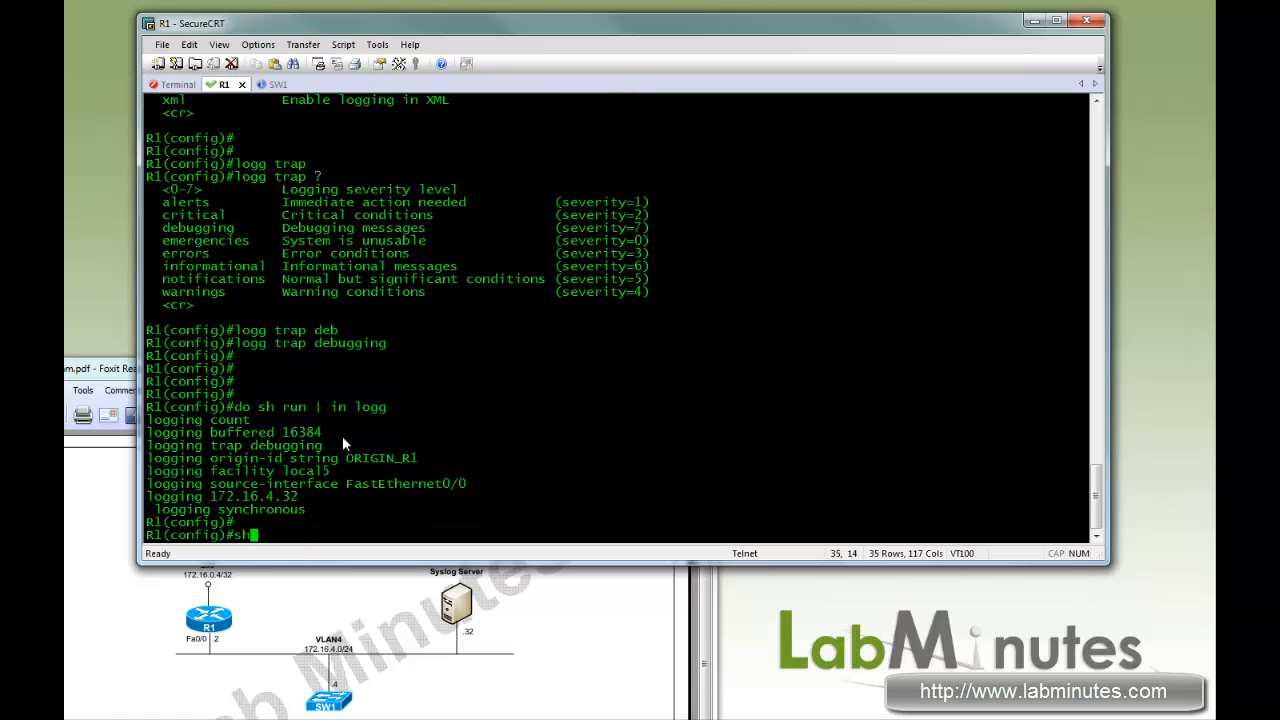
{"action": "type", "text": "ogg ?"}
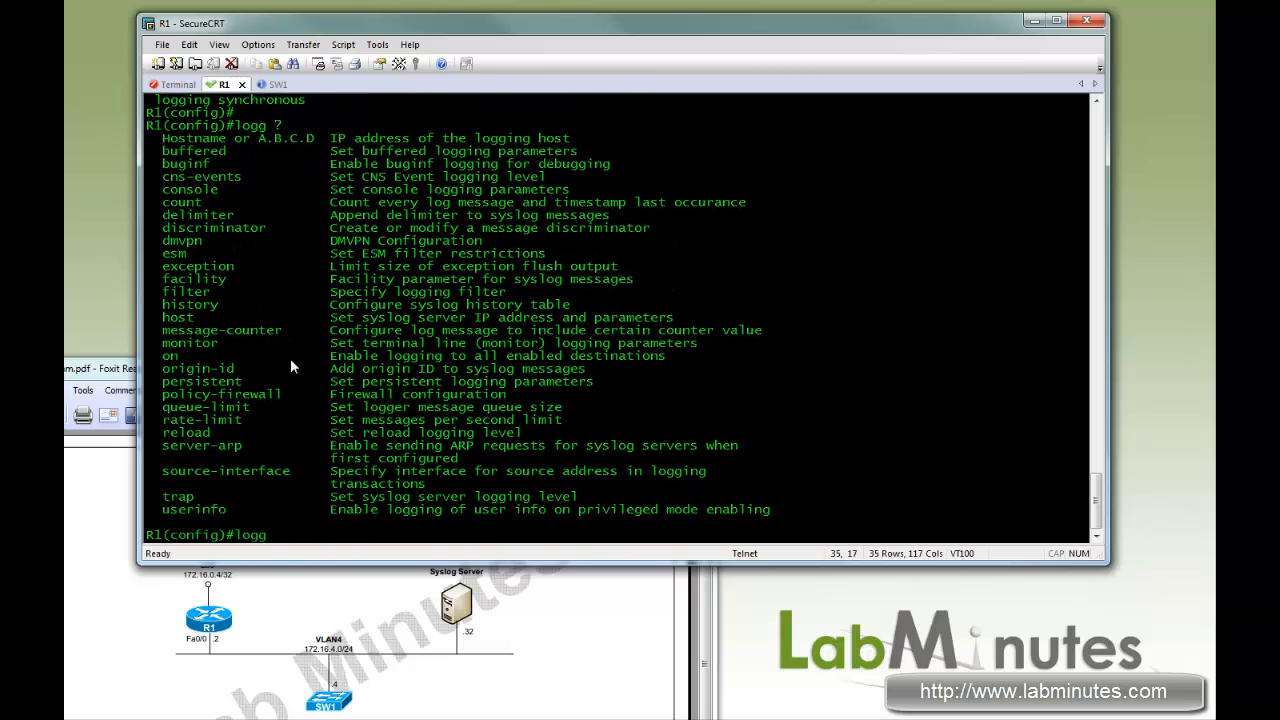
{"action": "left_click_drag", "start_coordinate": [160, 214], "coordinate": [560, 406]}
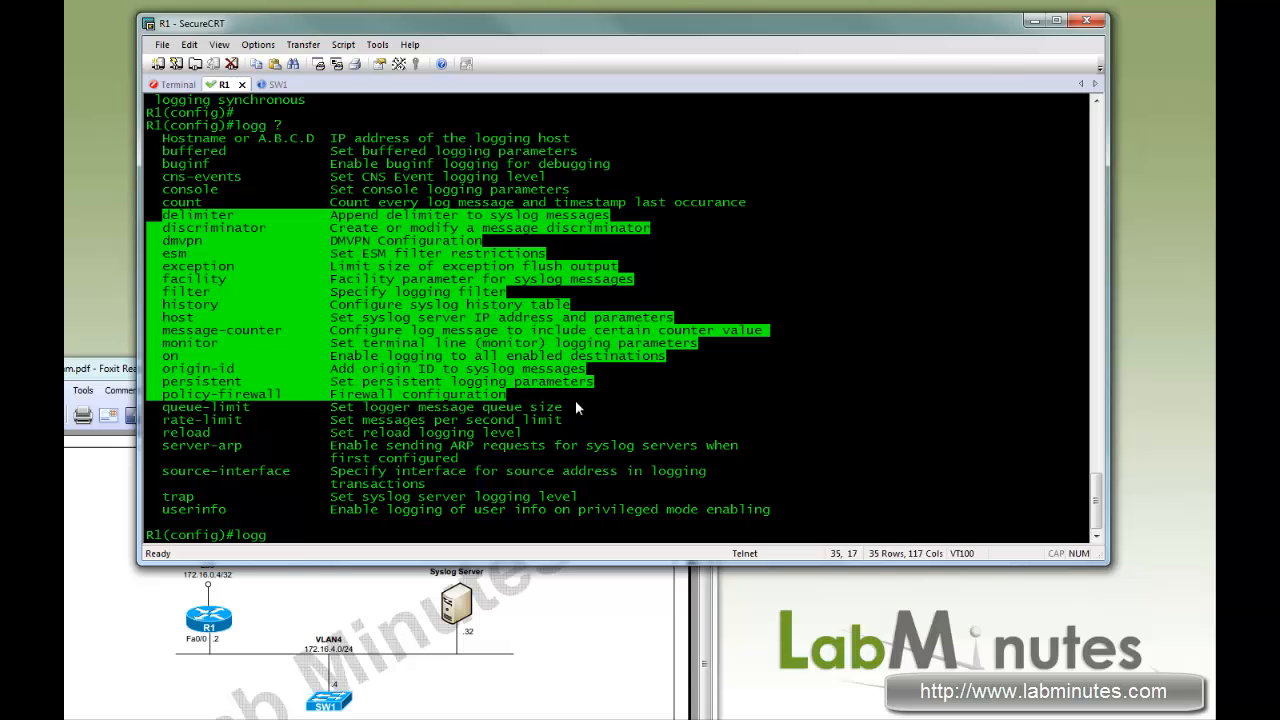
{"action": "left_click", "coordinate": [520, 408]}
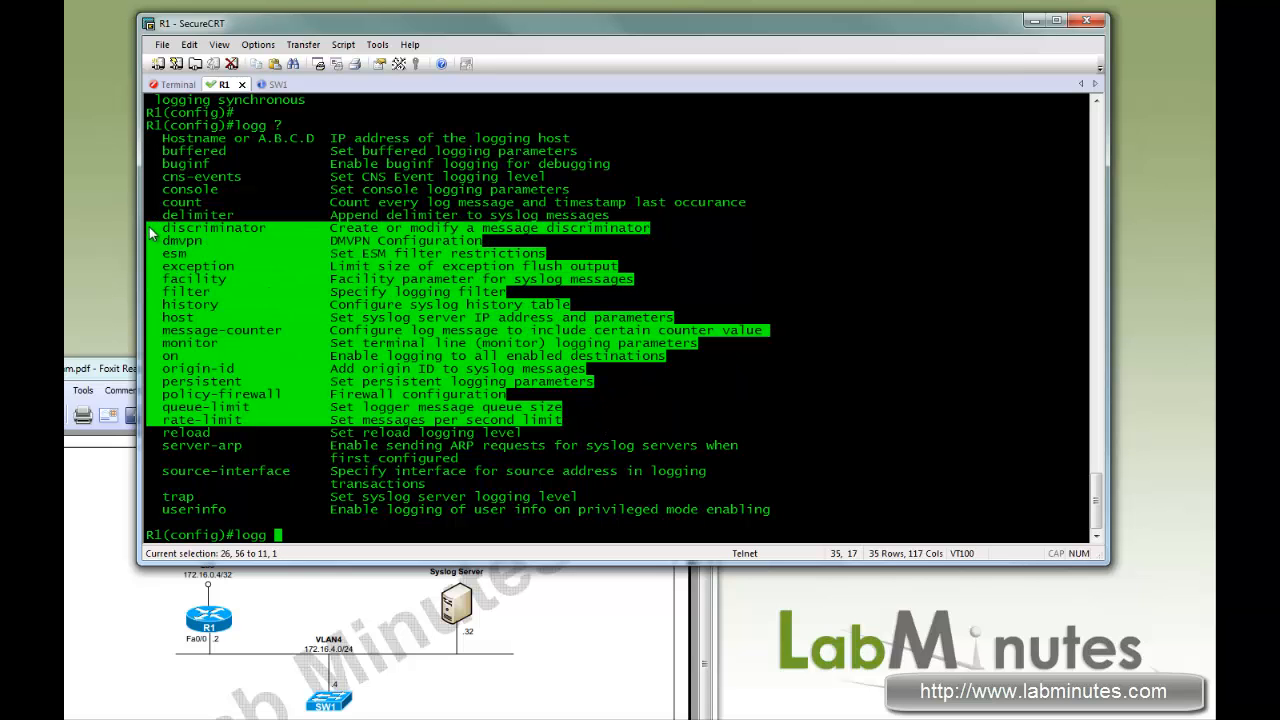
{"action": "mouse_move", "coordinate": [256, 290]}
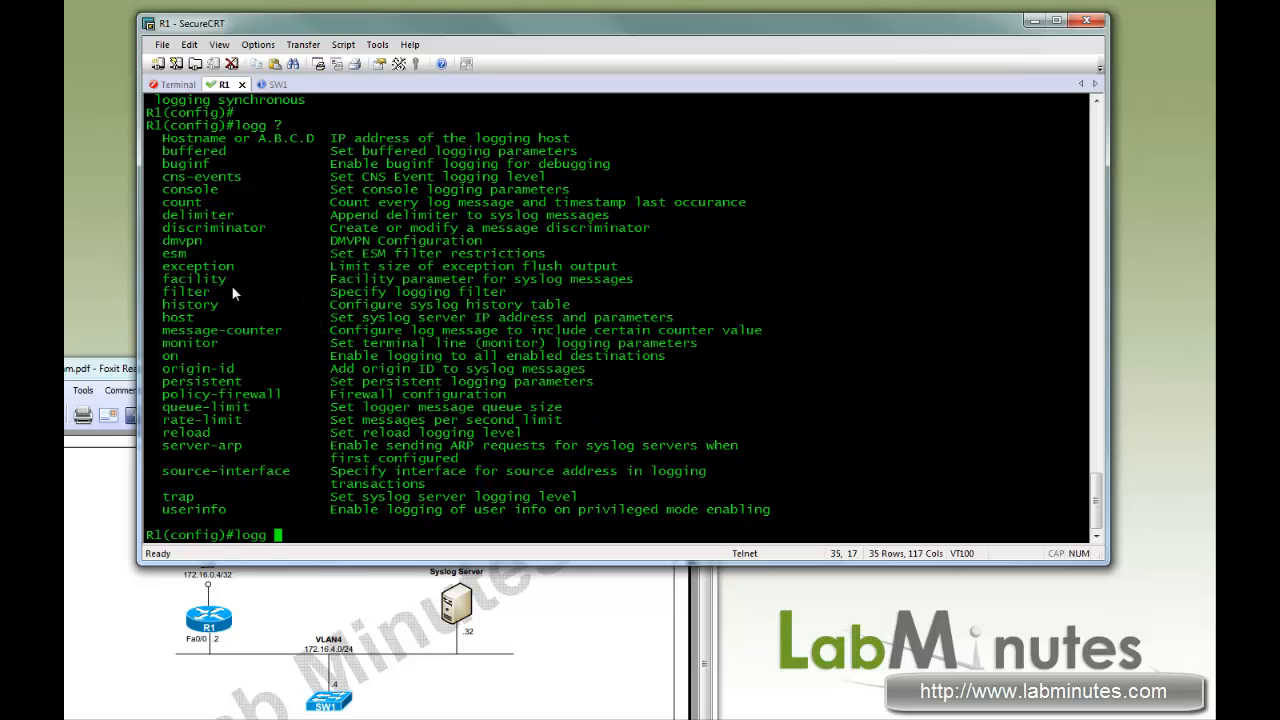
{"action": "mouse_move", "coordinate": [242, 318]}
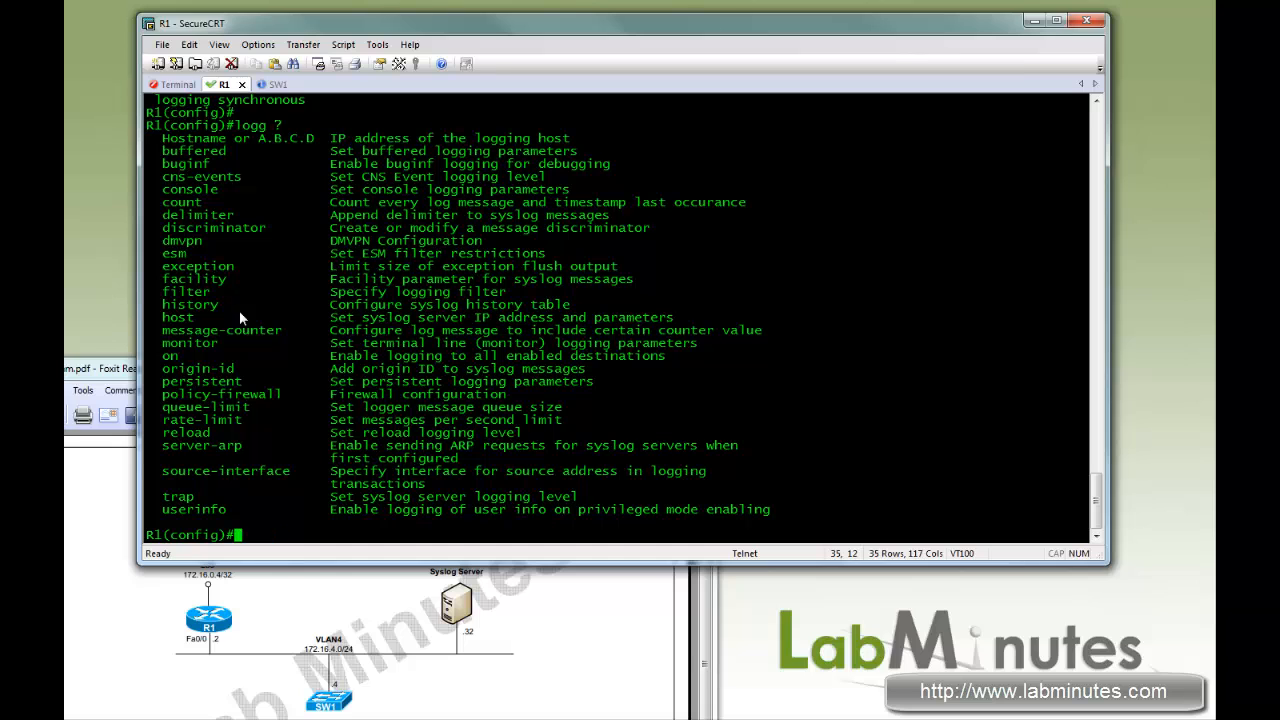
{"action": "type", "text": "exi"}
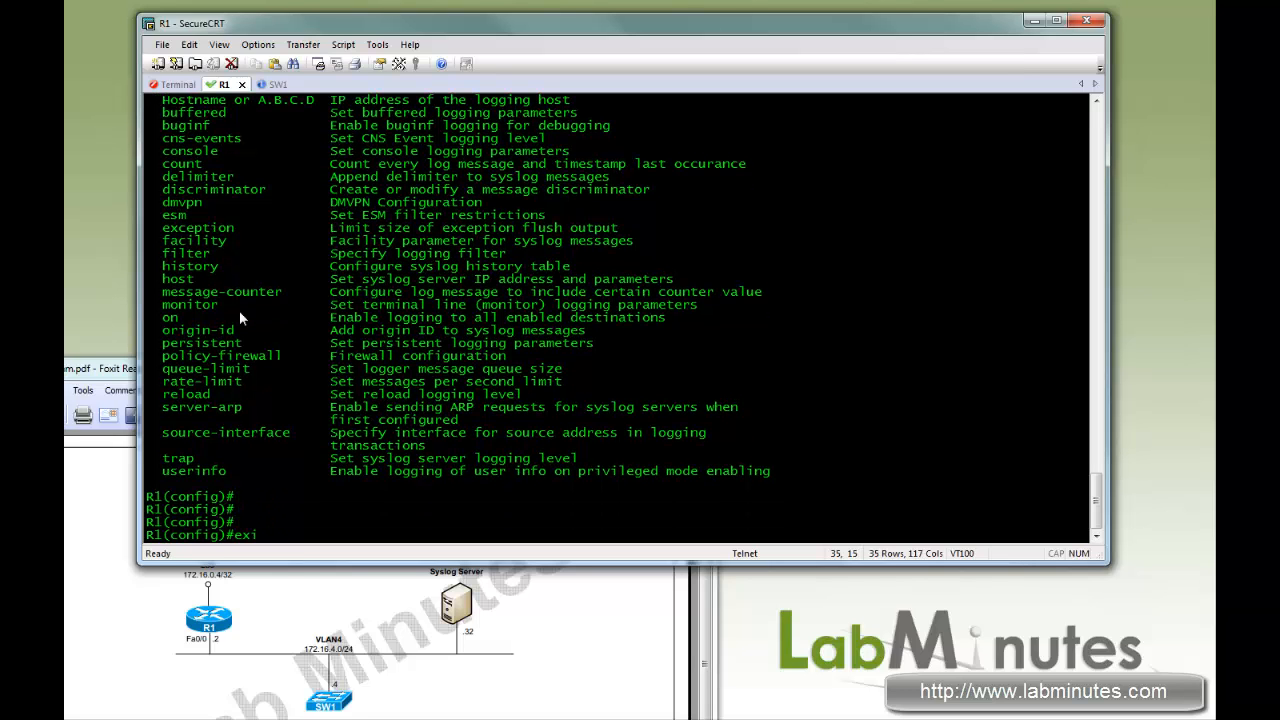
- Run show logging and show ip interface brief on R1
{"action": "type", "text": "sh log"}
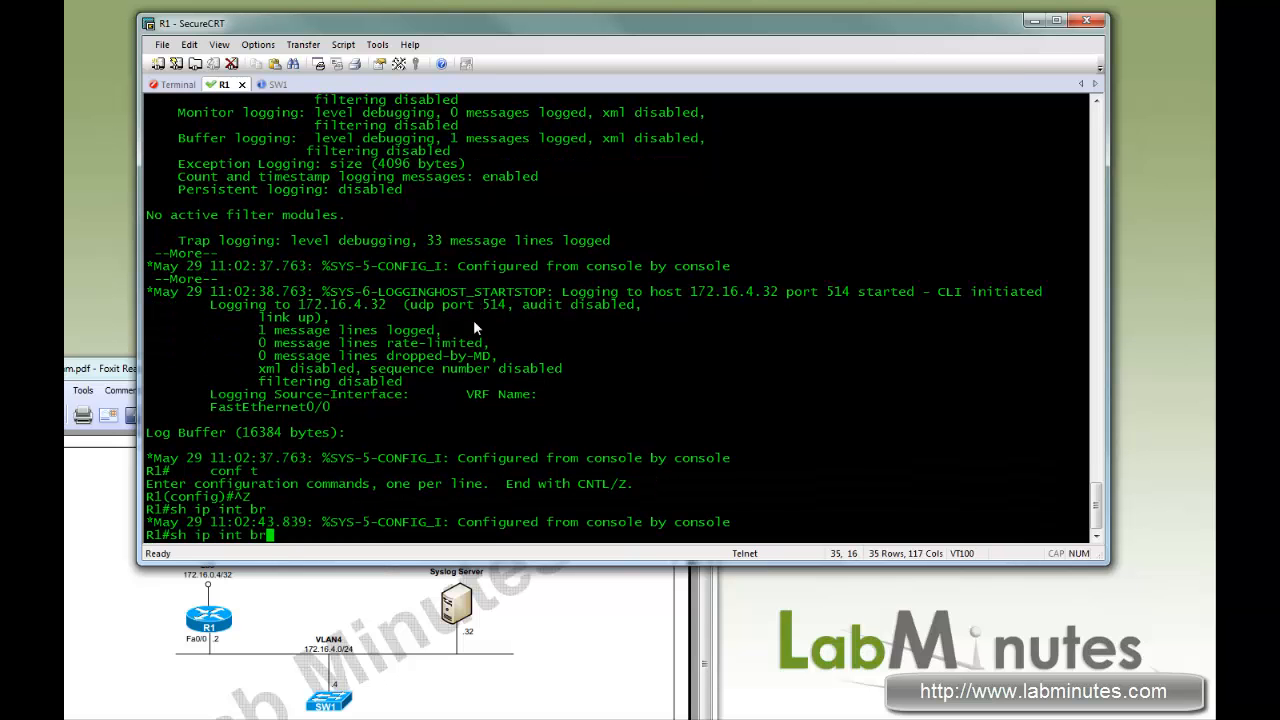
{"action": "key", "text": "Return"}
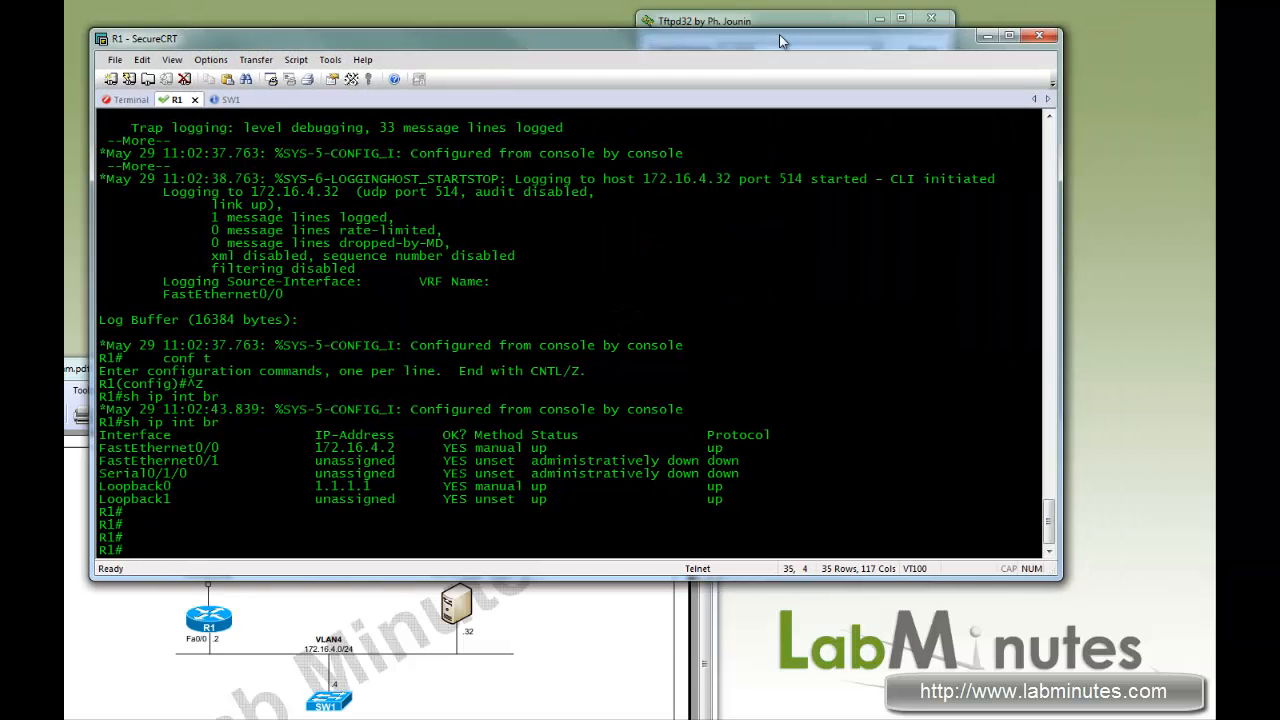
- Bring Tftpd32 forward and widen the message column to read the ORIGIN_R1 syslog entries
{"action": "left_click", "coordinate": [780, 20]}
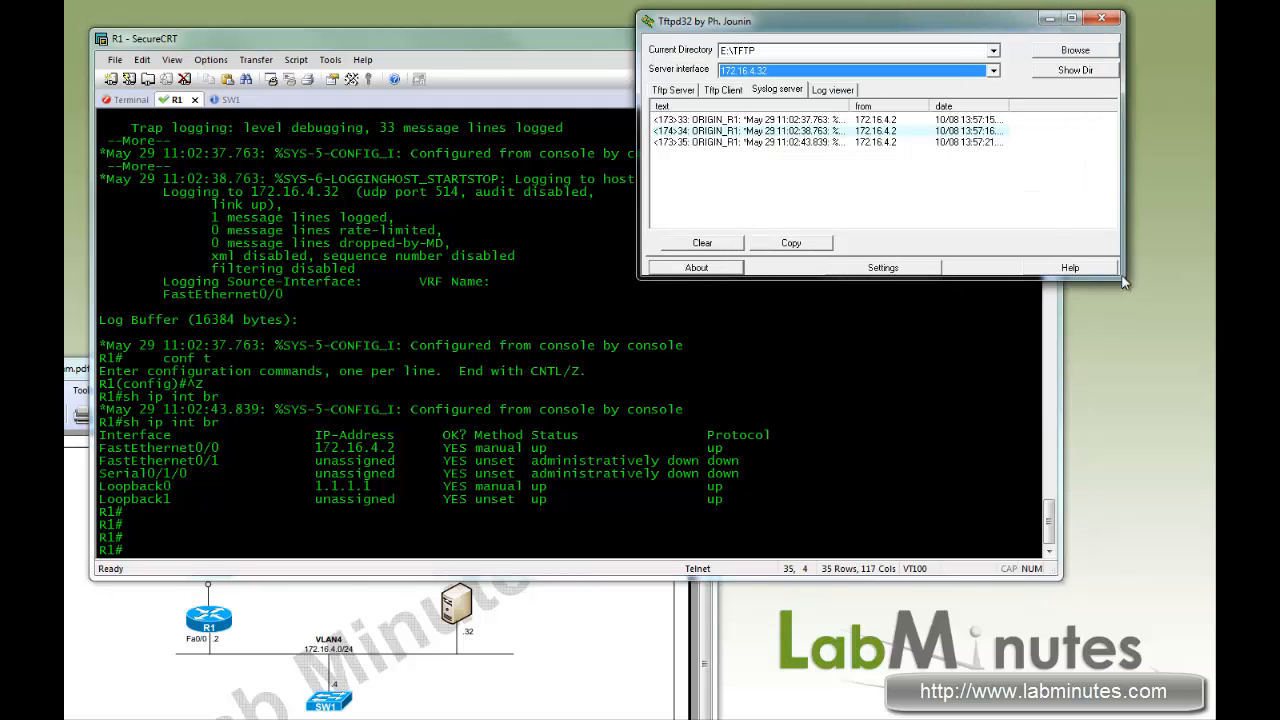
{"action": "mouse_move", "coordinate": [984, 224]}
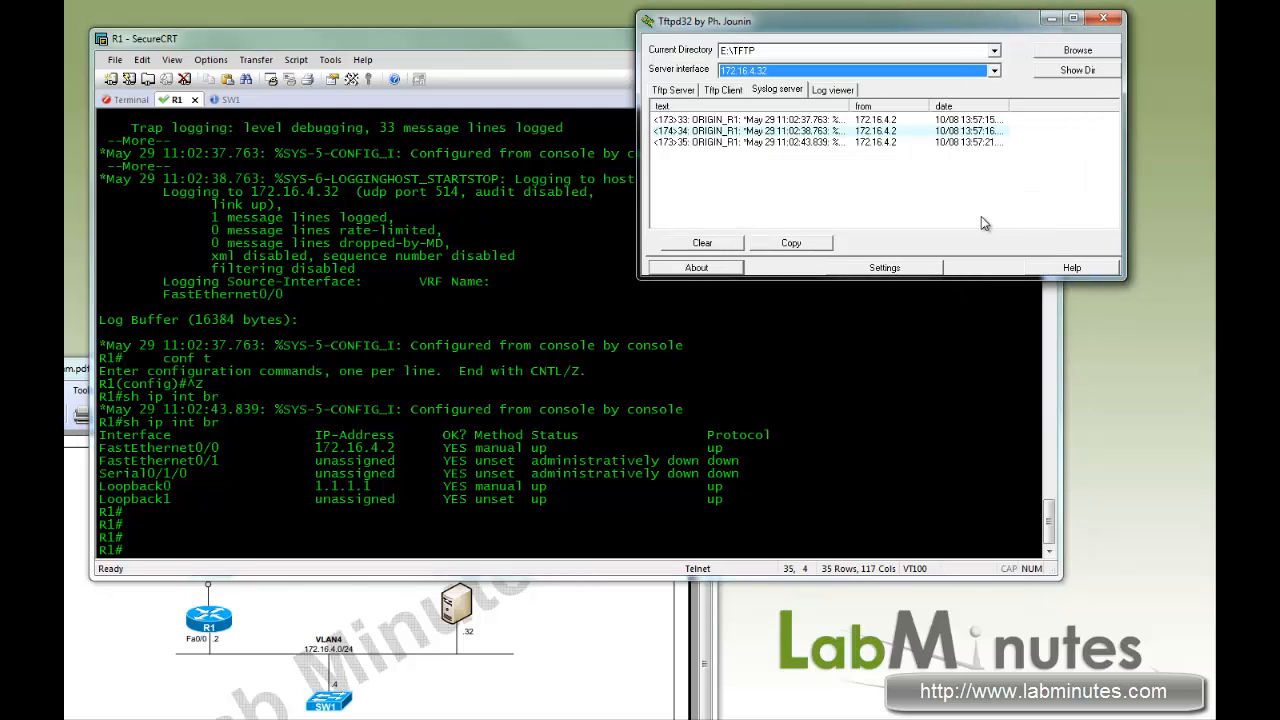
{"action": "mouse_move", "coordinate": [968, 212]}
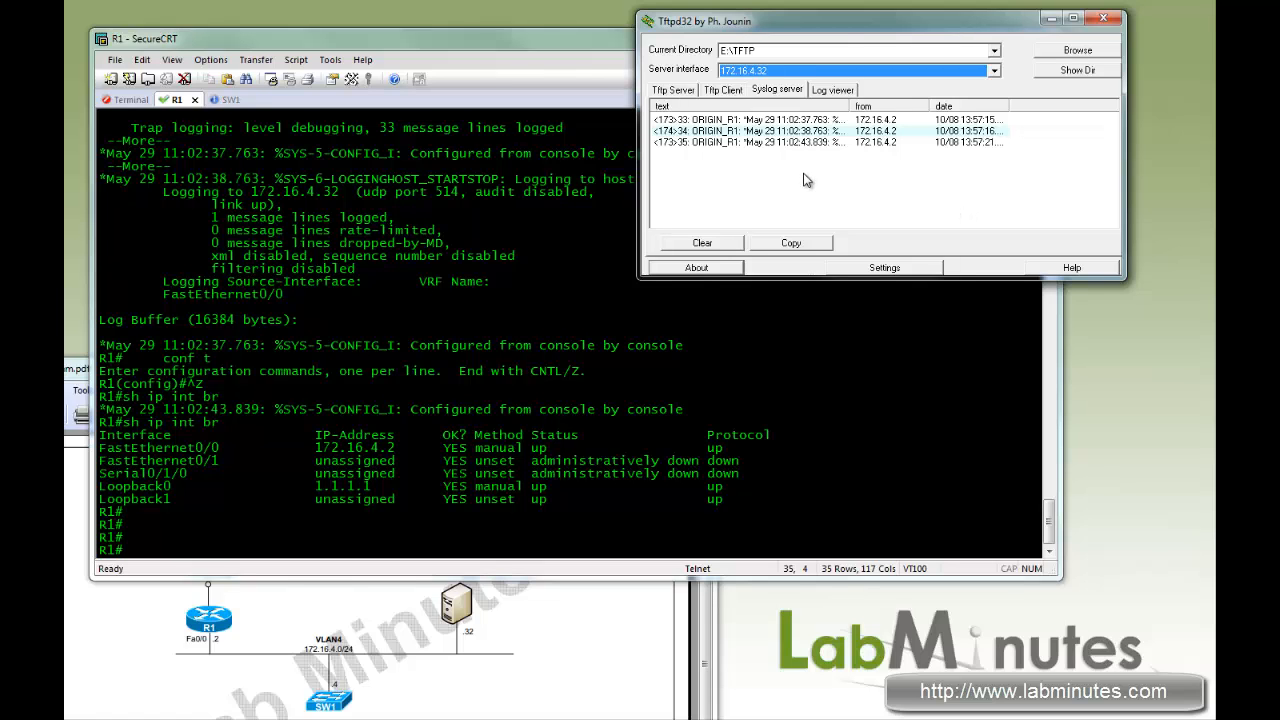
{"action": "mouse_move", "coordinate": [756, 100]}
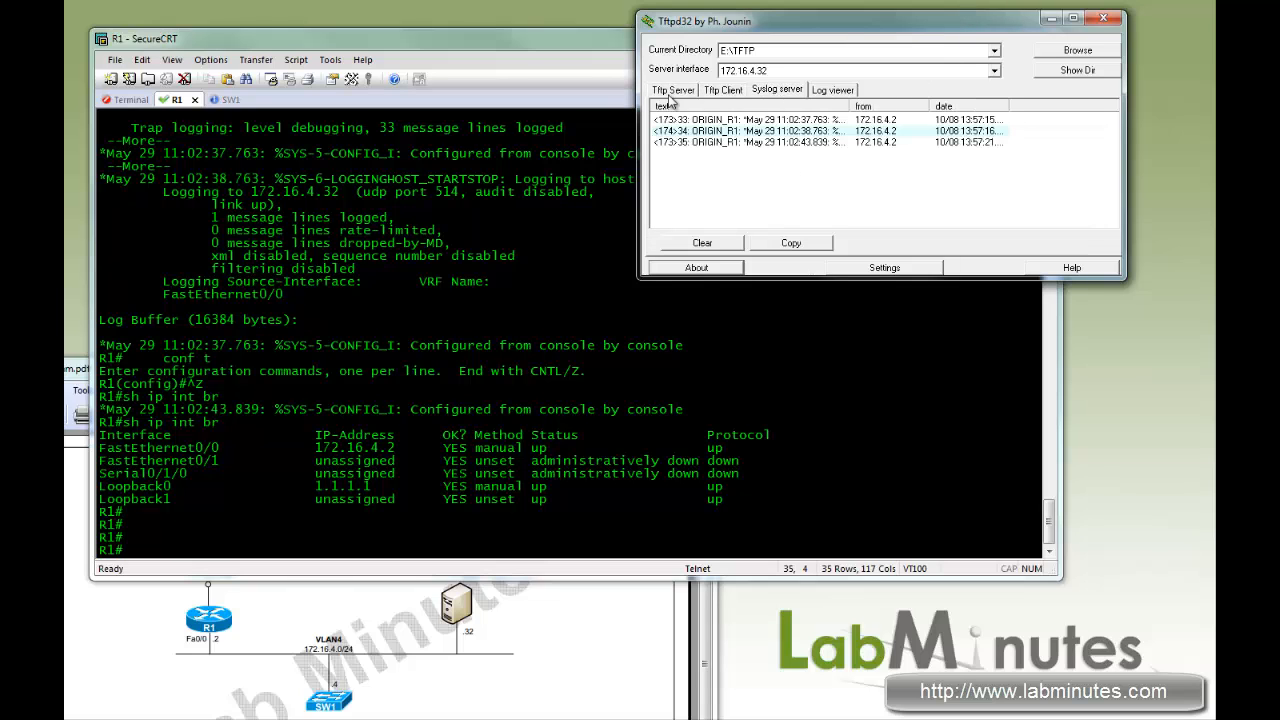
{"action": "mouse_move", "coordinate": [850, 192]}
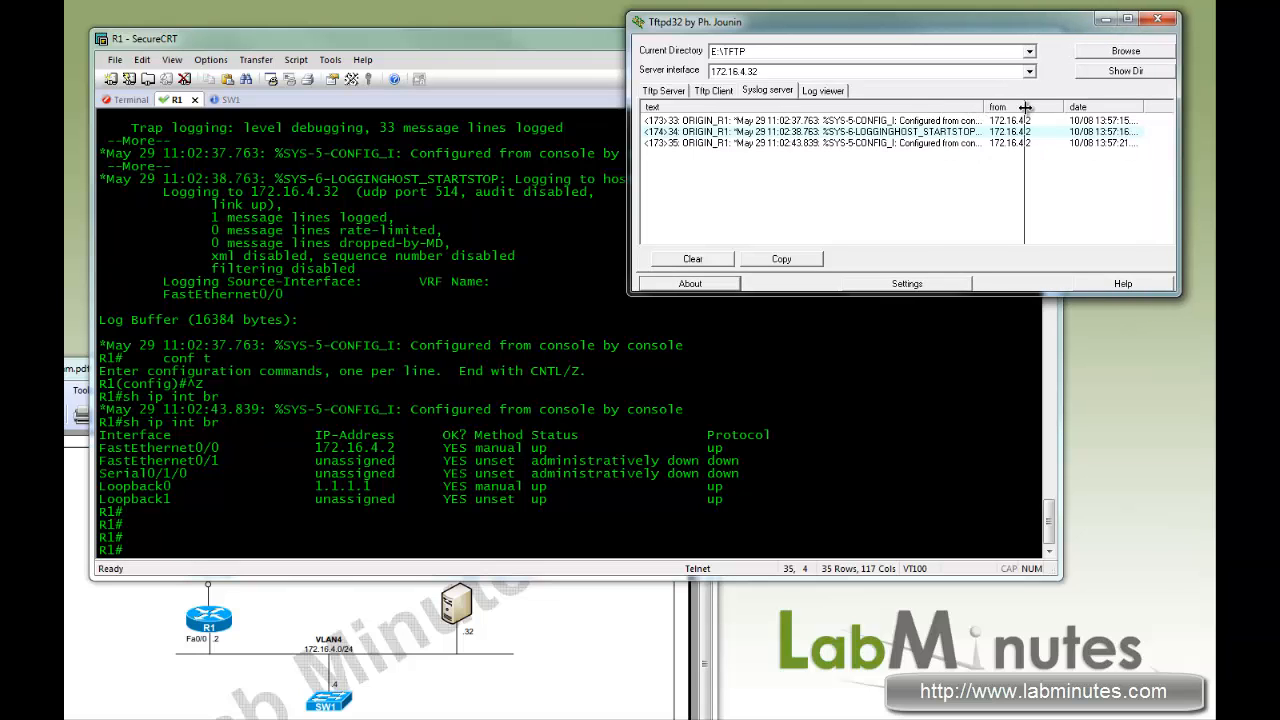
{"action": "left_click_drag", "start_coordinate": [1024, 108], "coordinate": [1050, 108]}
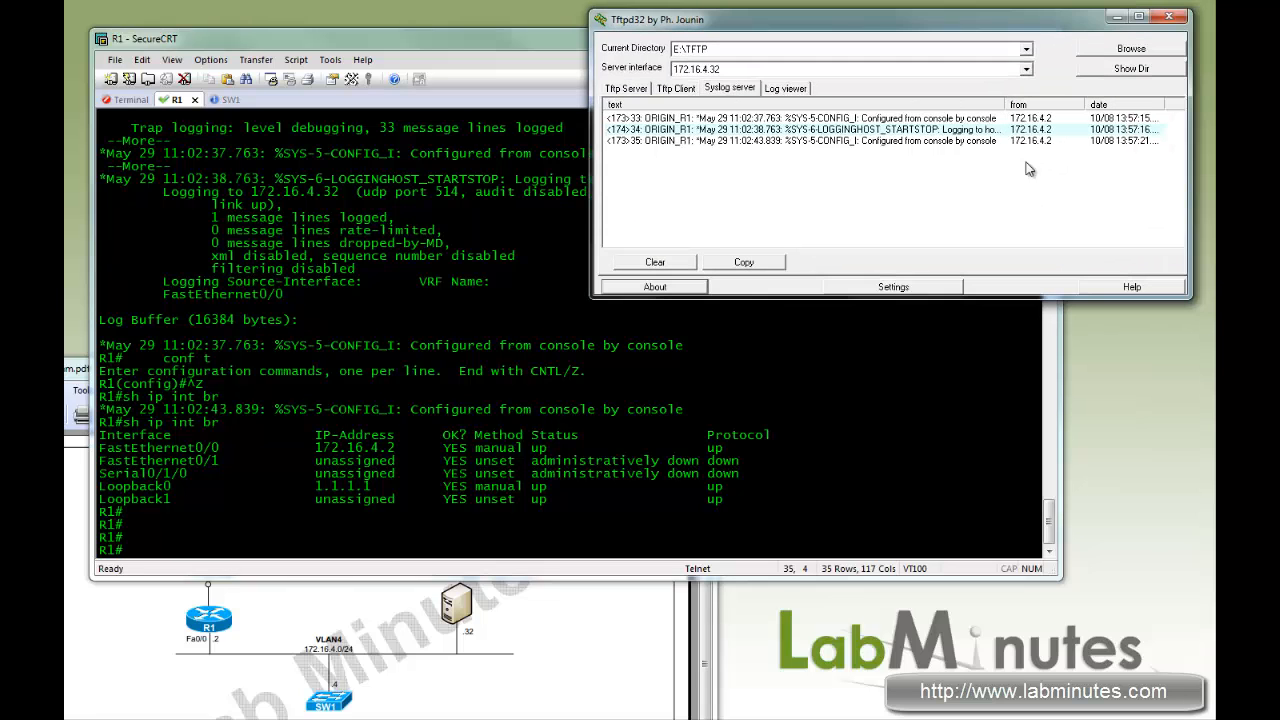
{"action": "left_click", "coordinate": [800, 118]}
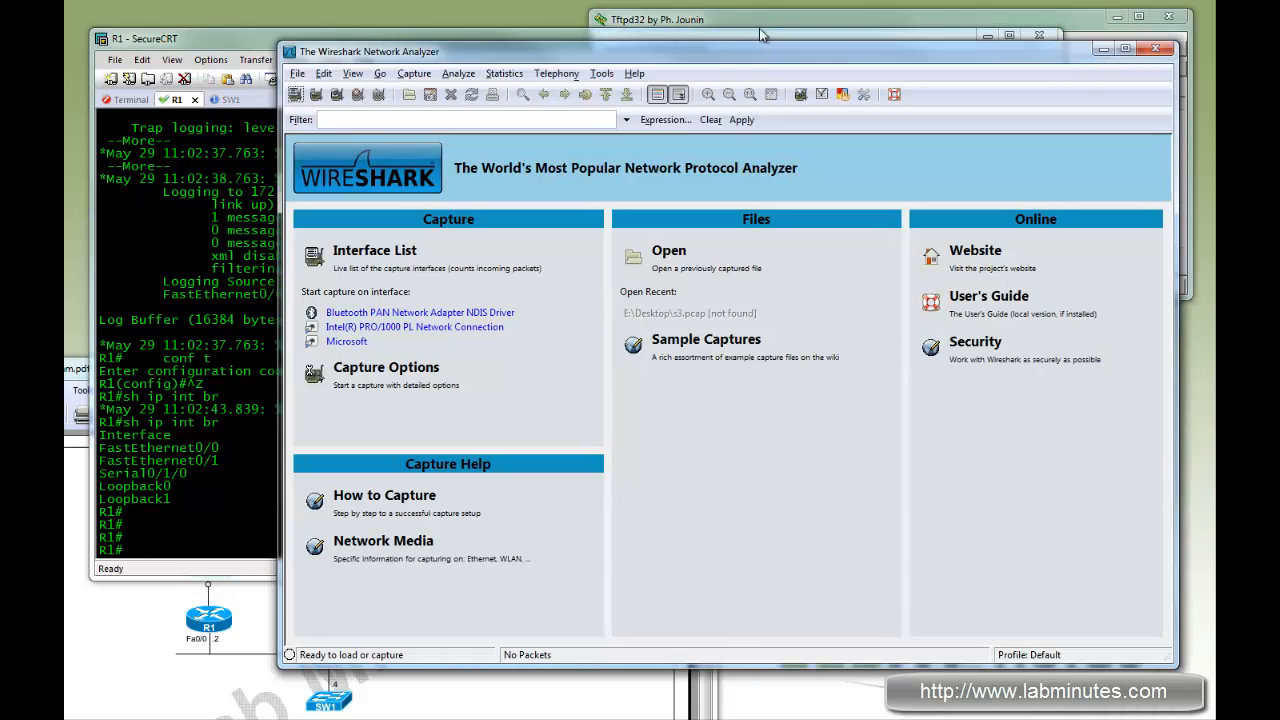
- Select the Intel PRO/1000 interface in Wireshark's capture options
{"action": "left_click_drag", "start_coordinate": [760, 52], "coordinate": [740, 32]}
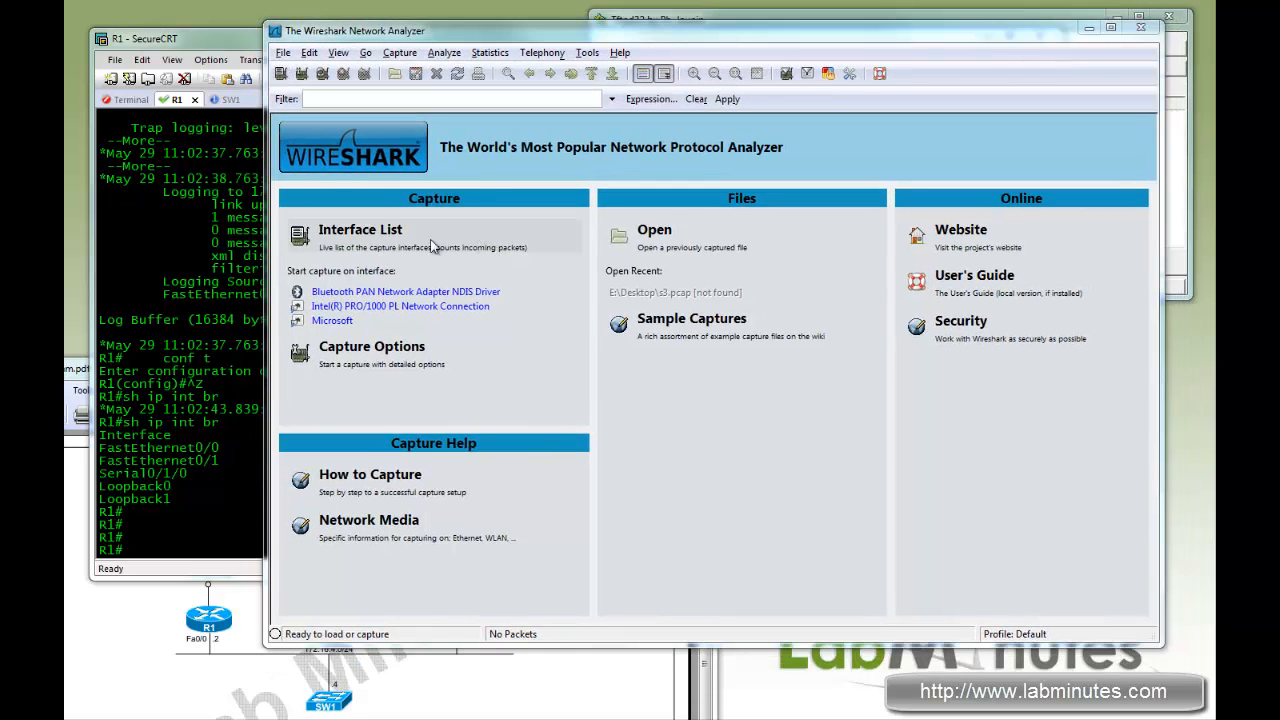
{"action": "left_click", "coordinate": [360, 228]}
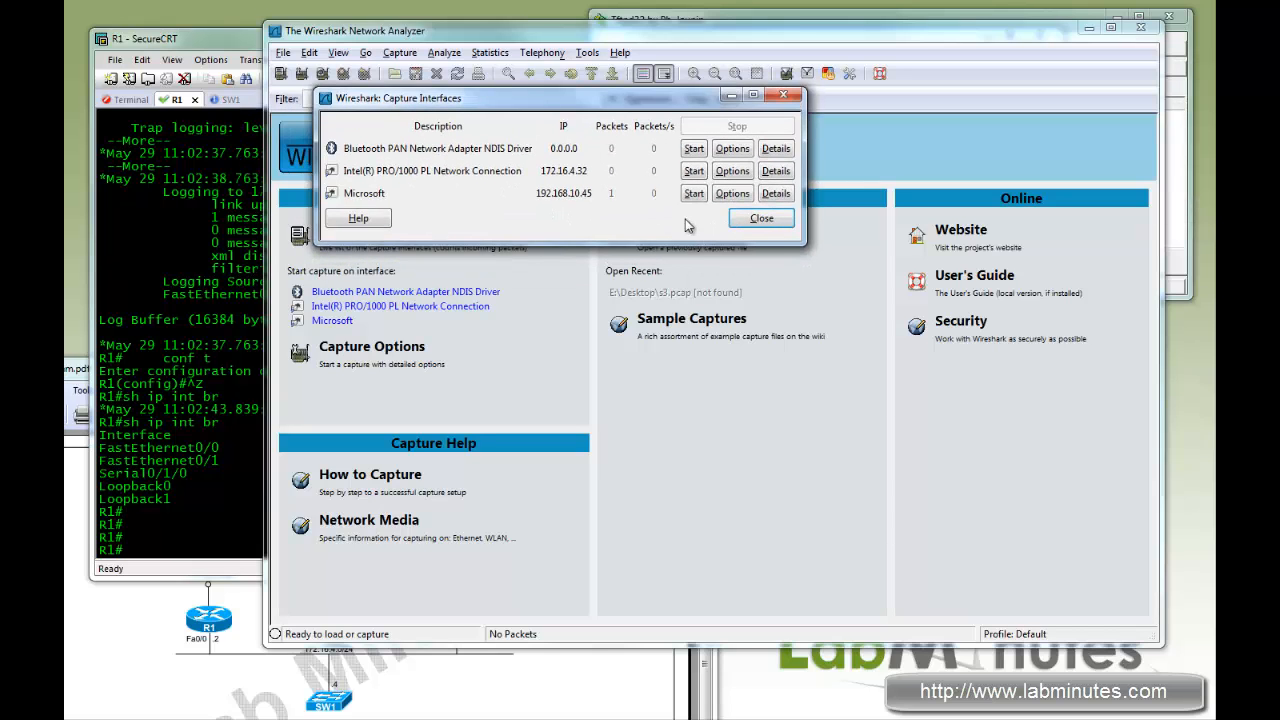
{"action": "mouse_move", "coordinate": [598, 192]}
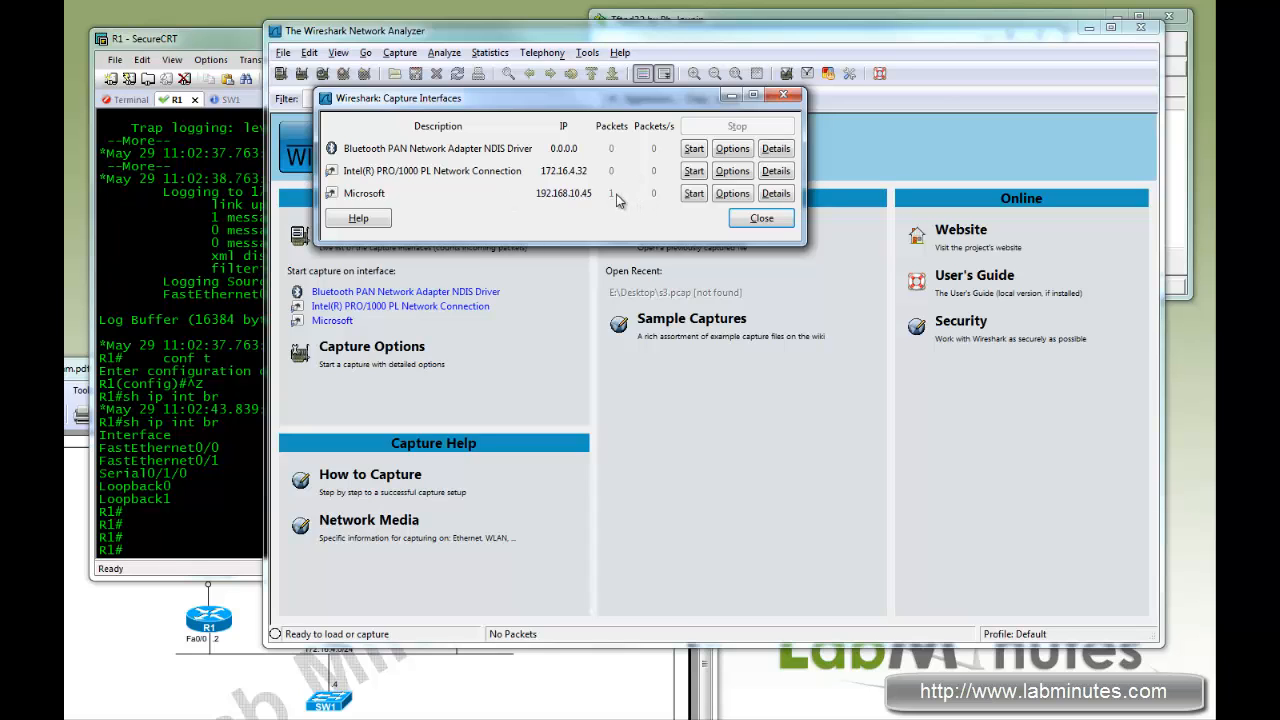
{"action": "mouse_move", "coordinate": [532, 202]}
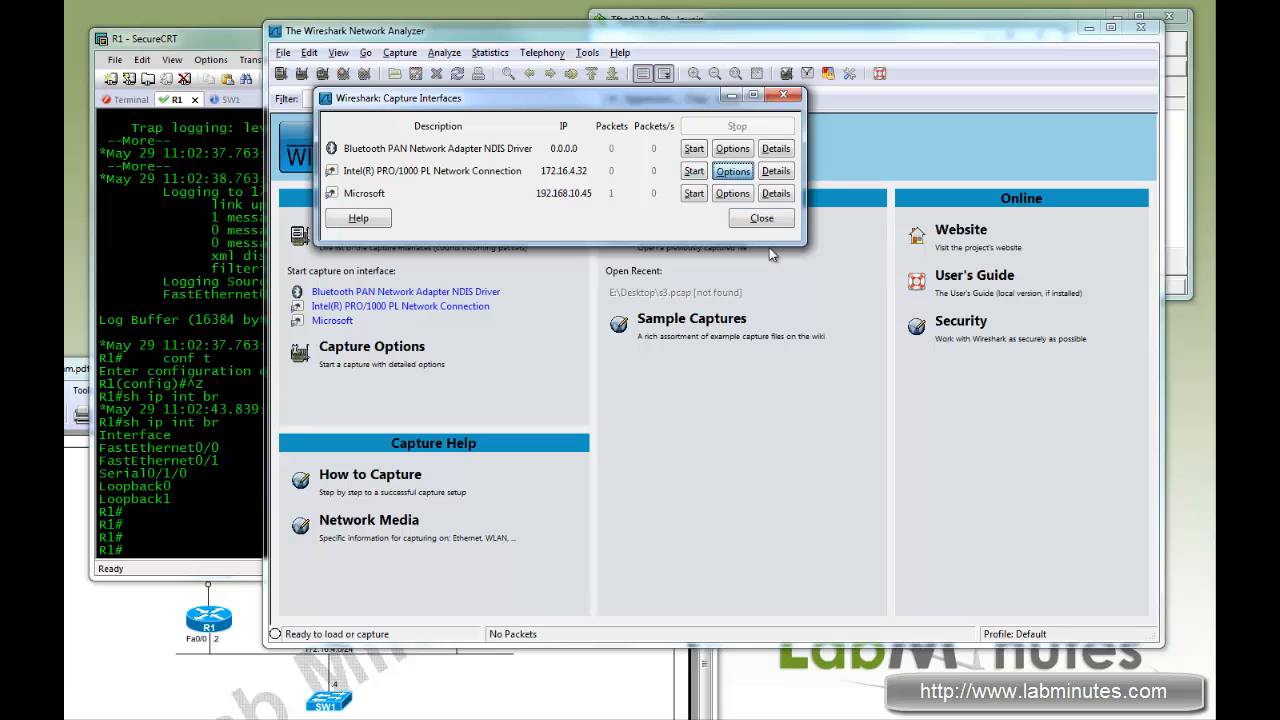
{"action": "left_click", "coordinate": [760, 218]}
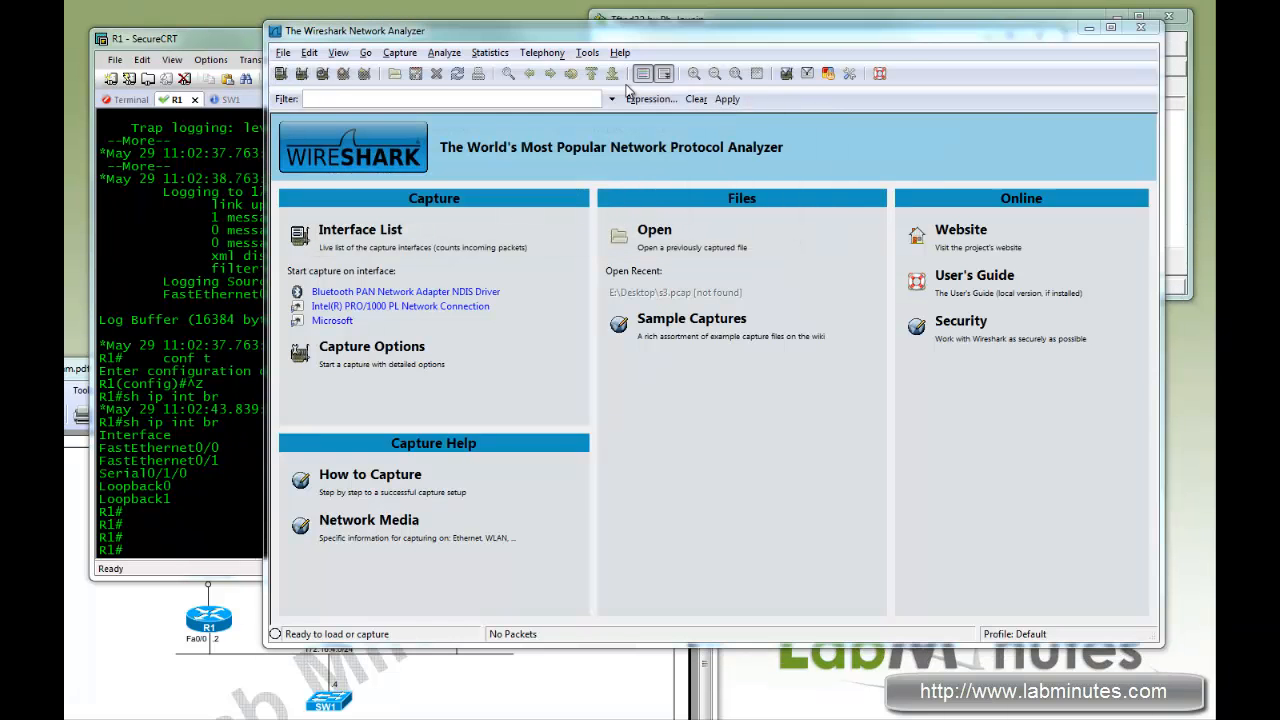
{"action": "left_click", "coordinate": [372, 352]}
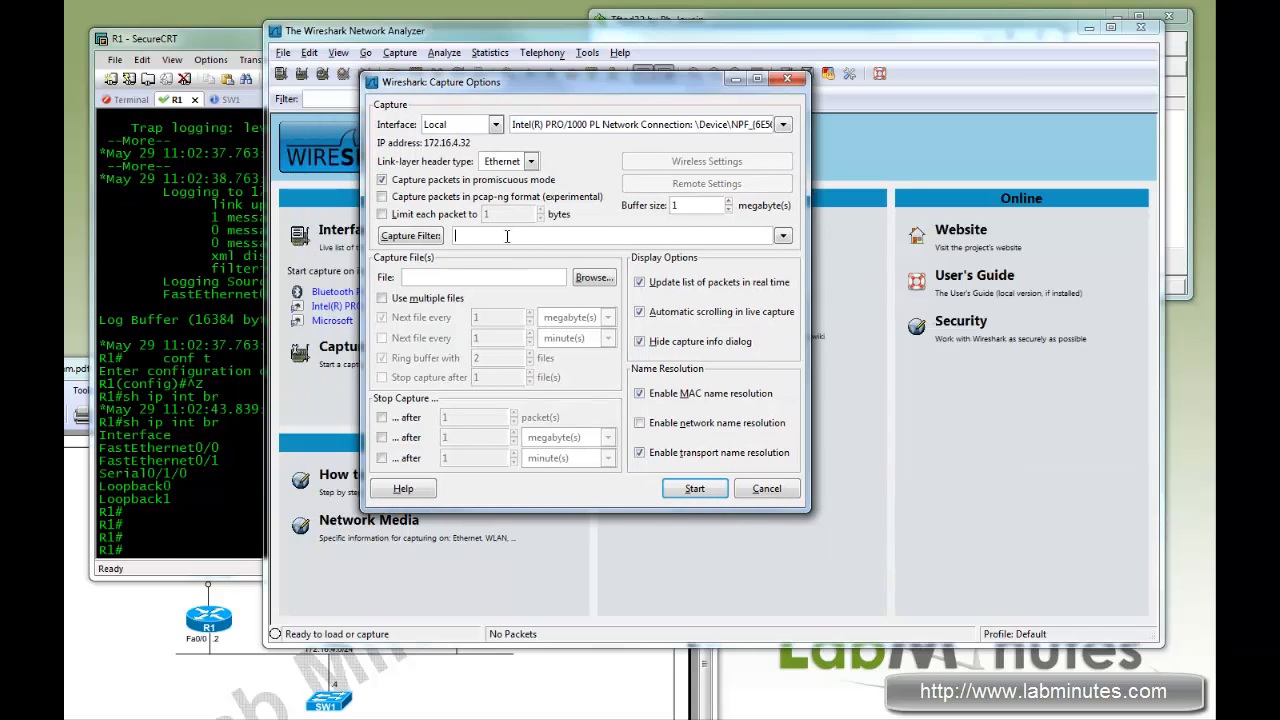
- Start the capture with the filter 'udp port 514'
{"action": "type", "text": "udp"}
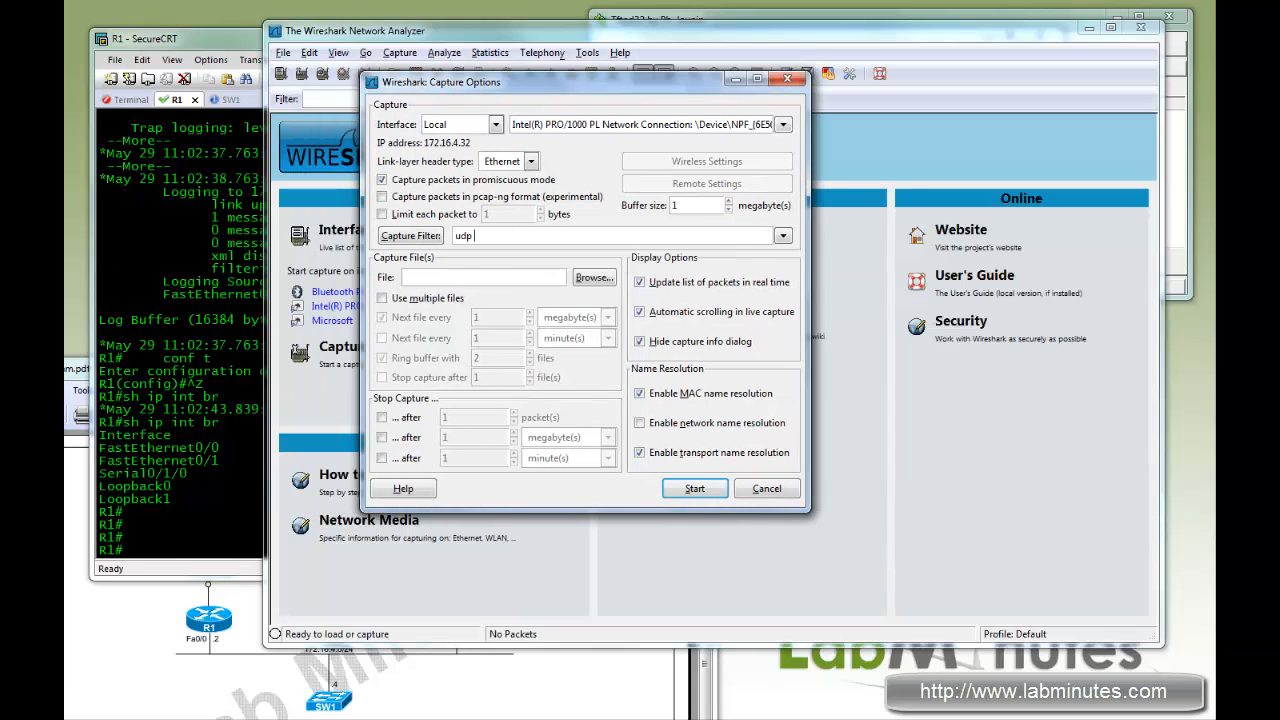
{"action": "type", "text": "port"}
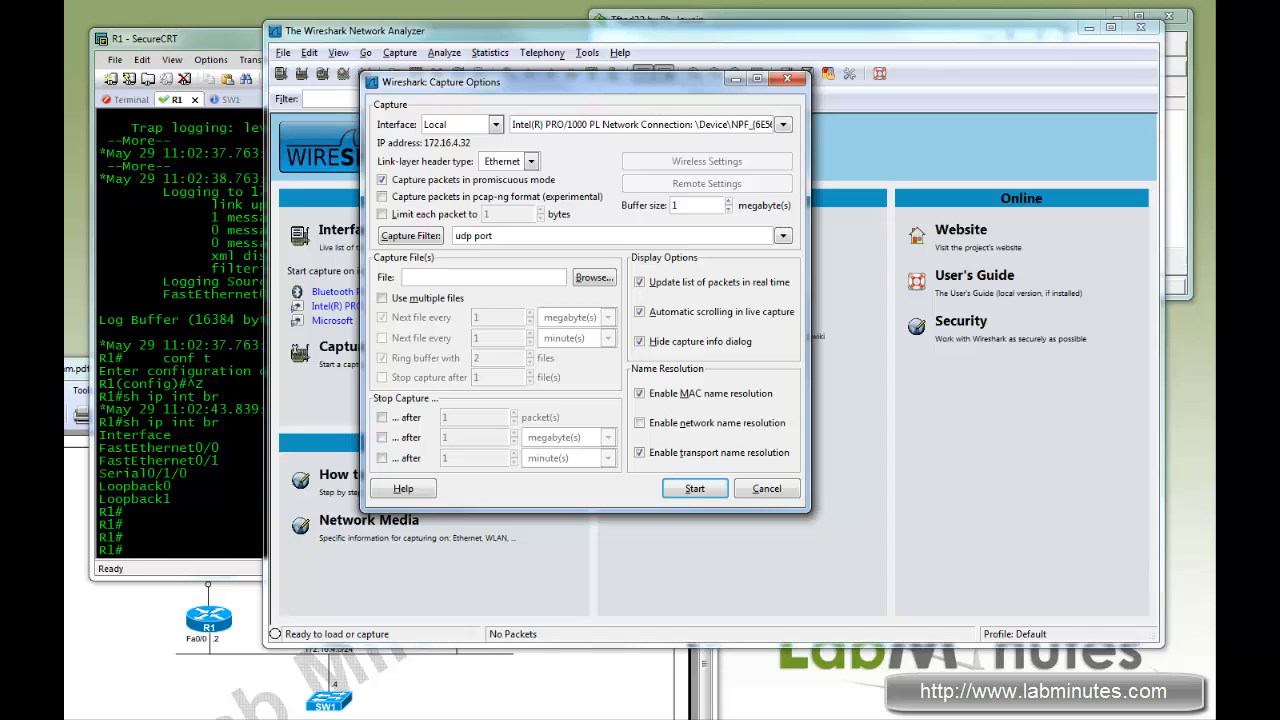
{"action": "type", "text": "514"}
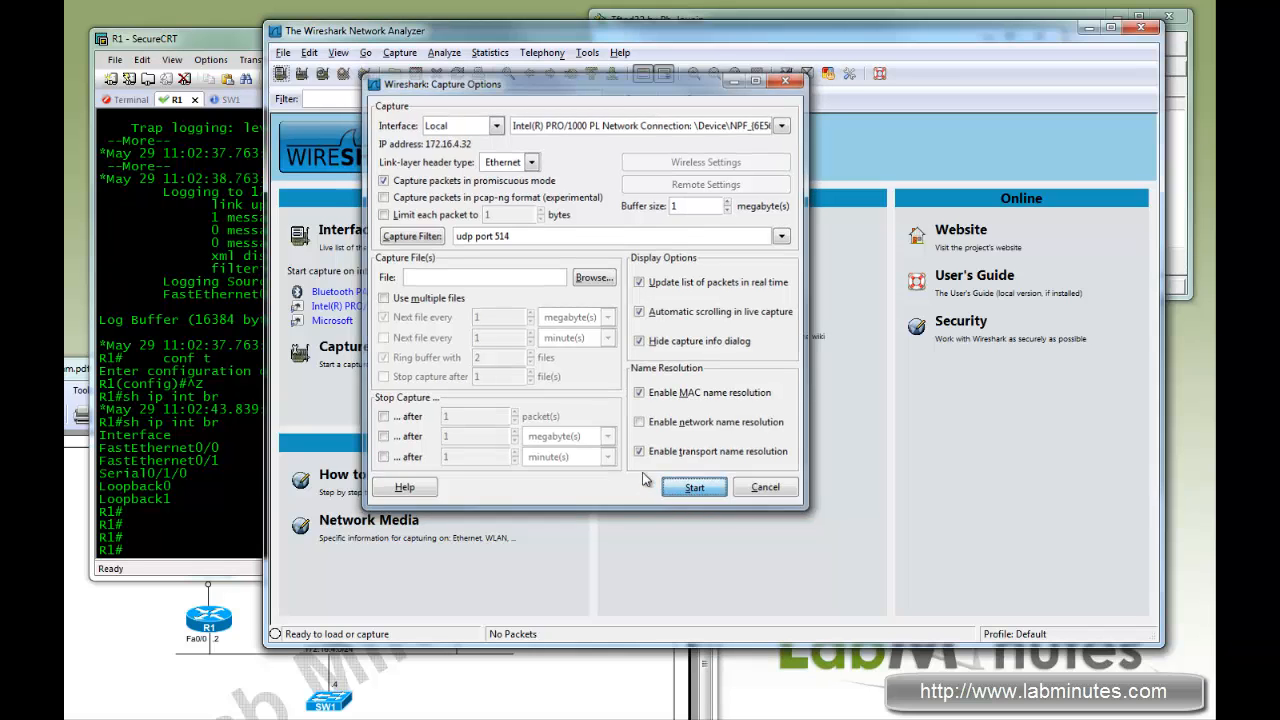
{"action": "left_click", "coordinate": [694, 488]}
{"action": "type", "text": "conf t"}
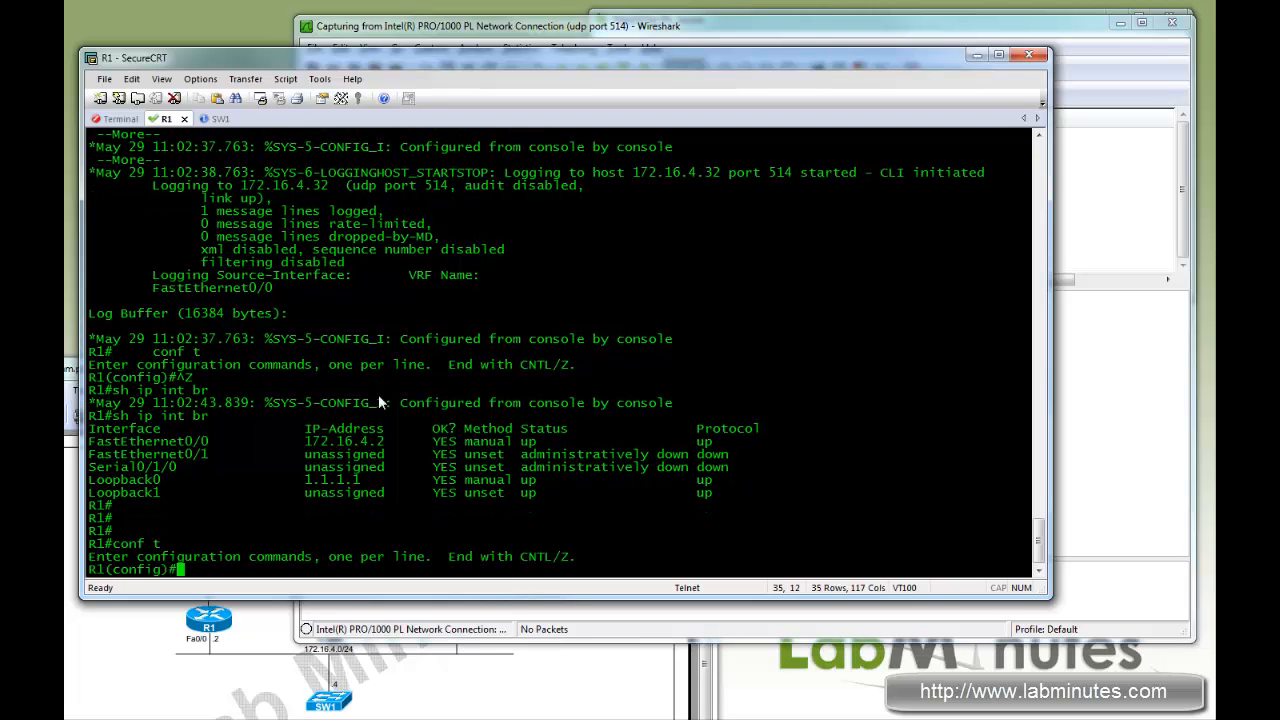
- Enter Loopback1 interface configuration to shut it down
{"action": "double_click", "coordinate": [124, 492]}
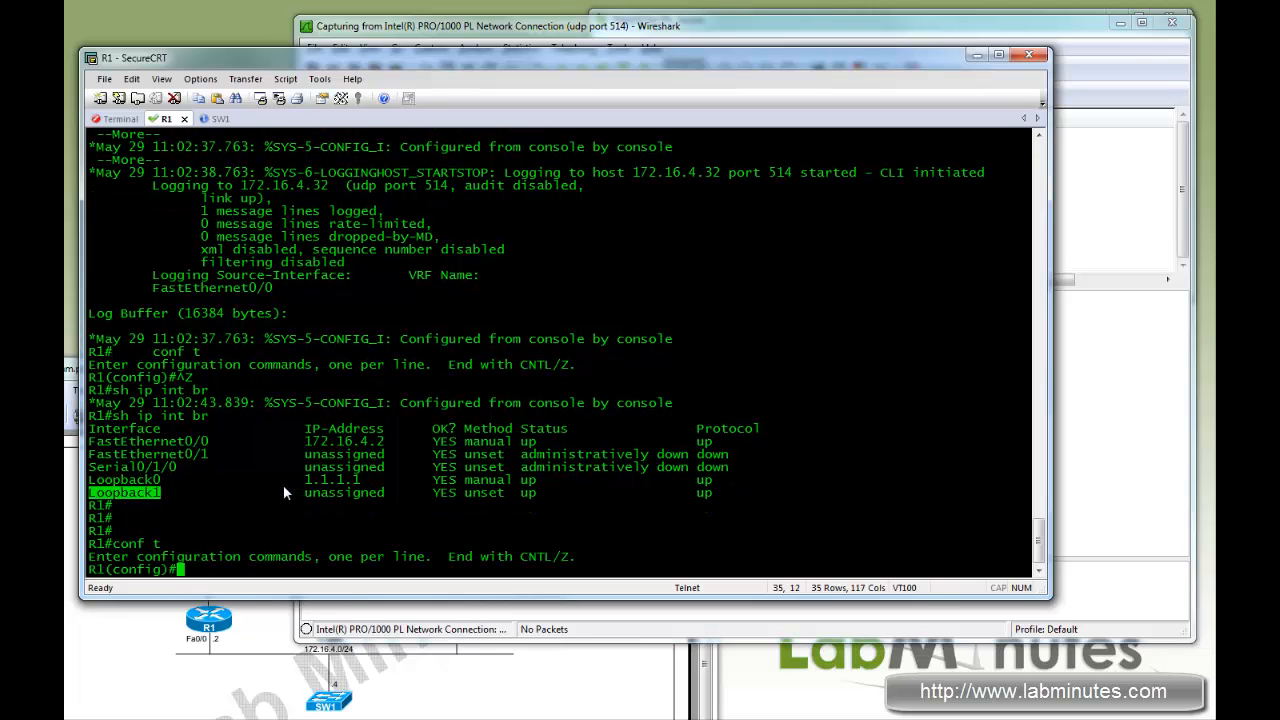
{"action": "type", "text": "int lo1"}
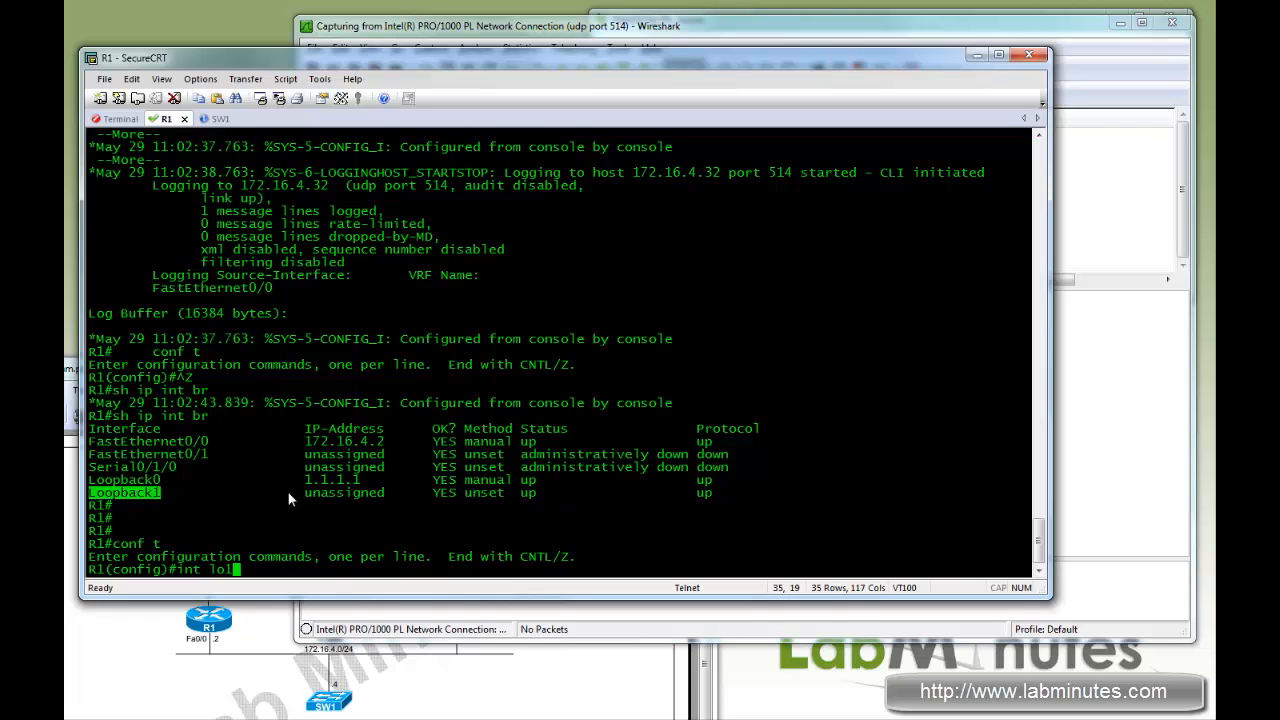
{"action": "key", "text": "Return"}
{"action": "type", "text": "shut"}
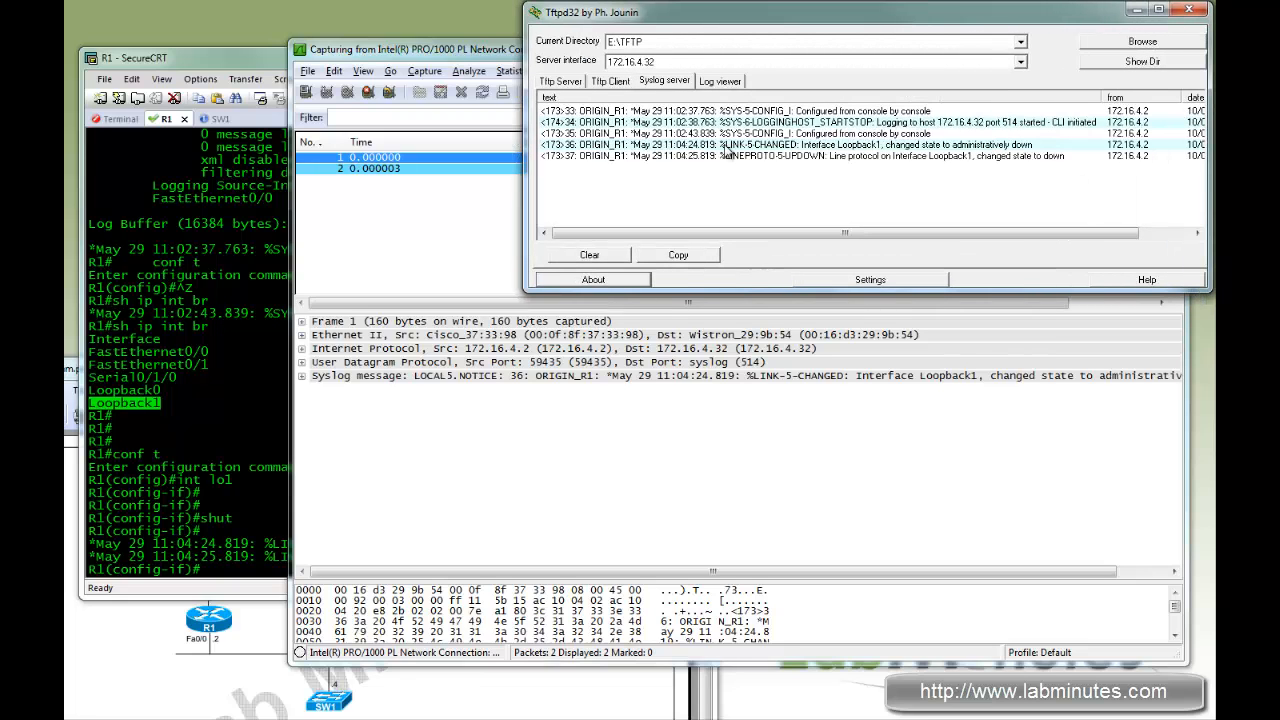
- Match the Loopback1 LINK-5-CHANGED entry in Tftpd32 against R1's console and both captured syslog frames
{"action": "left_click", "coordinate": [800, 144]}
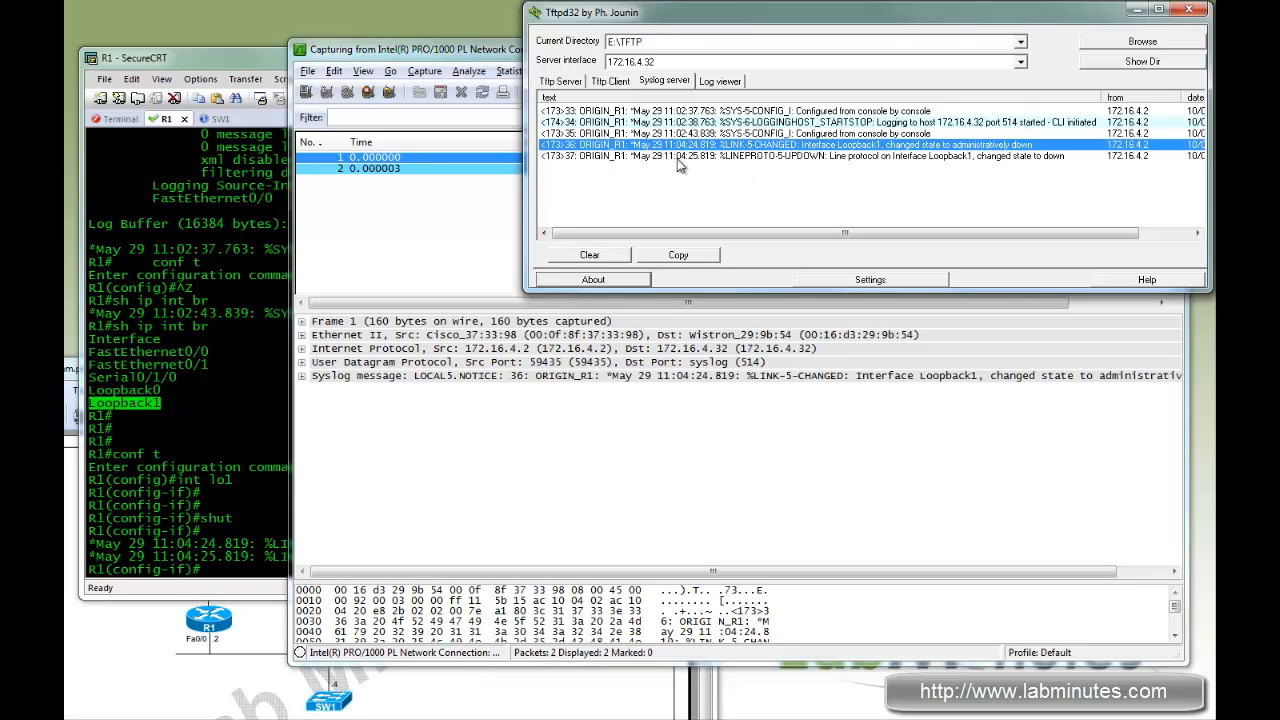
{"action": "mouse_move", "coordinate": [936, 164]}
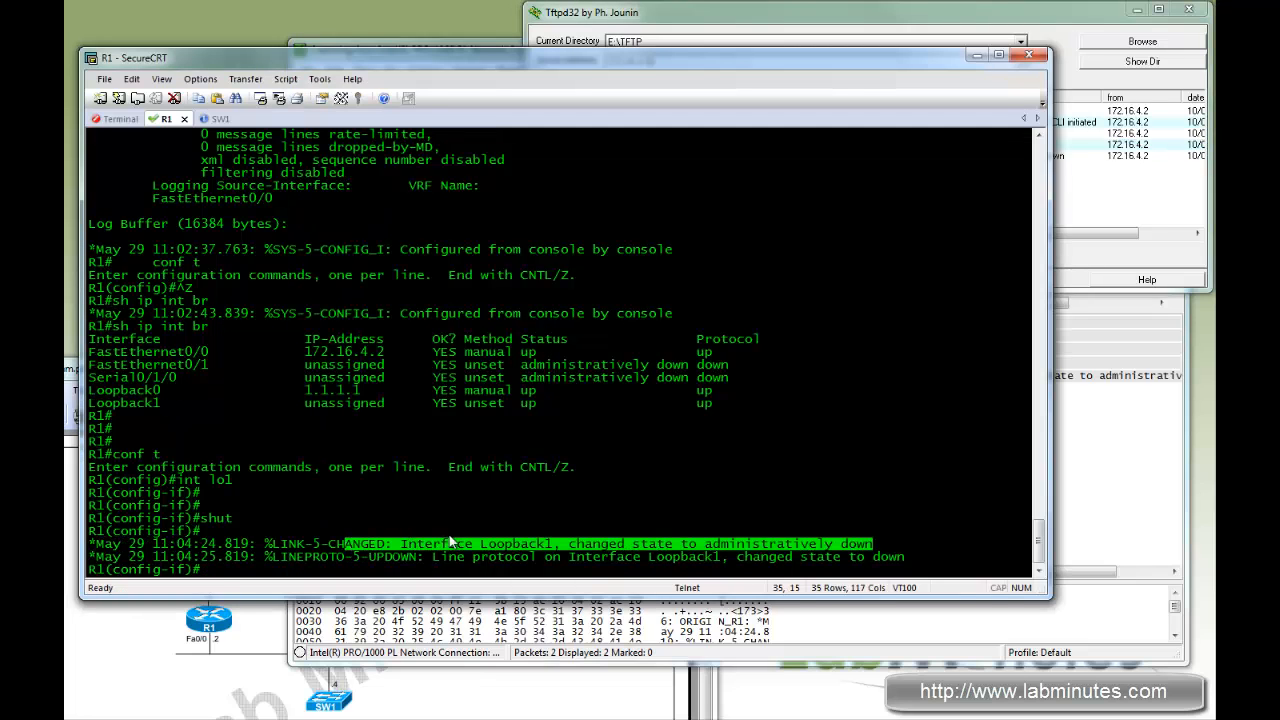
{"action": "left_click_drag", "start_coordinate": [450, 540], "coordinate": [910, 570]}
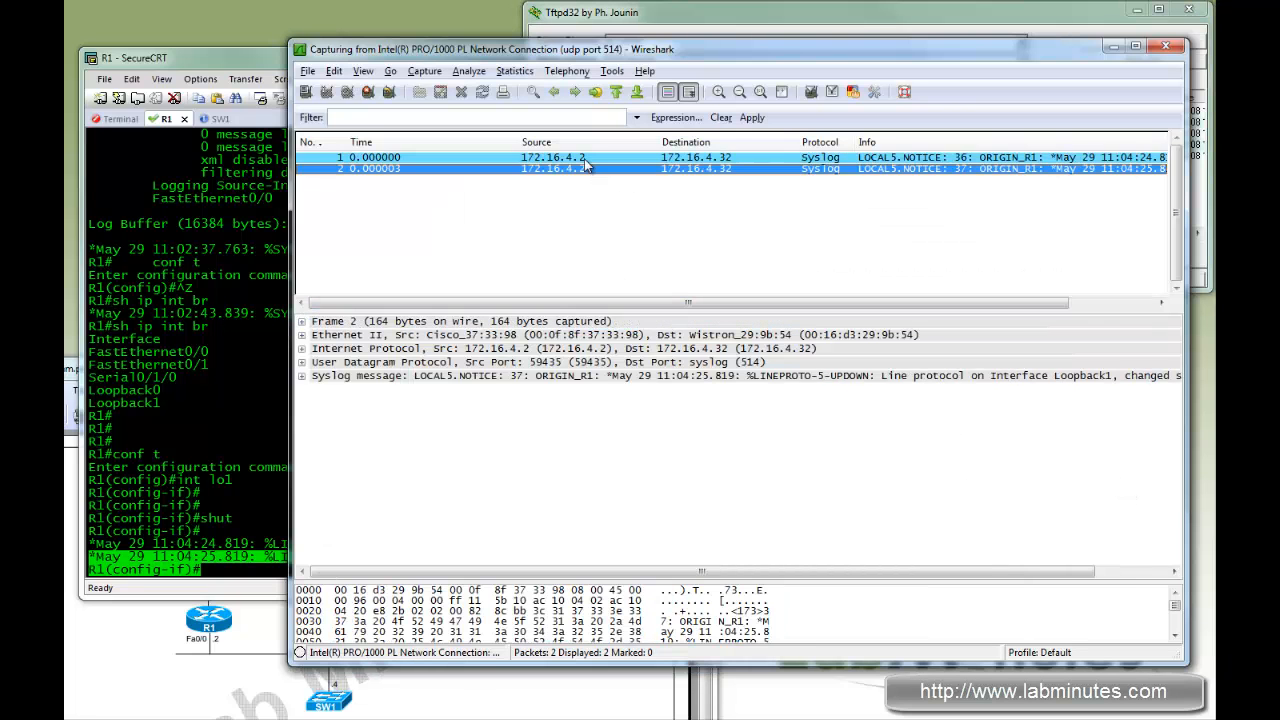
{"action": "left_click", "coordinate": [552, 156]}
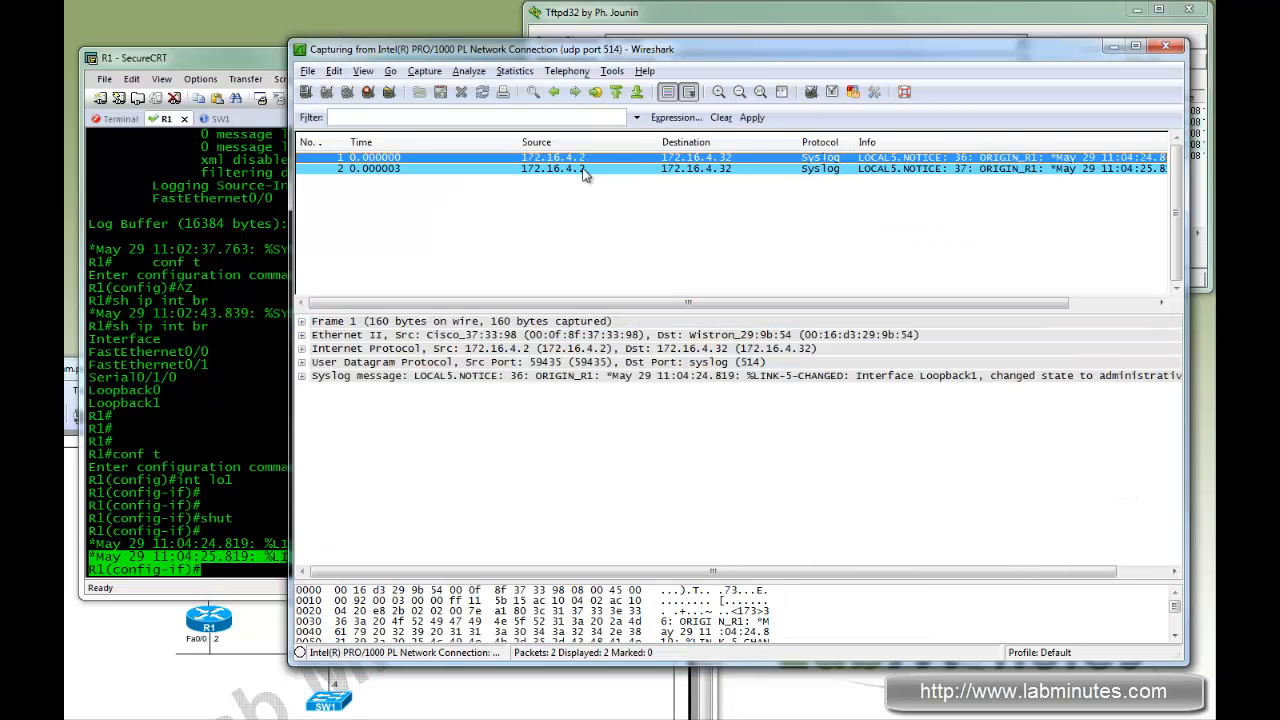
{"action": "left_click", "coordinate": [550, 168]}
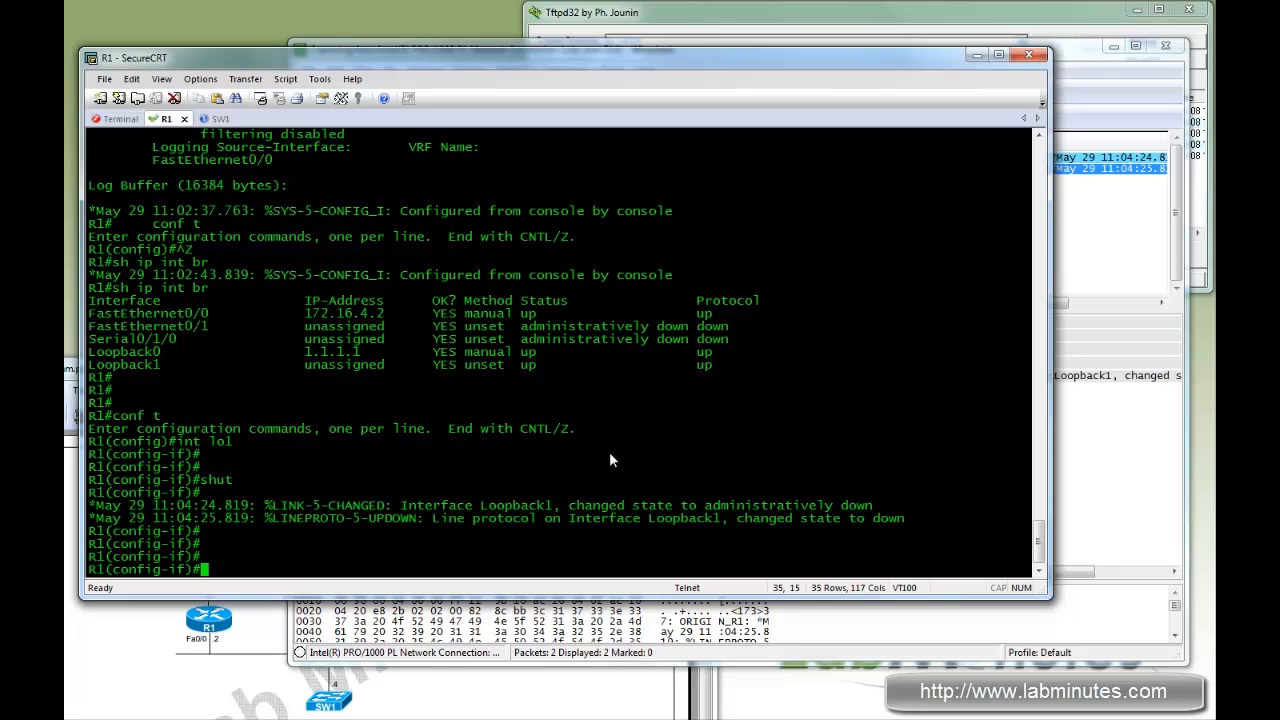
- Set logging source-interface lo0, give Loopback0 172.16.0.4 255.255.255.255, and no-shut Loopback1
{"action": "type", "text": "logg source"}
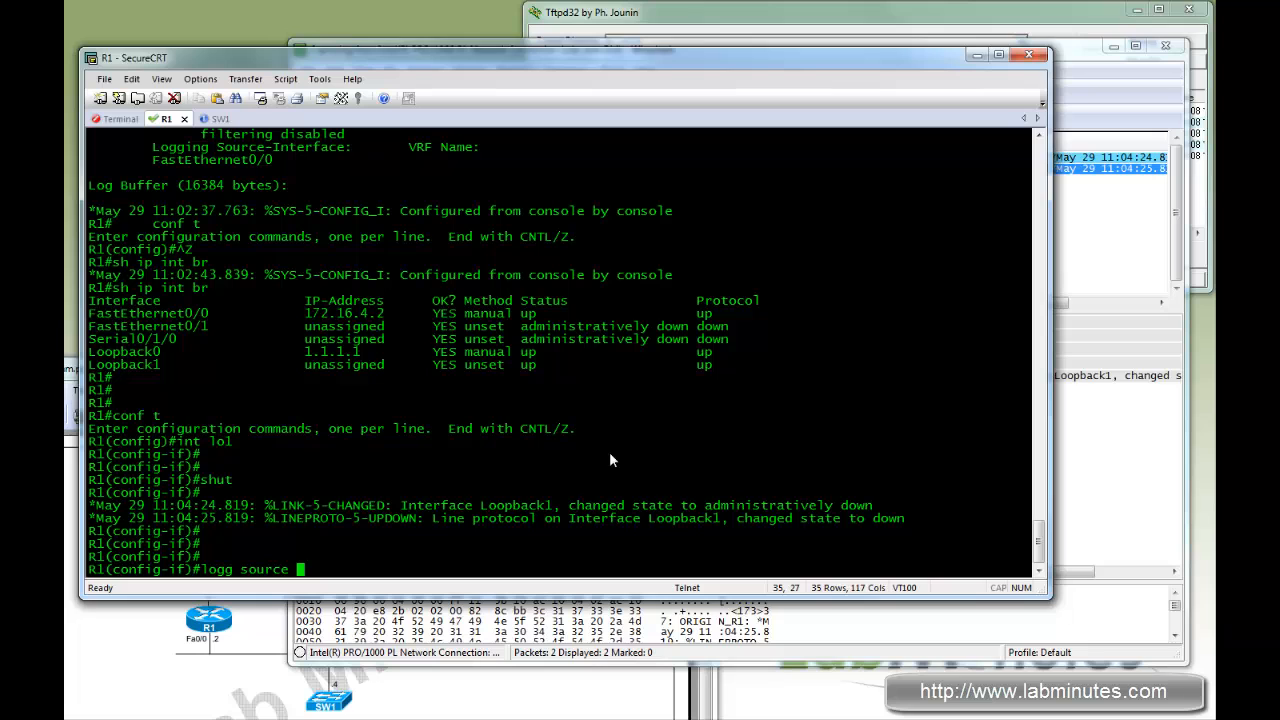
{"action": "key", "text": "Return"}
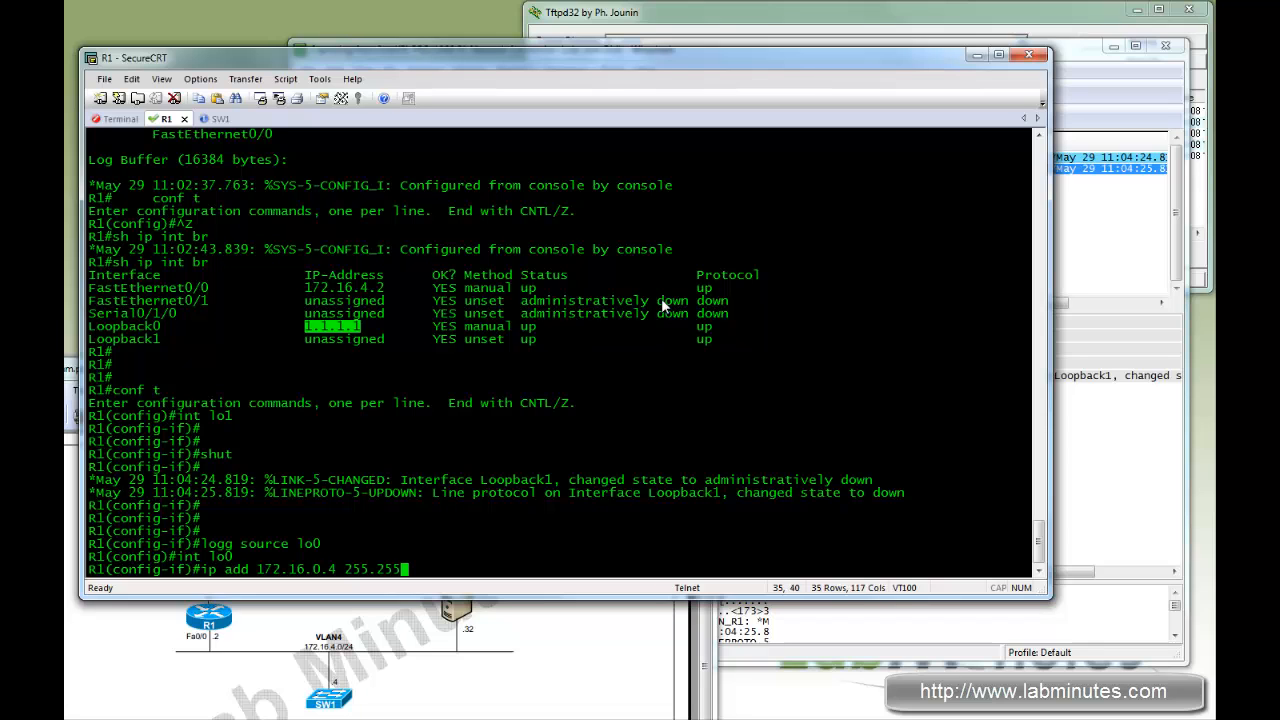
{"action": "key", "text": "Return"}
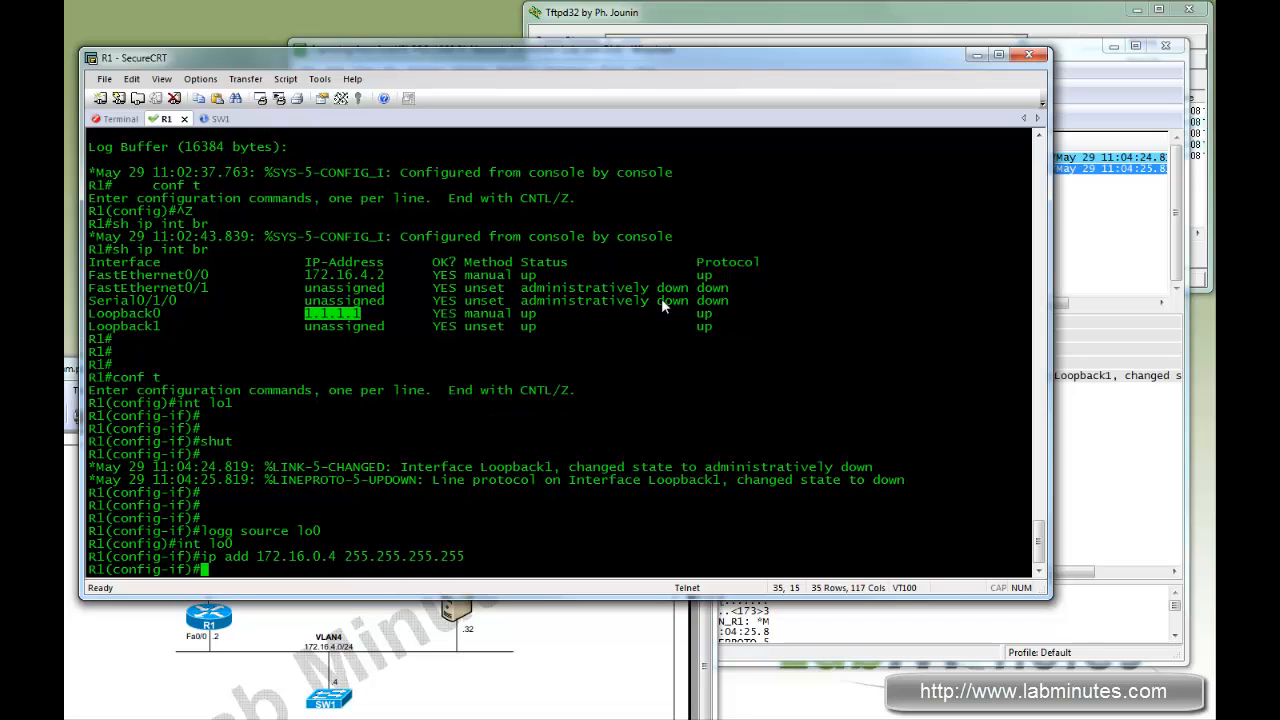
{"action": "scroll", "scroll_direction": "down", "scroll_amount": 3}
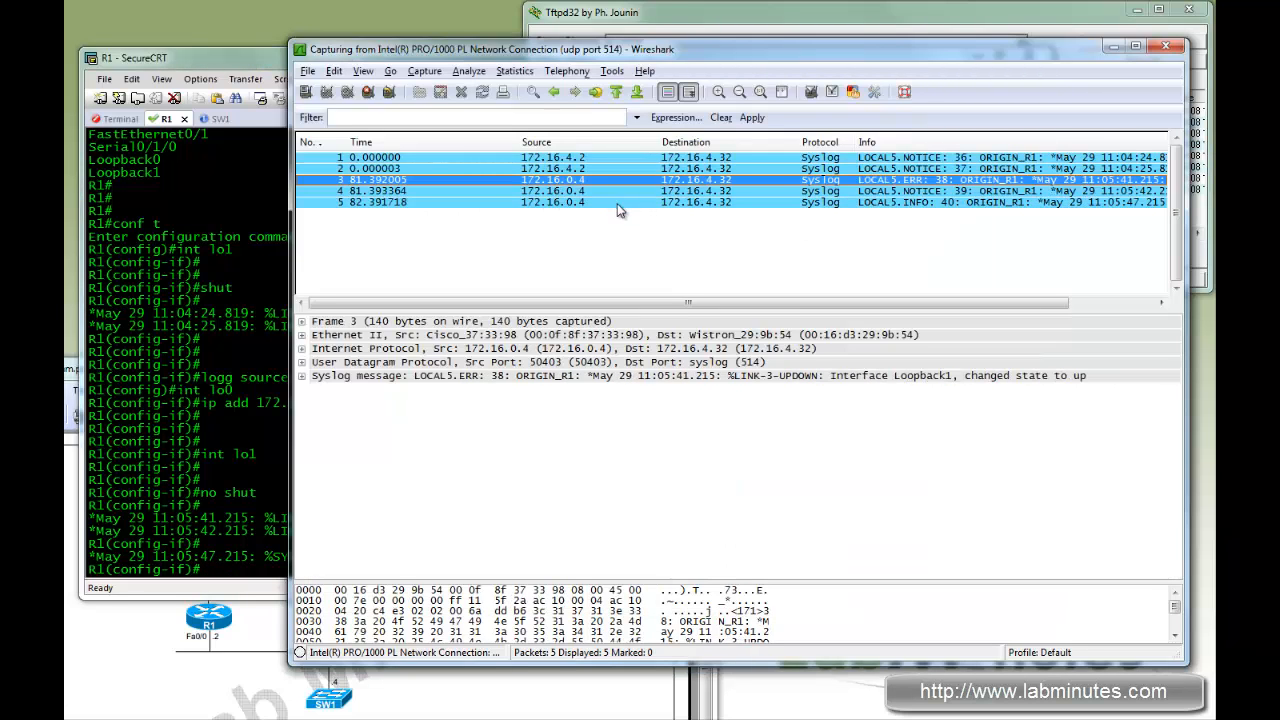
{"action": "mouse_move", "coordinate": [684, 218]}
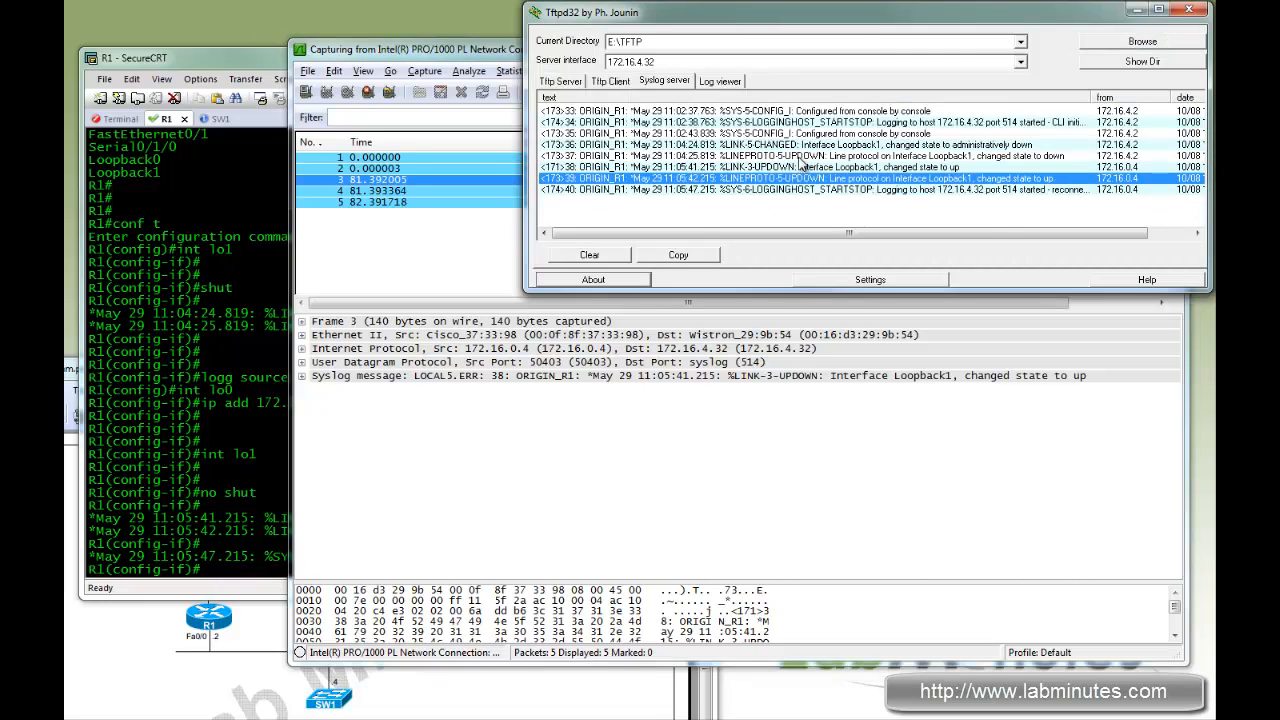
- Review the latest logging reconnection entry on Tftpd32's Syslog server tab
{"action": "left_click", "coordinate": [860, 168]}
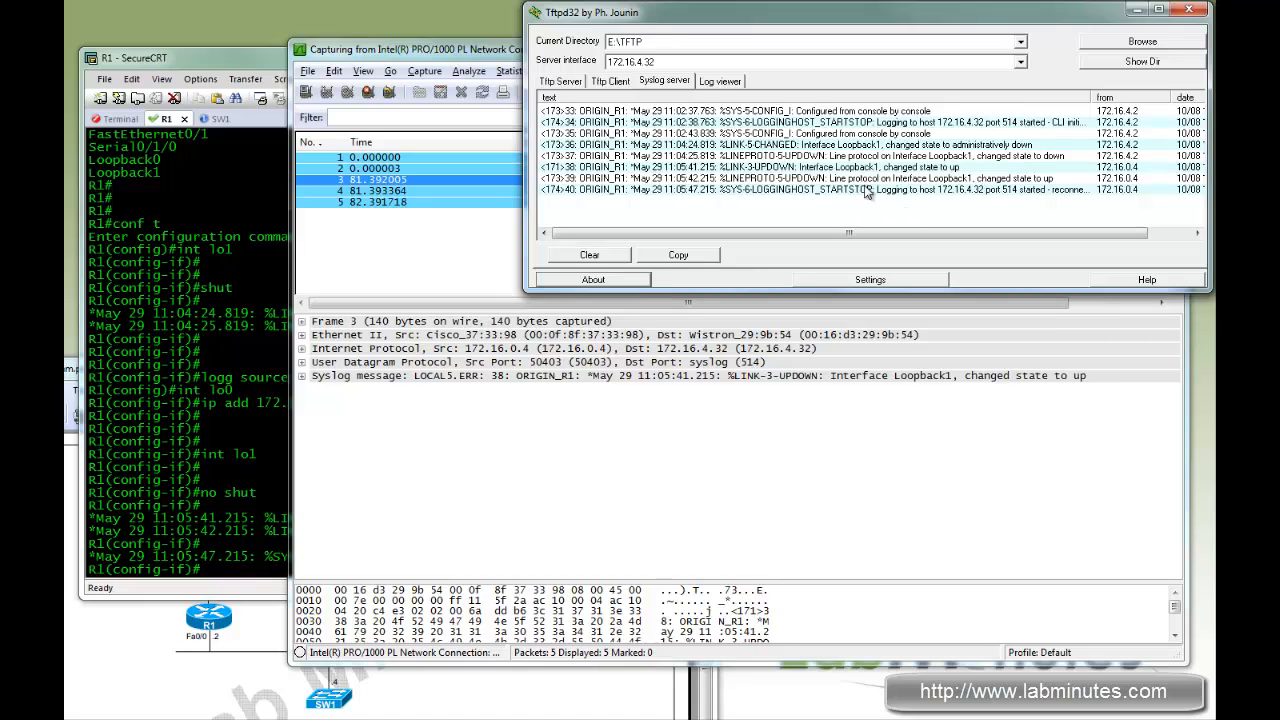
{"action": "left_click", "coordinate": [864, 190]}
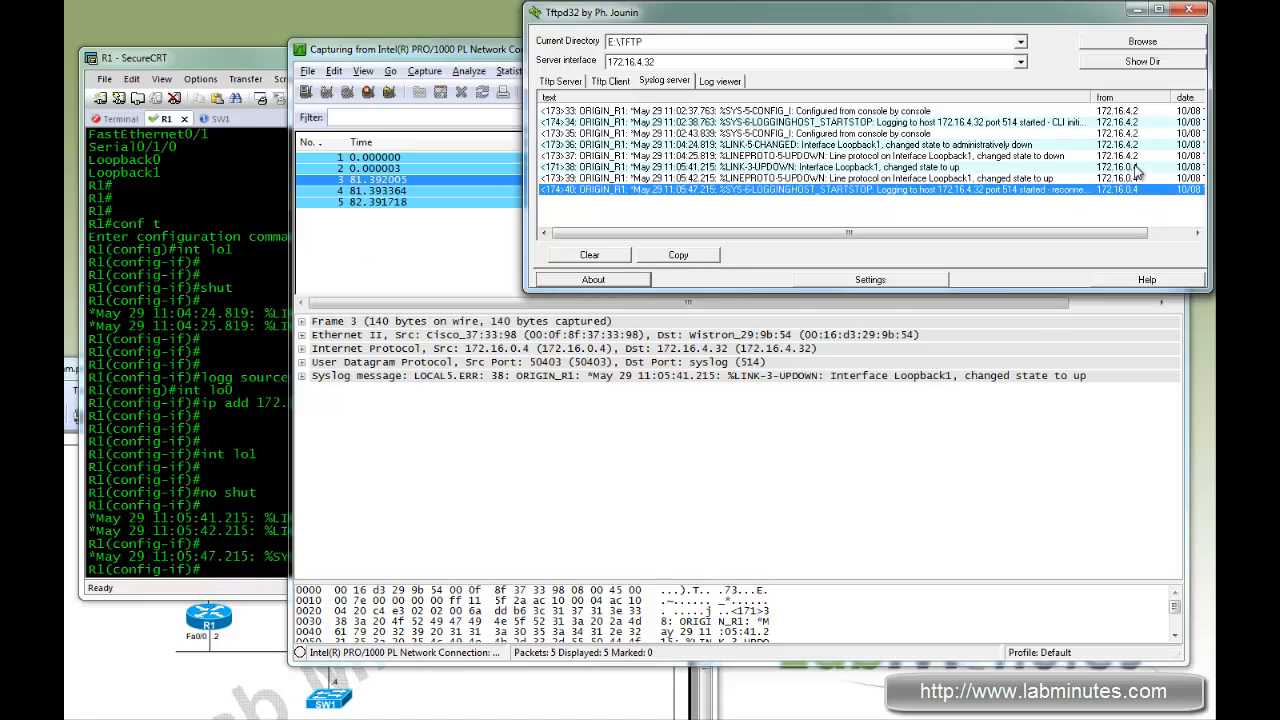
{"action": "left_click", "coordinate": [850, 168]}
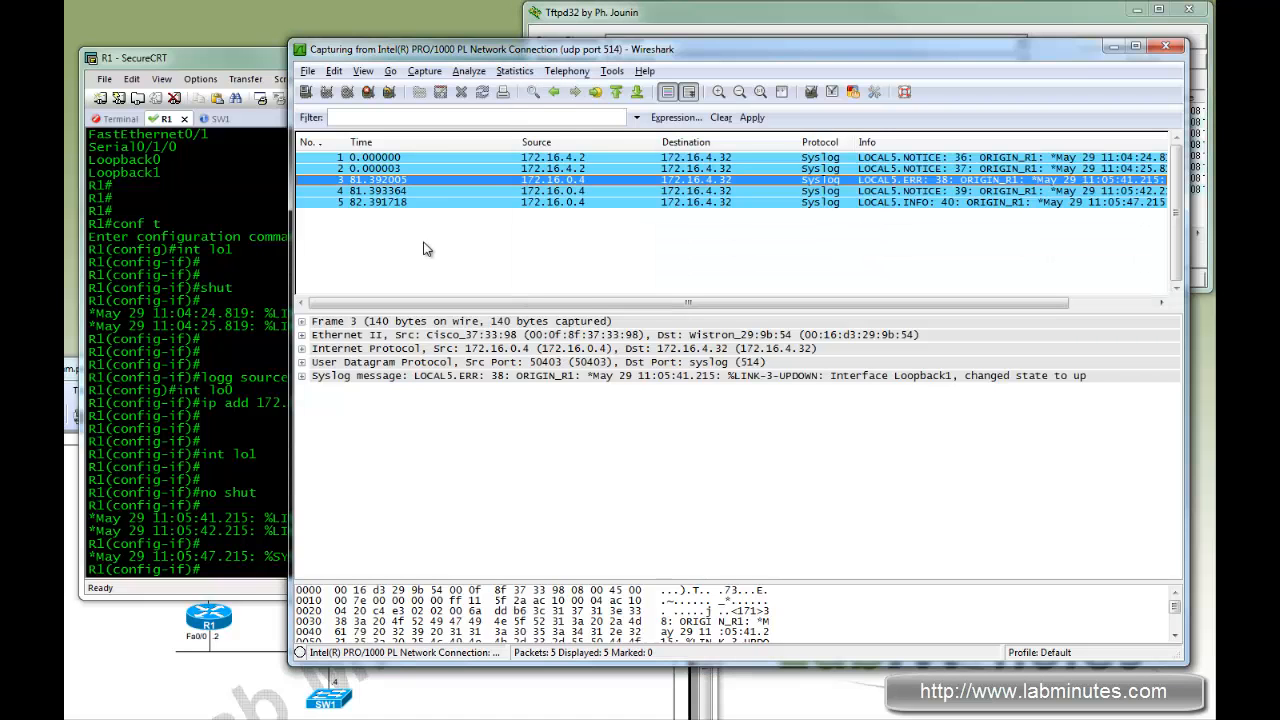
{"action": "mouse_move", "coordinate": [684, 62]}
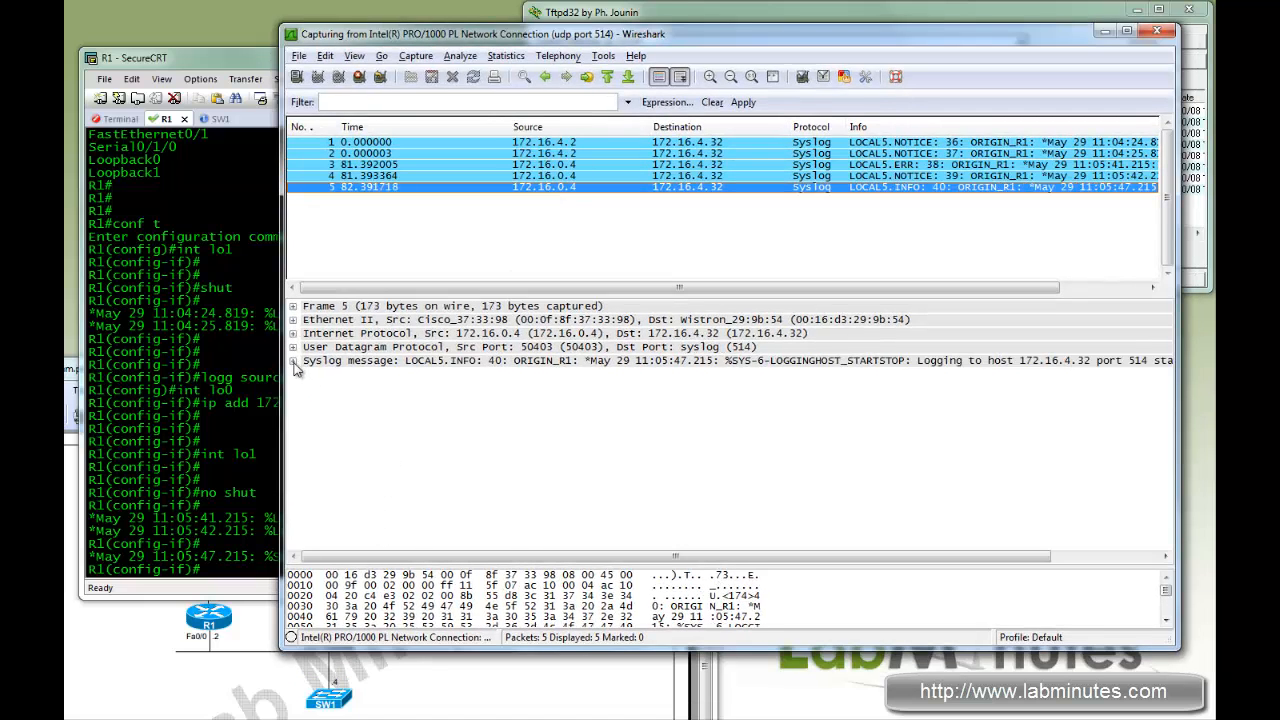
- Expand frame 5's Syslog tree showing facility LOCAL5, level INFO and the message text
{"action": "left_click", "coordinate": [294, 360]}
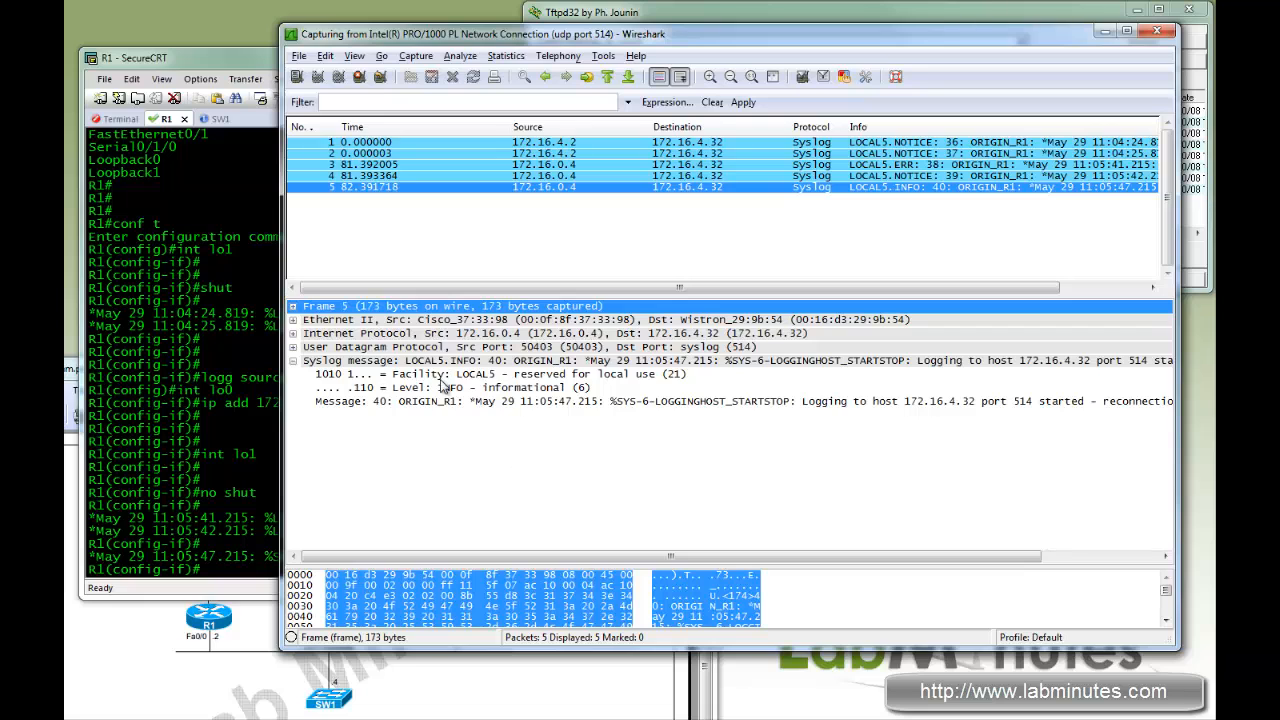
{"action": "left_click", "coordinate": [450, 374]}
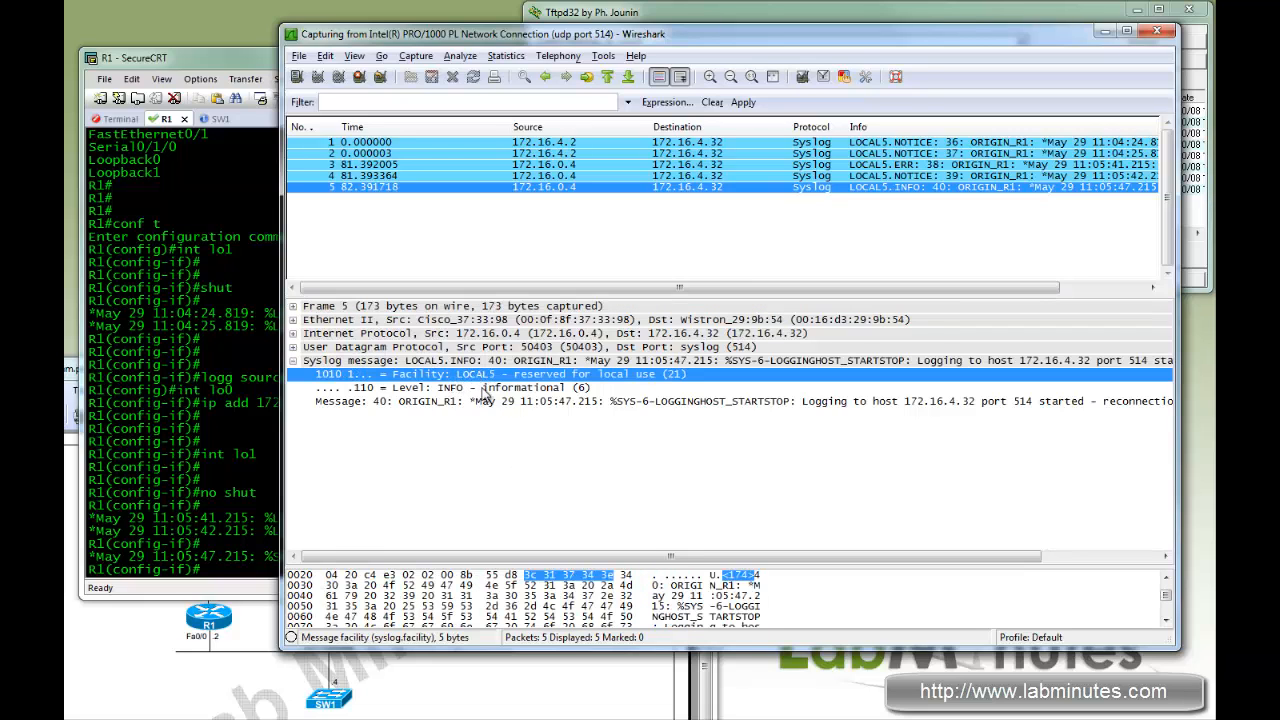
{"action": "mouse_move", "coordinate": [556, 388]}
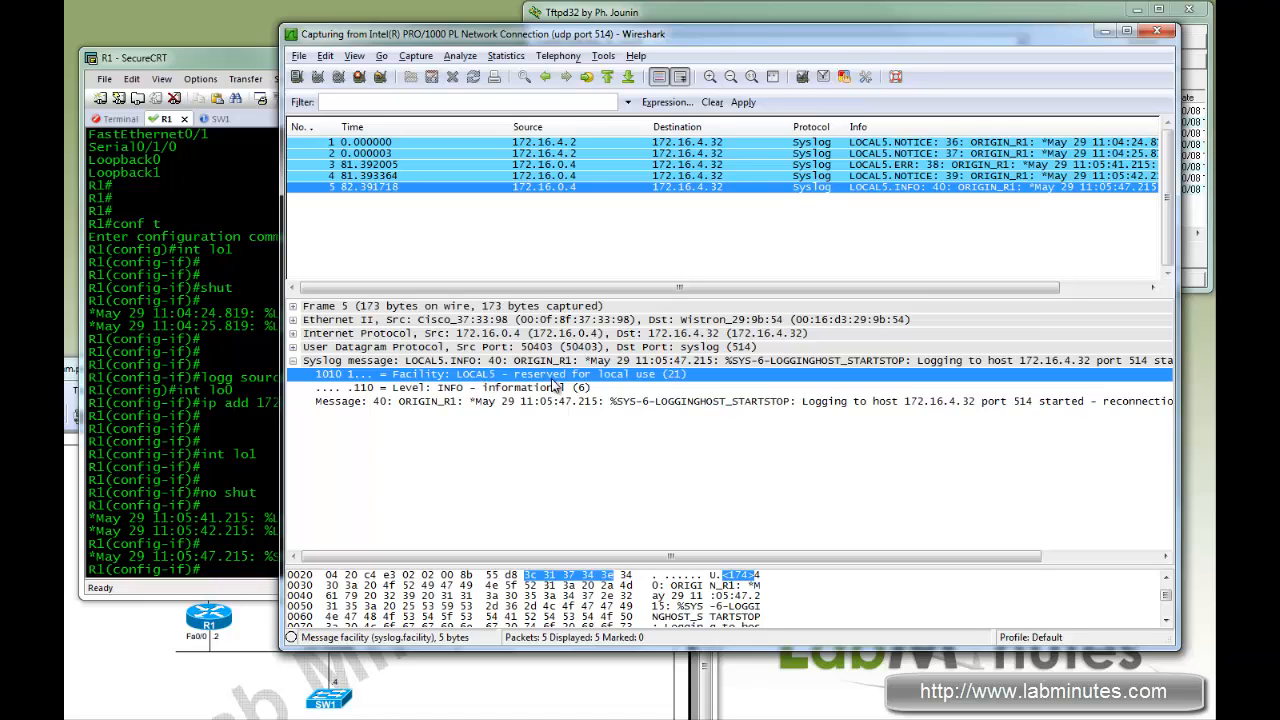
{"action": "mouse_move", "coordinate": [676, 424]}
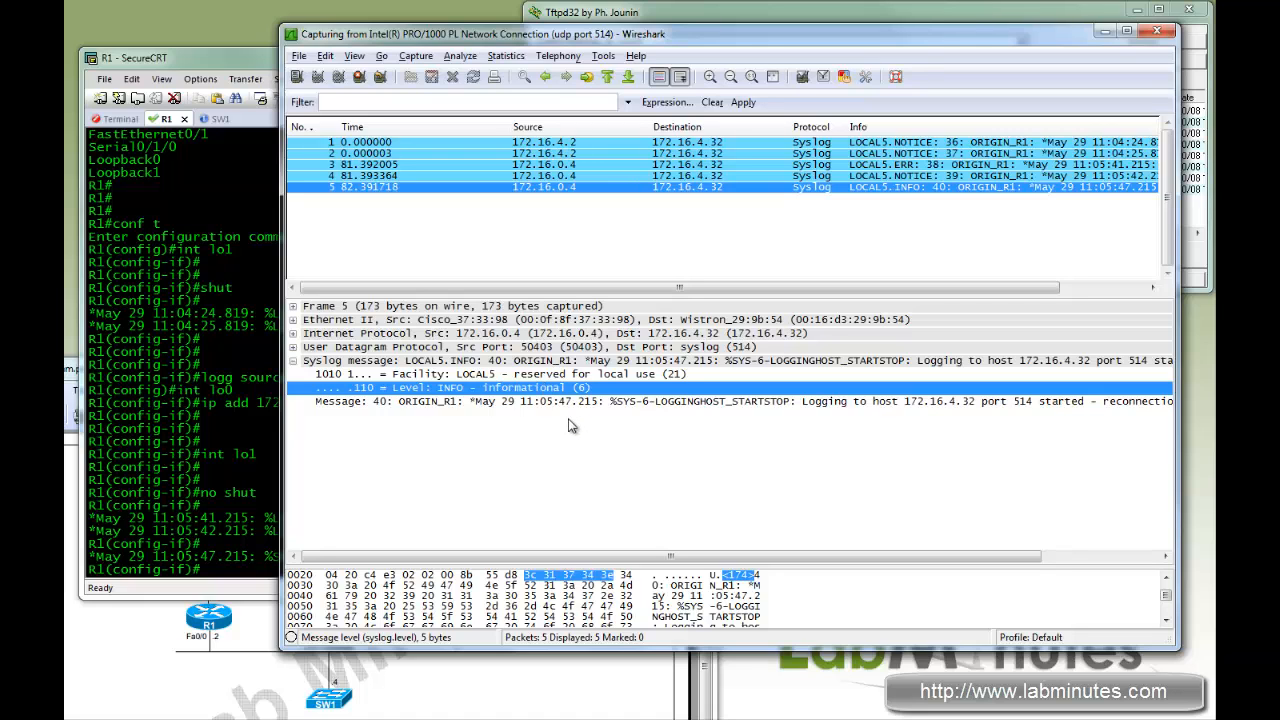
{"action": "mouse_move", "coordinate": [584, 412]}
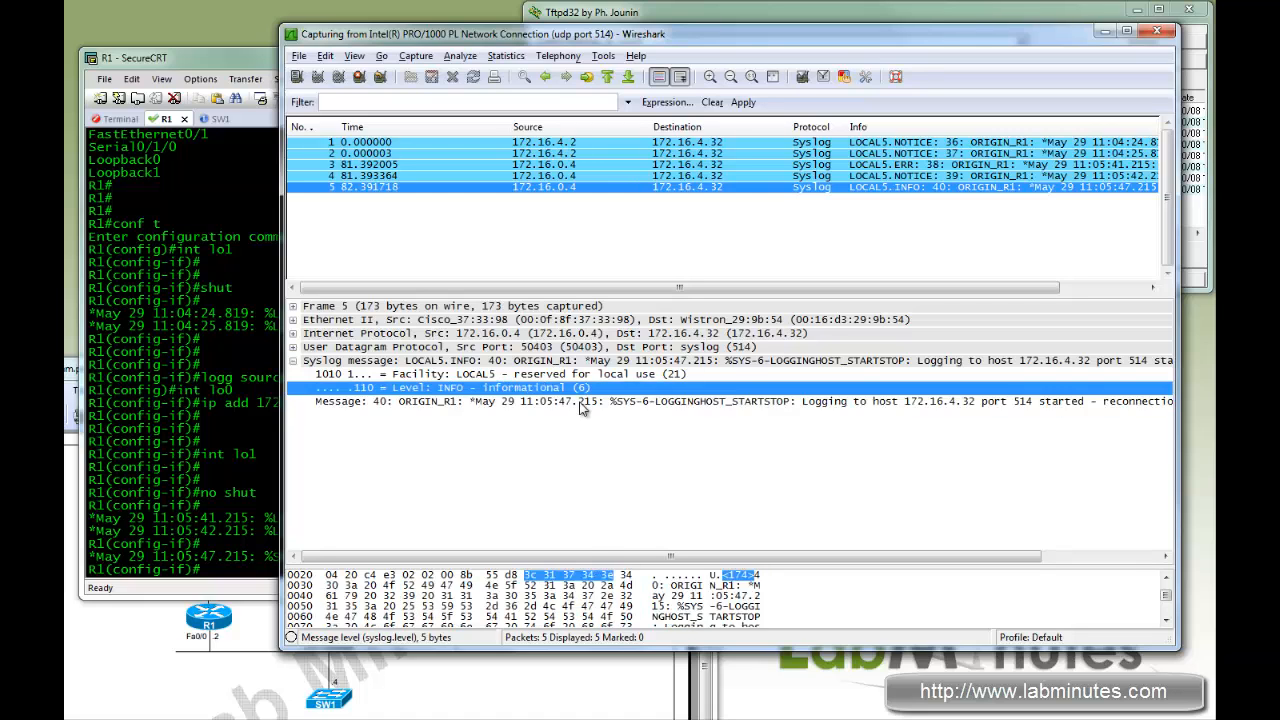
{"action": "left_click", "coordinate": [744, 400]}
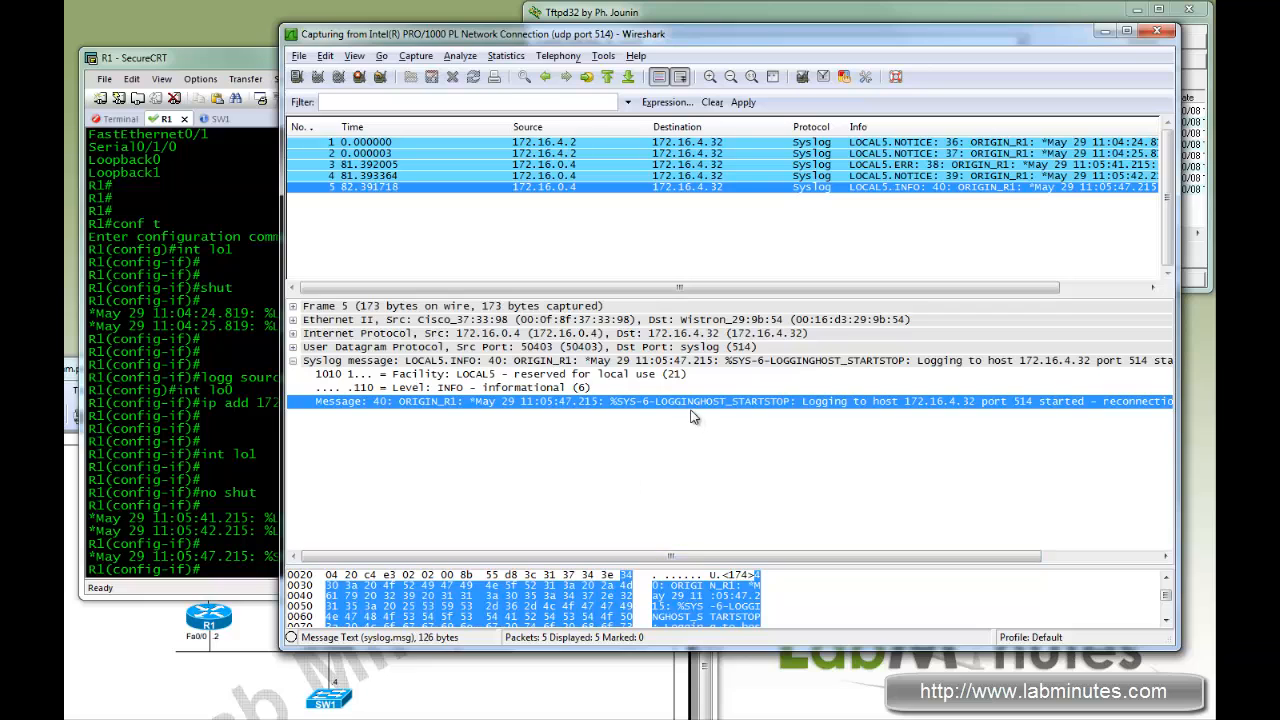
{"action": "mouse_move", "coordinate": [830, 556]}
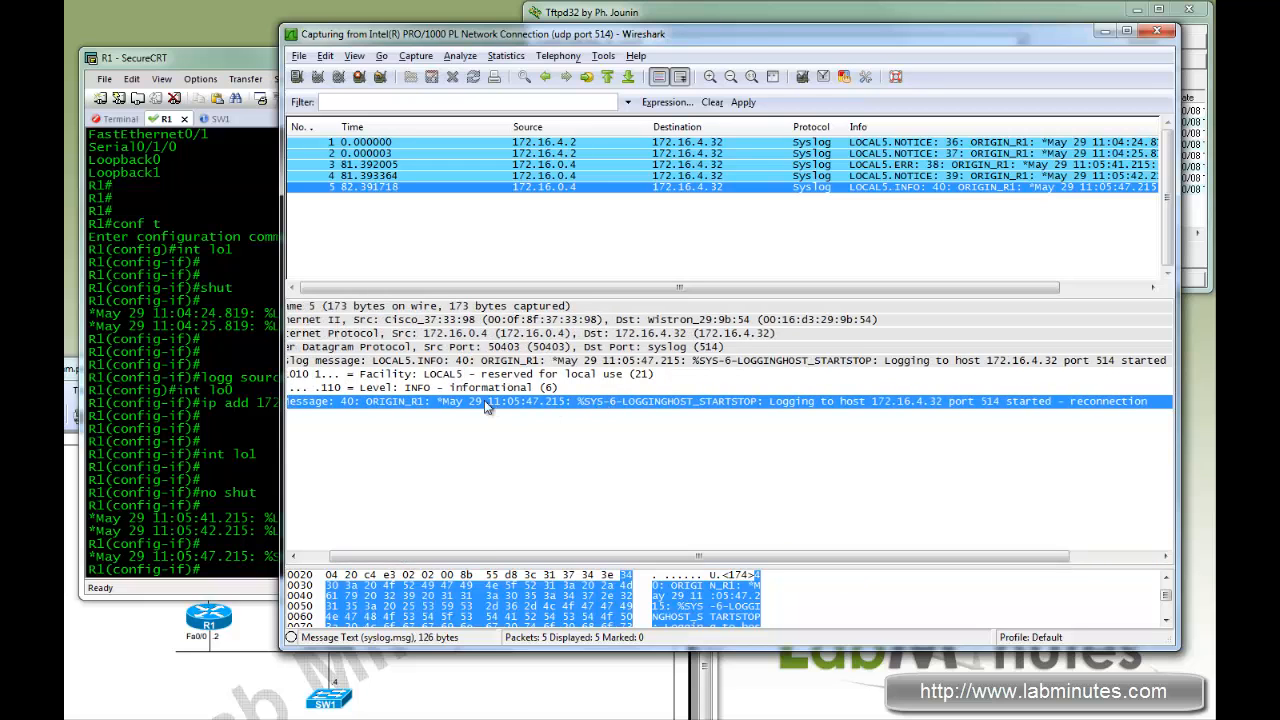
{"action": "left_click", "coordinate": [430, 388]}
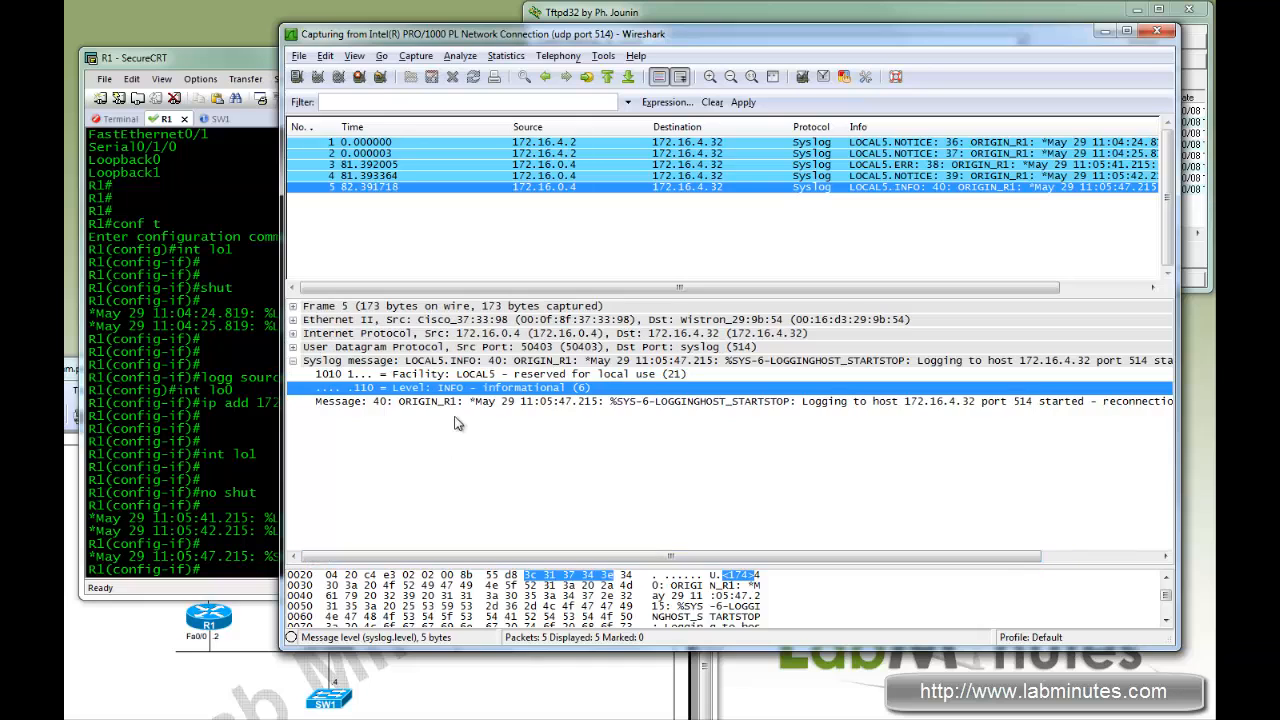
{"action": "mouse_move", "coordinate": [540, 408]}
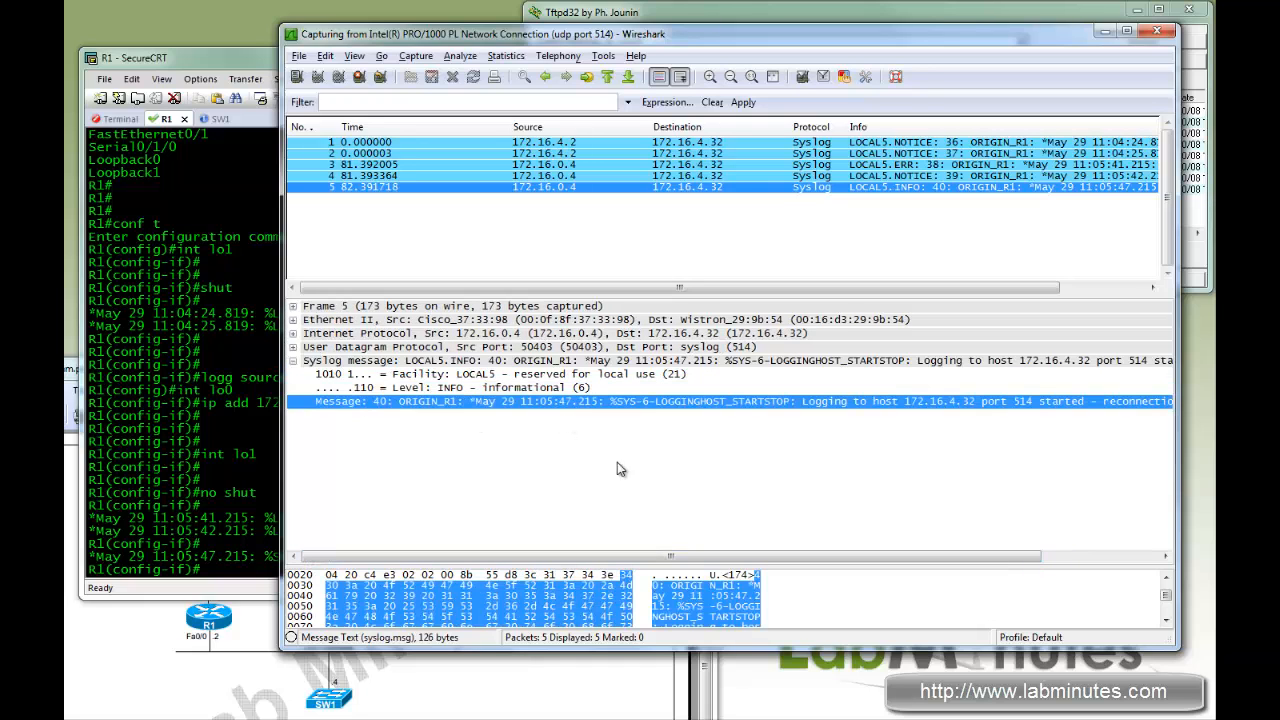
{"action": "mouse_move", "coordinate": [552, 390]}
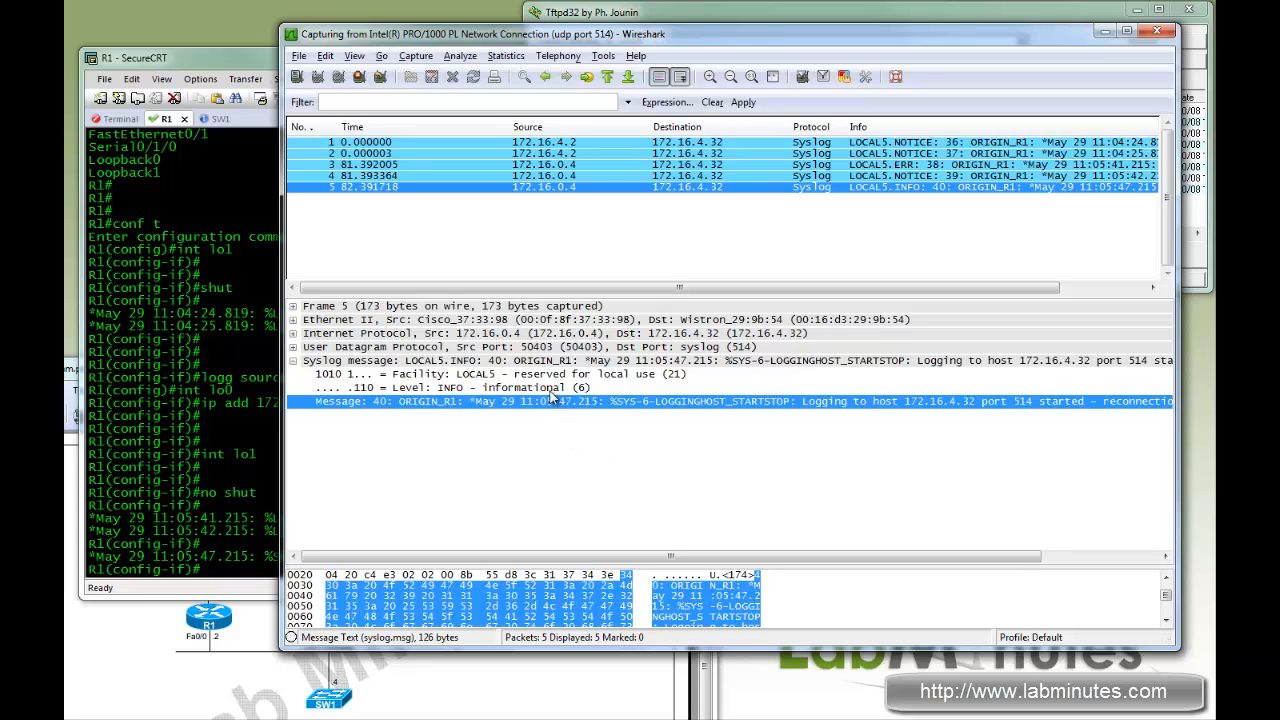
{"action": "mouse_move", "coordinate": [540, 418]}
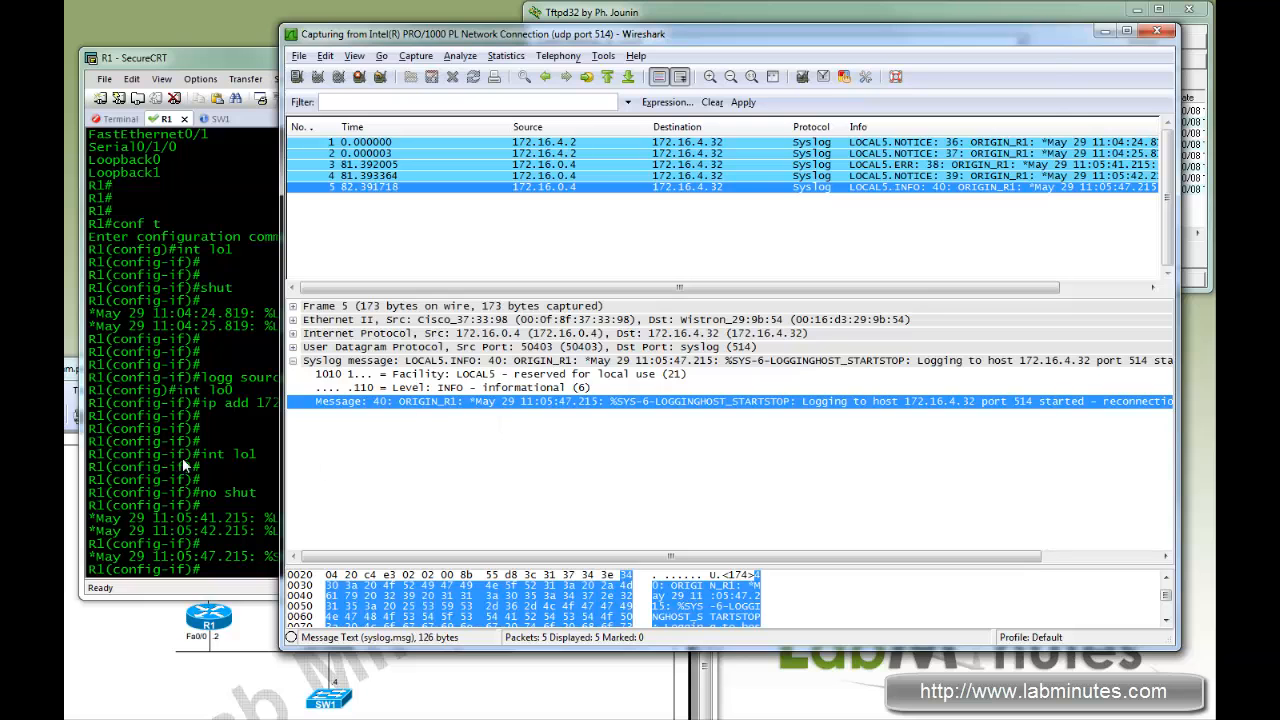
{"action": "left_click", "coordinate": [180, 460]}
{"action": "type", "text": "sh"}
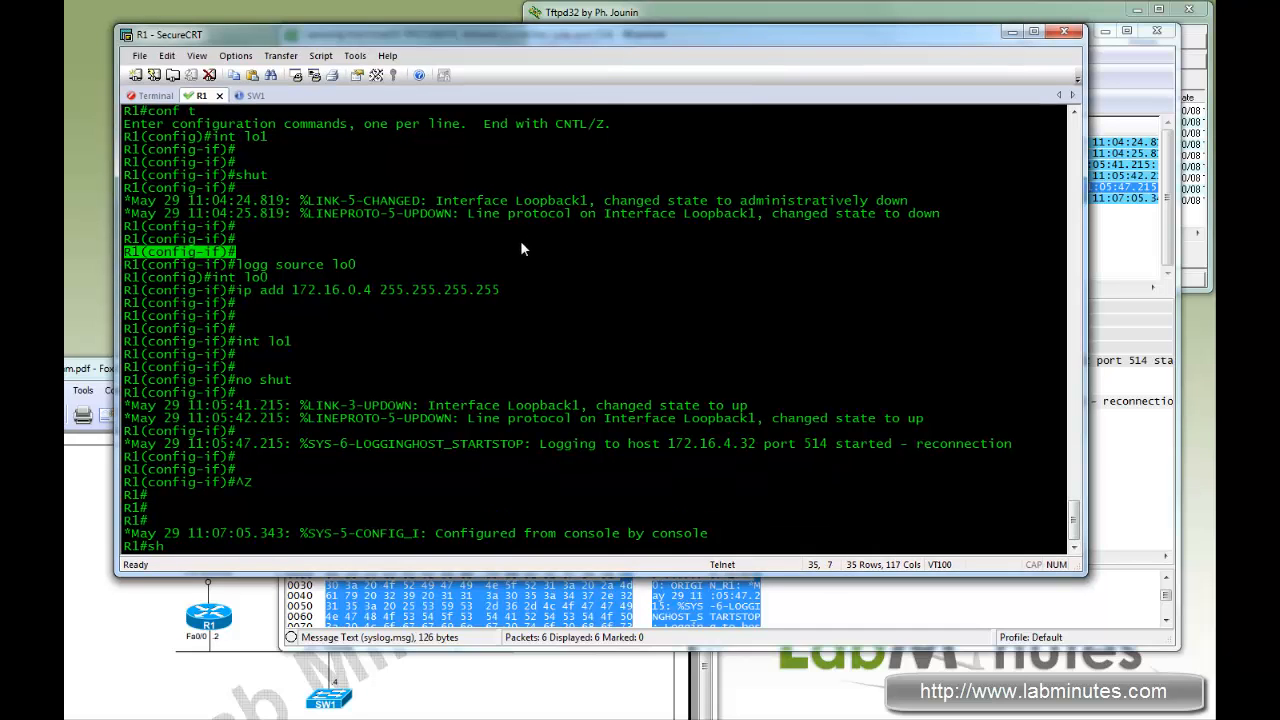
- Run 'sh logg count' on R1 and page through the per-facility message counts
{"action": "type", "text": "run"}
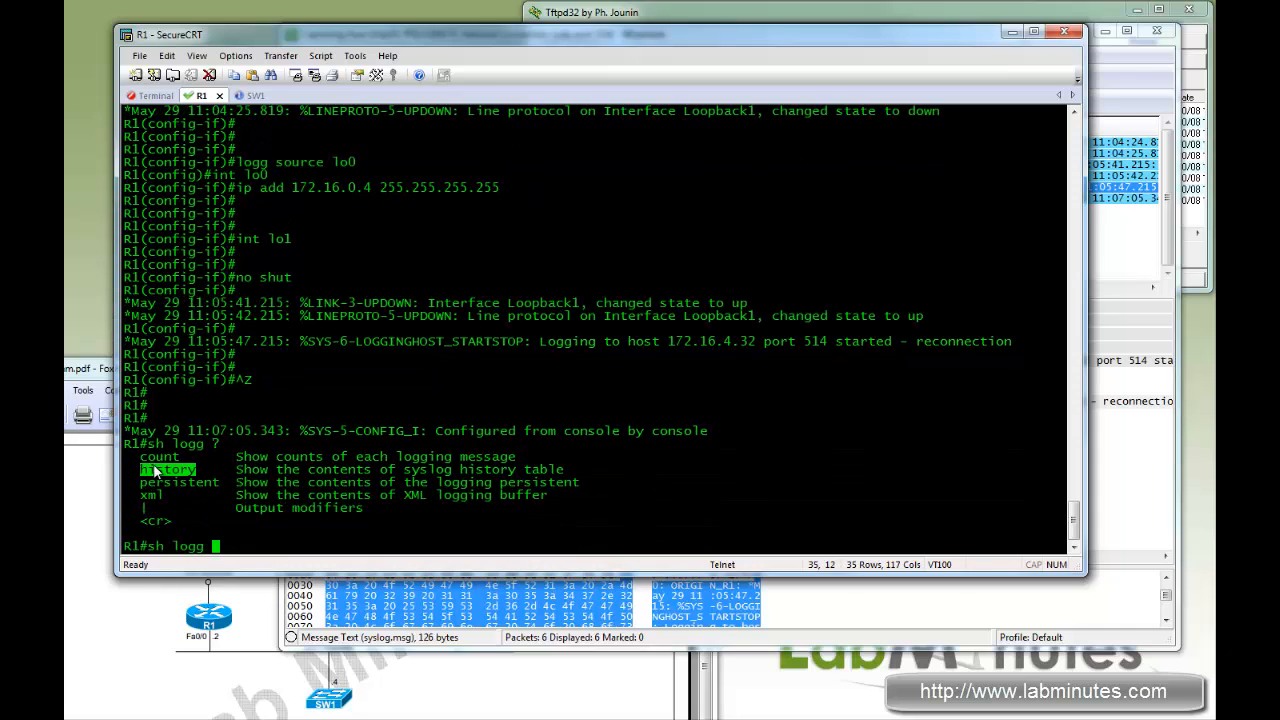
{"action": "type", "text": "sh logg count"}
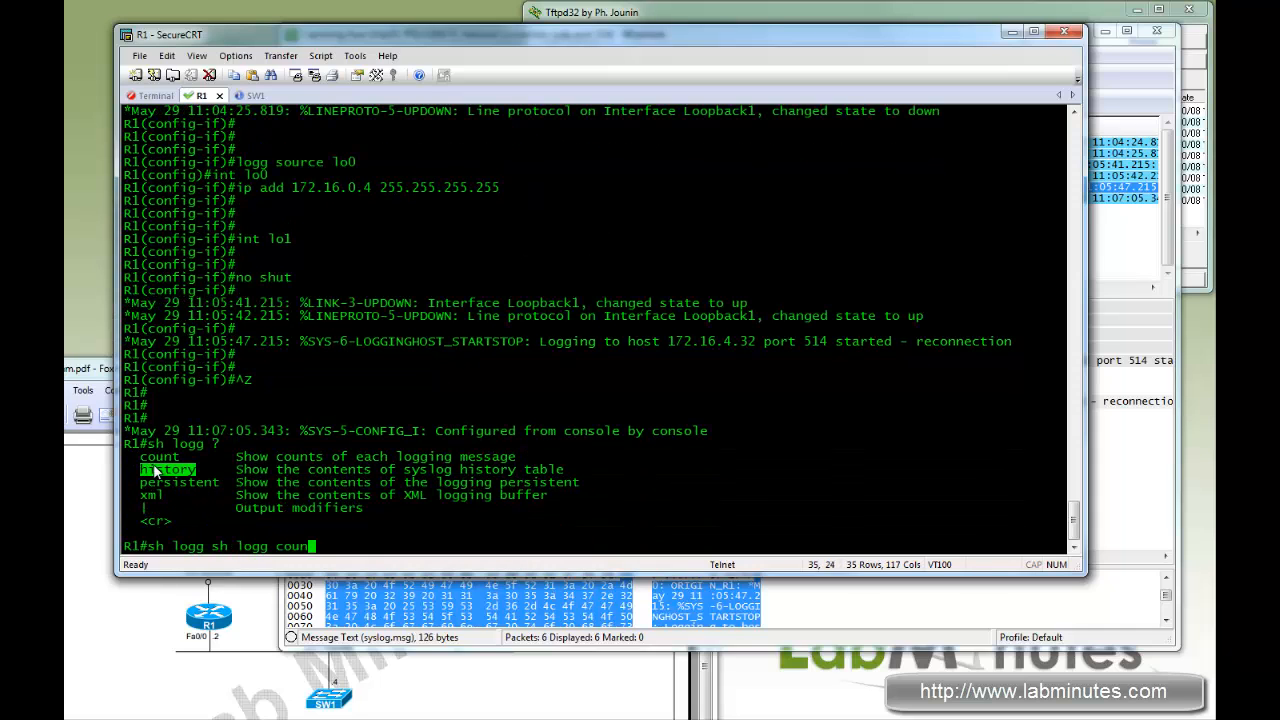
{"action": "key", "text": "Return"}
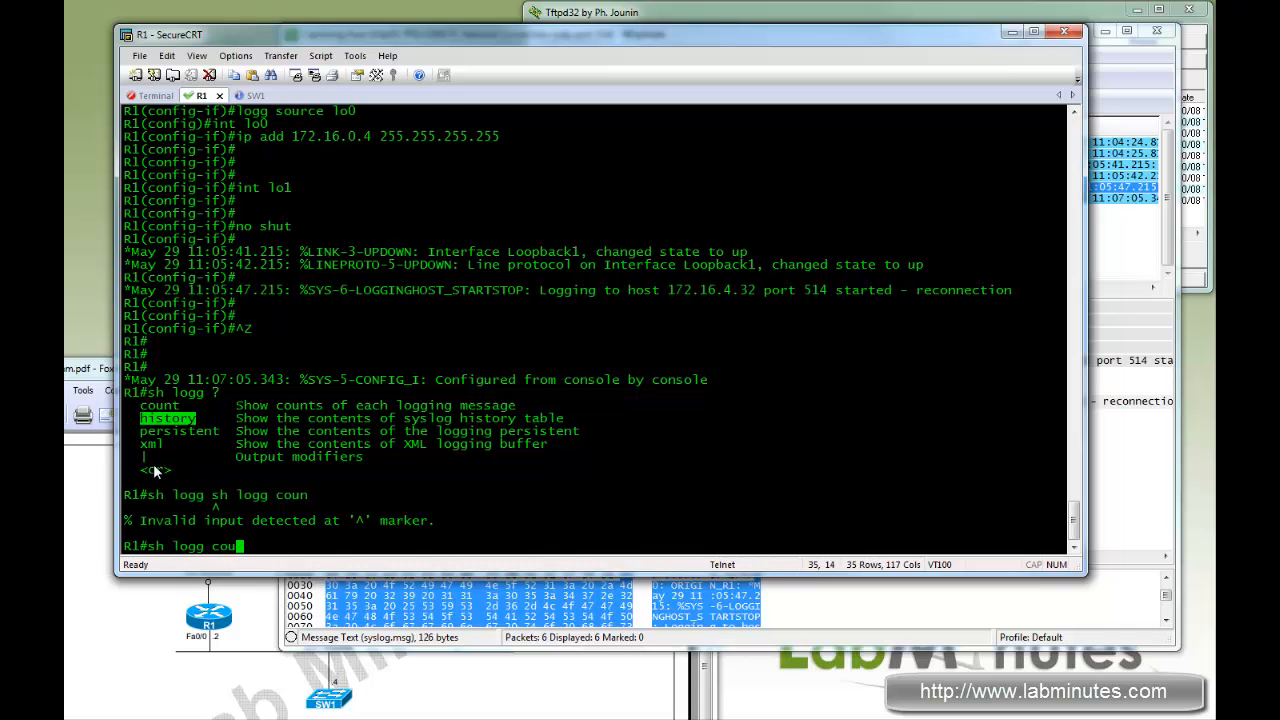
{"action": "key", "text": "Return"}
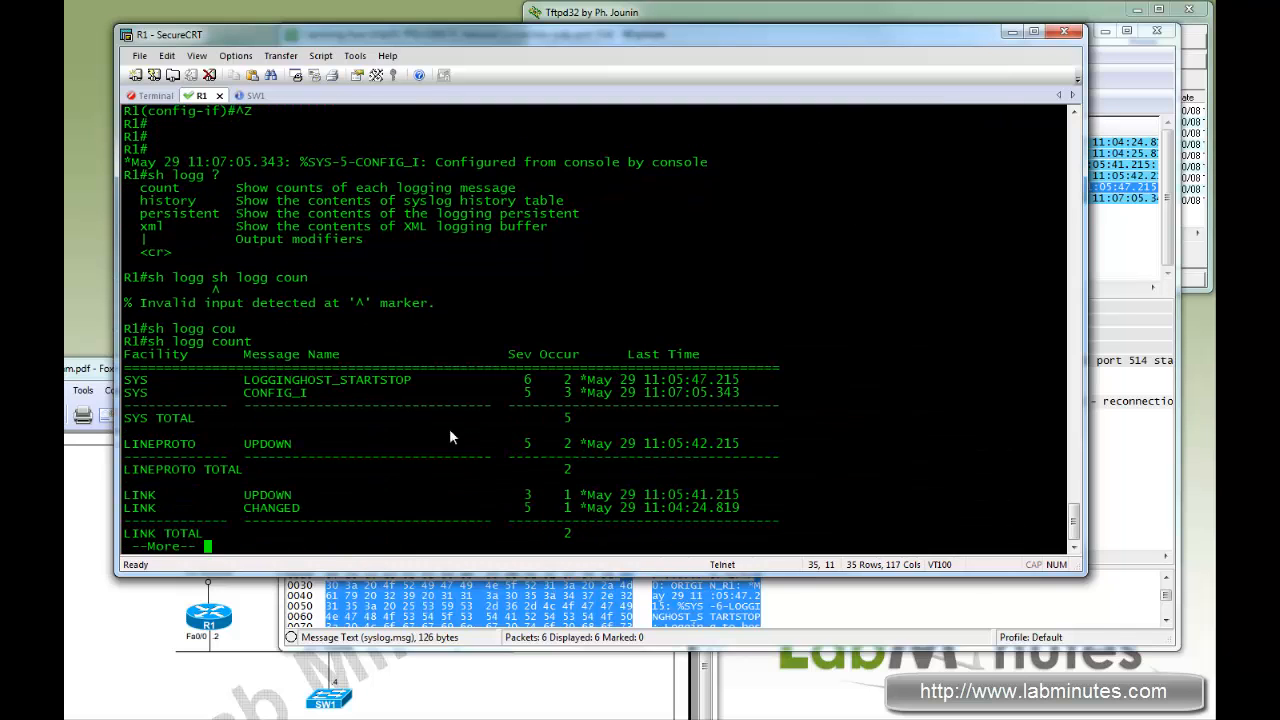
{"action": "key", "text": "space"}
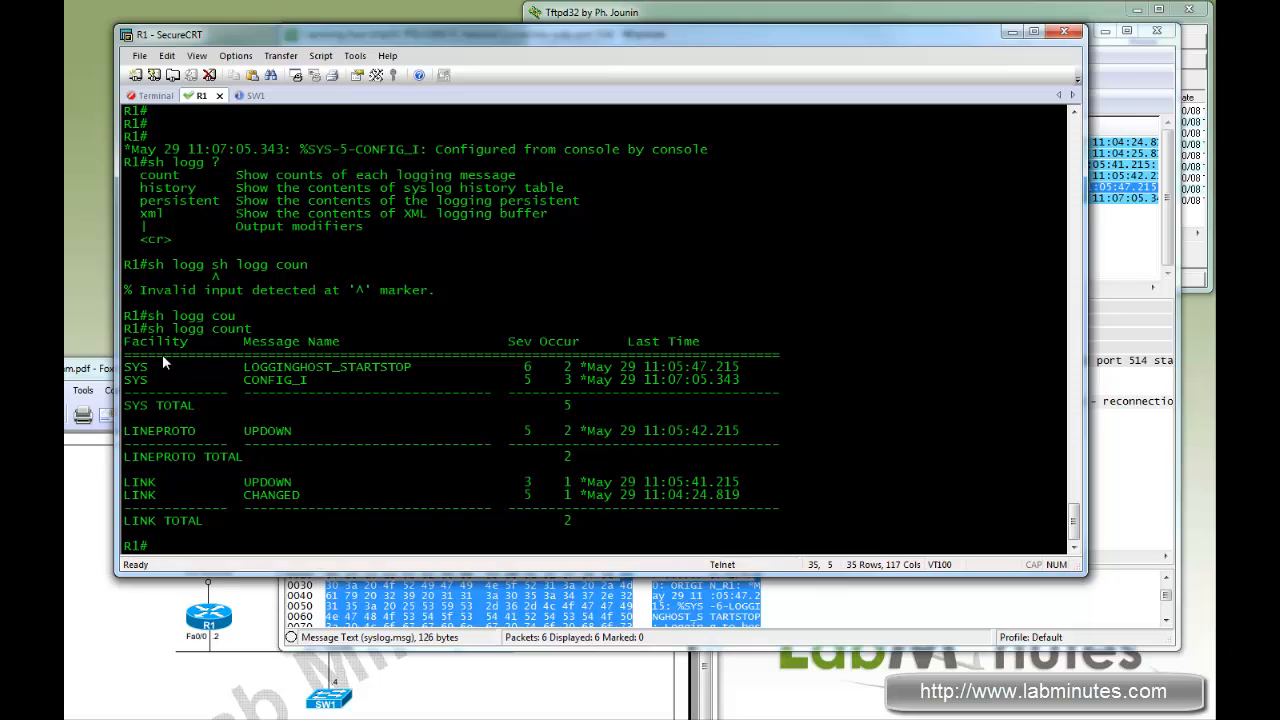
{"action": "mouse_move", "coordinate": [210, 370]}
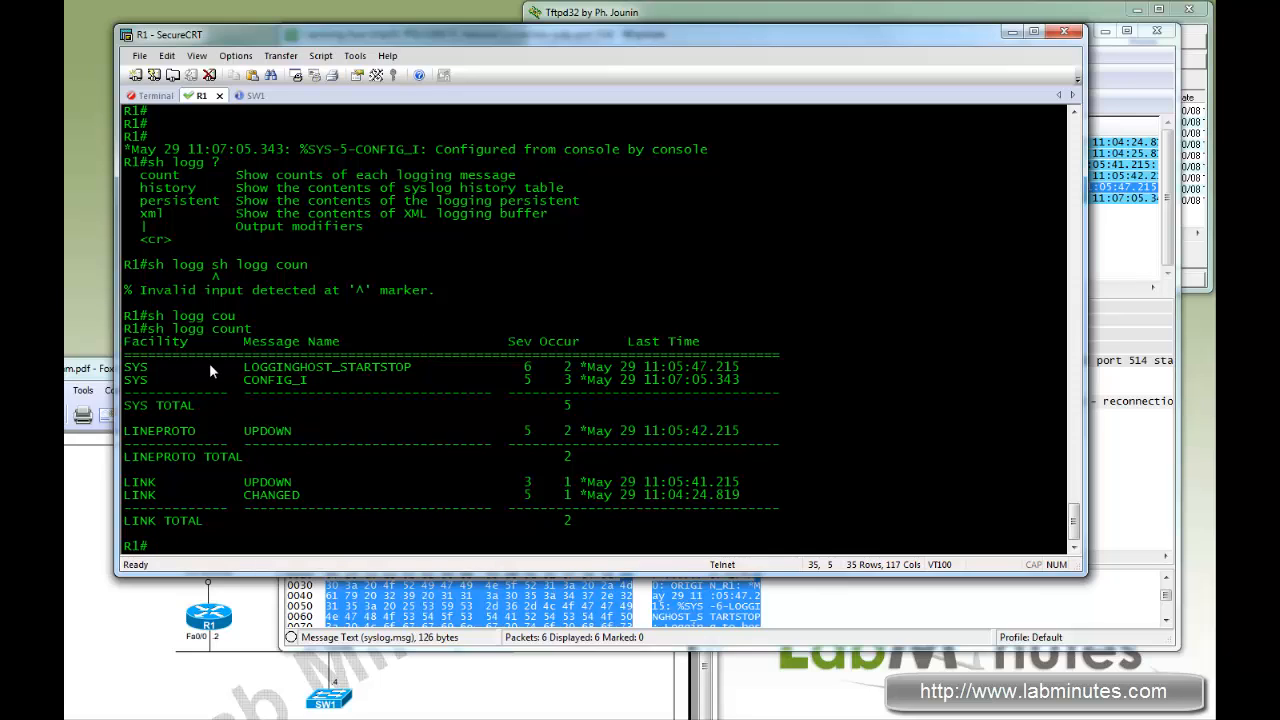
{"action": "mouse_move", "coordinate": [190, 348]}
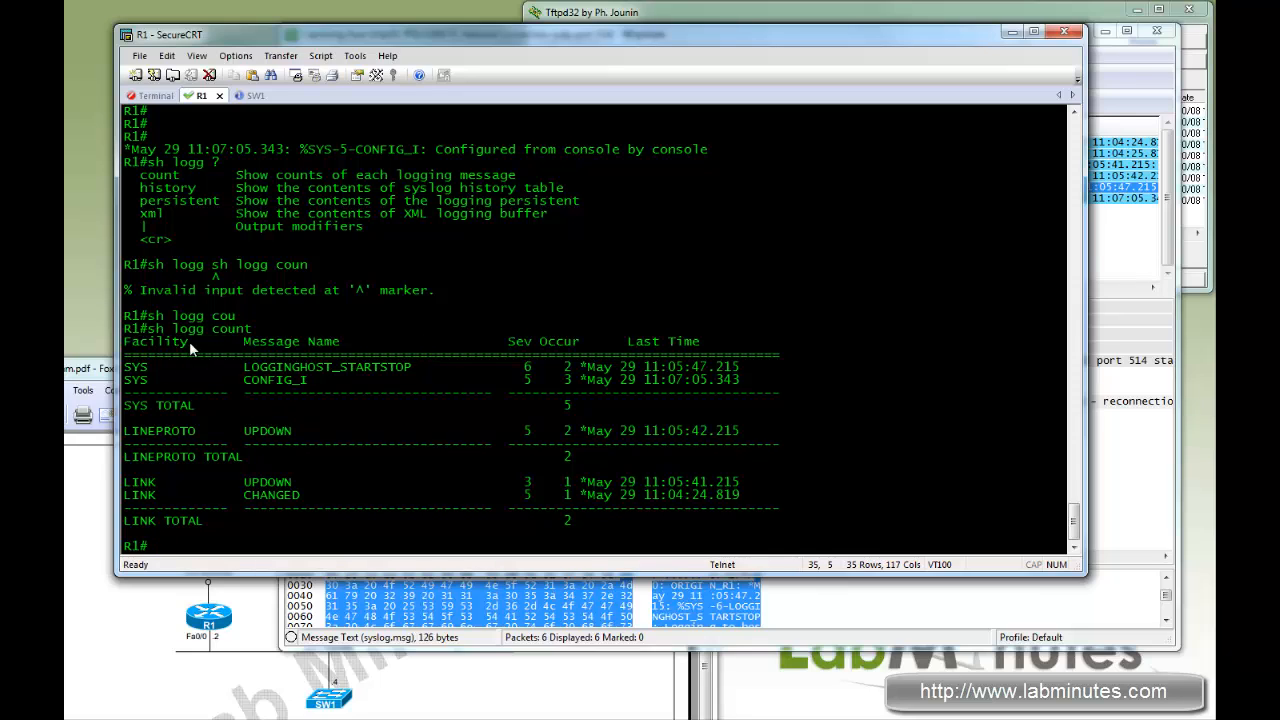
{"action": "mouse_move", "coordinate": [302, 390]}
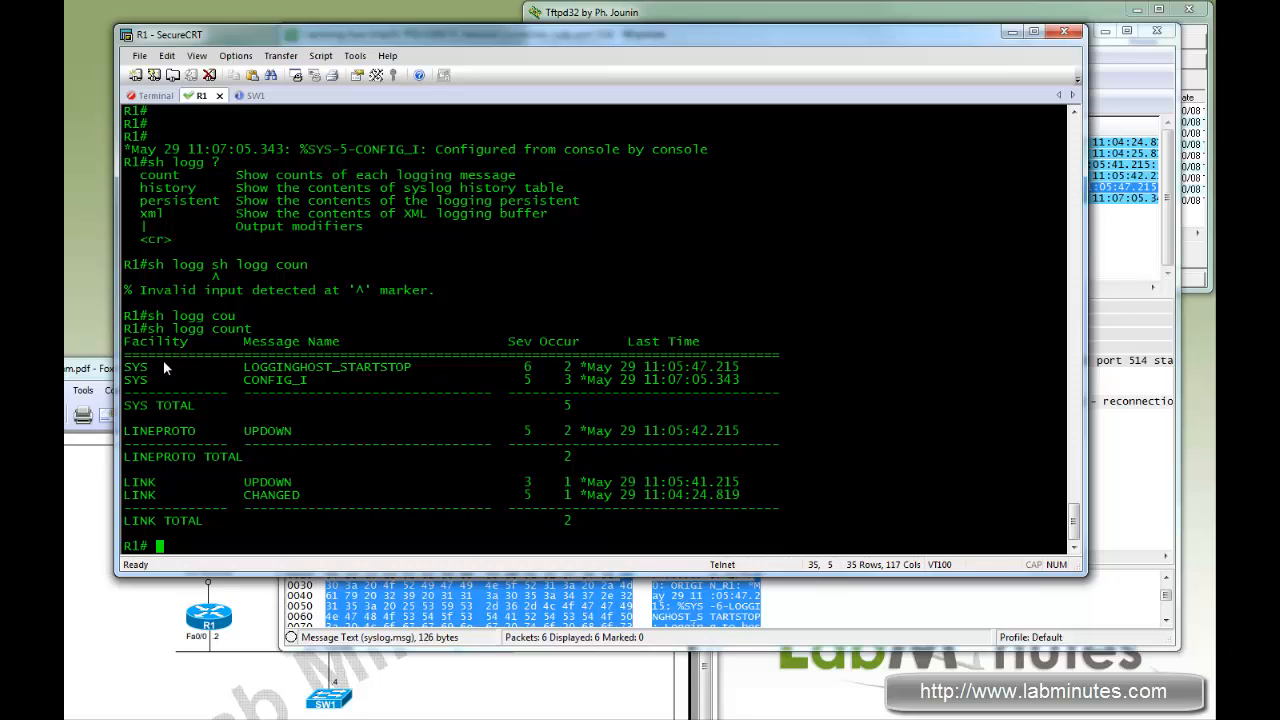
{"action": "mouse_move", "coordinate": [184, 350]}
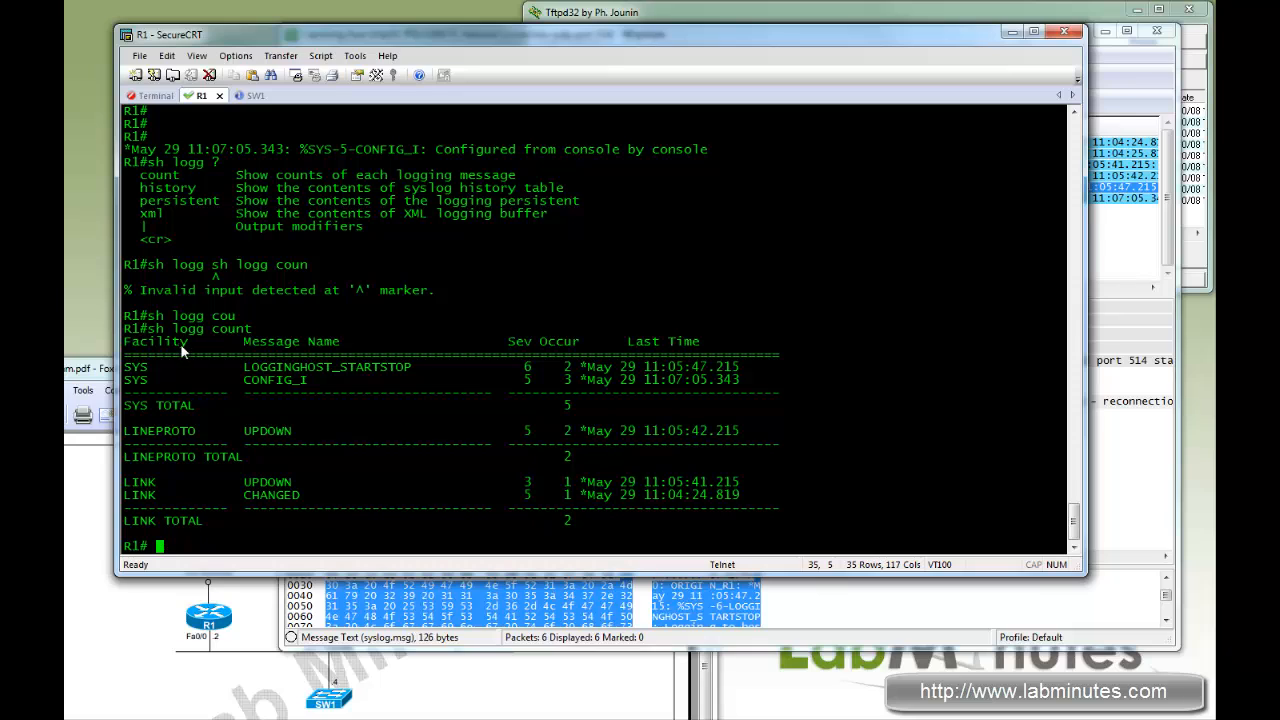
- Highlight the LINEPROTO facility and the LINK TOTAL row in the count table
{"action": "double_click", "coordinate": [160, 430]}
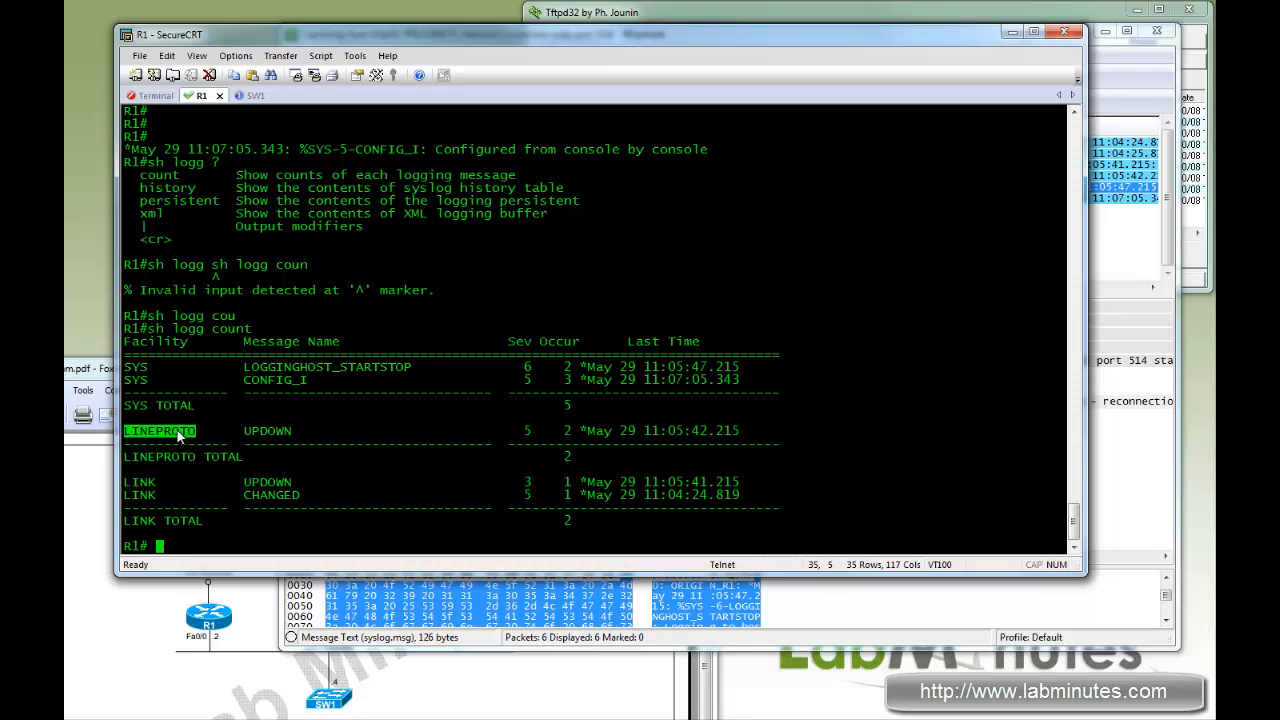
{"action": "mouse_move", "coordinate": [168, 386]}
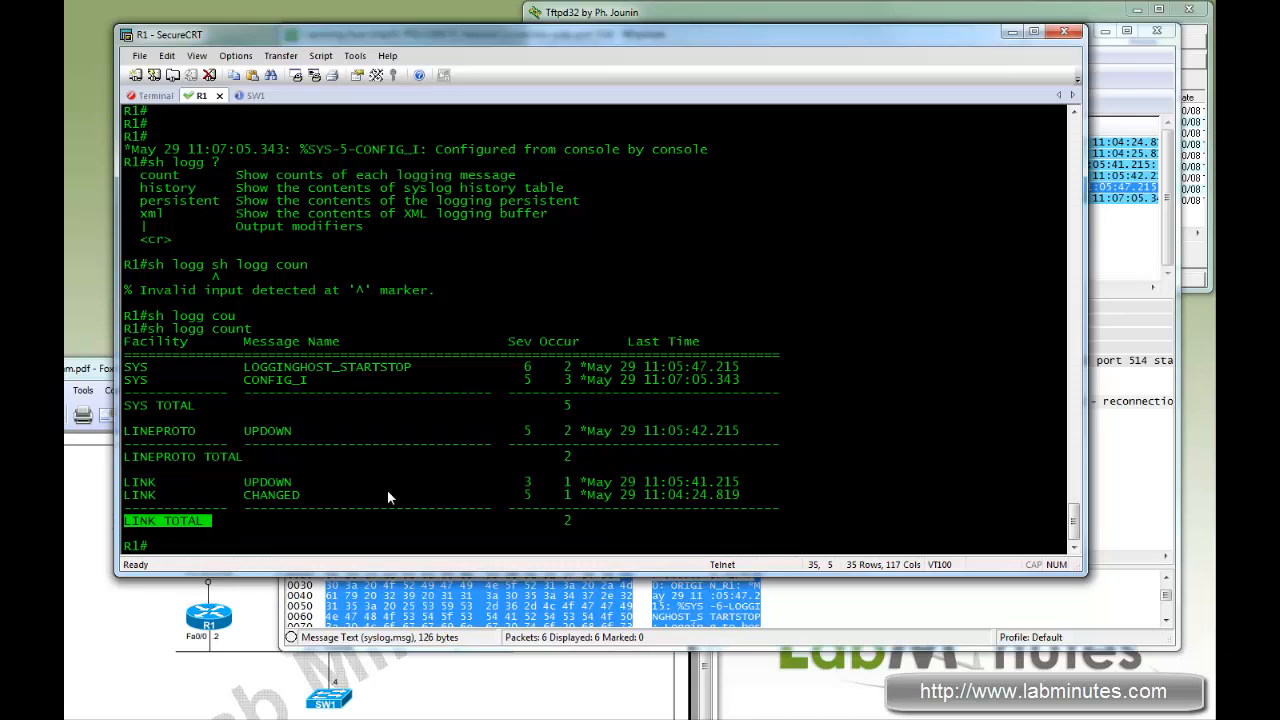
{"action": "double_click", "coordinate": [268, 430]}
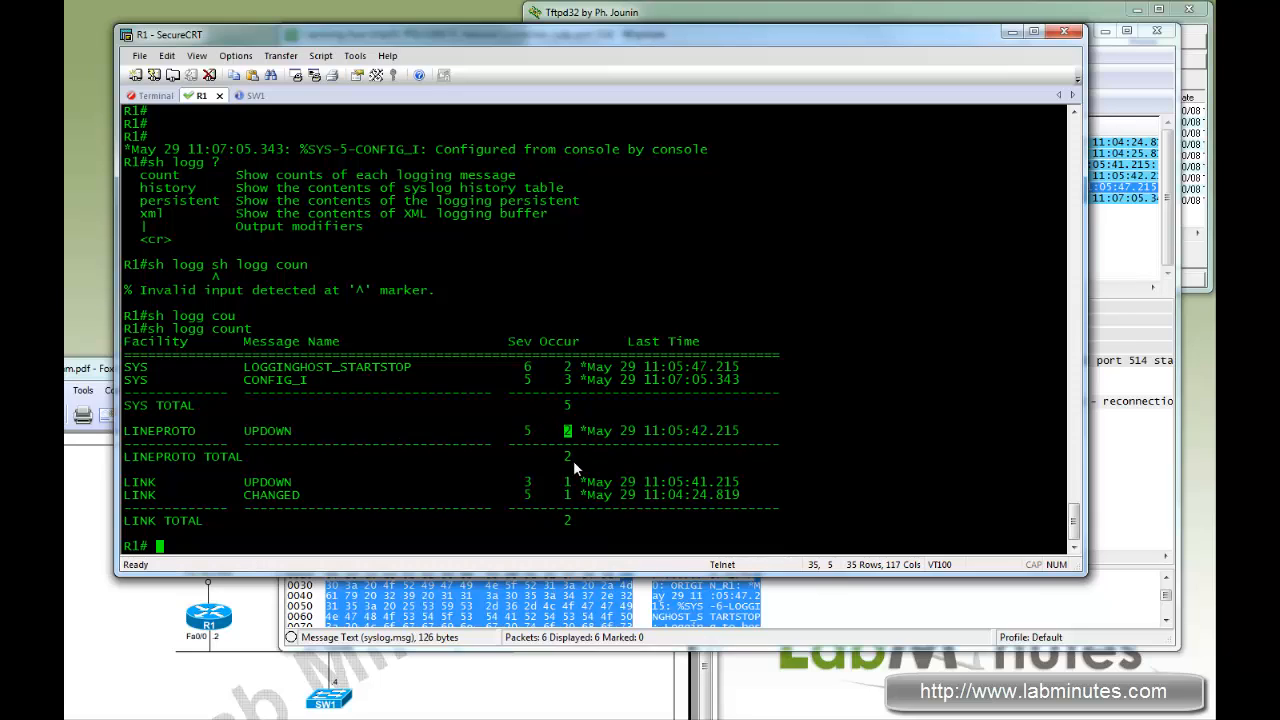
{"action": "mouse_move", "coordinate": [360, 500]}
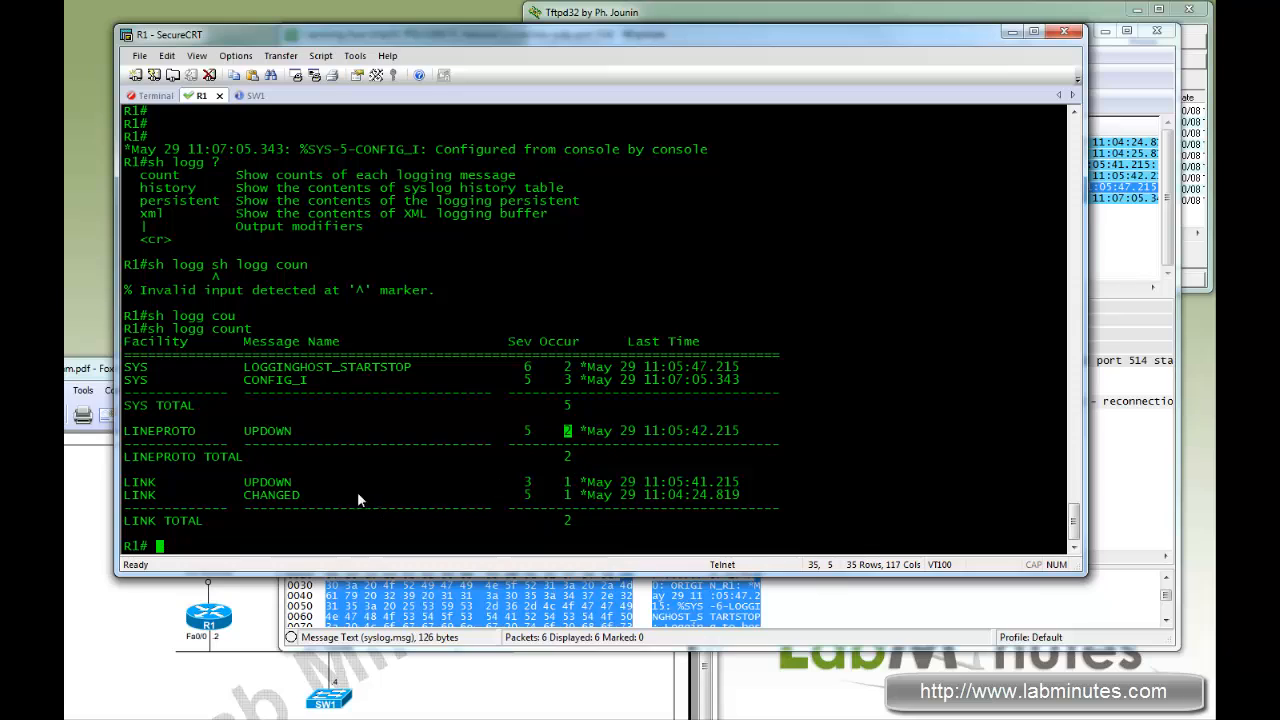
{"action": "mouse_move", "coordinate": [288, 438]}
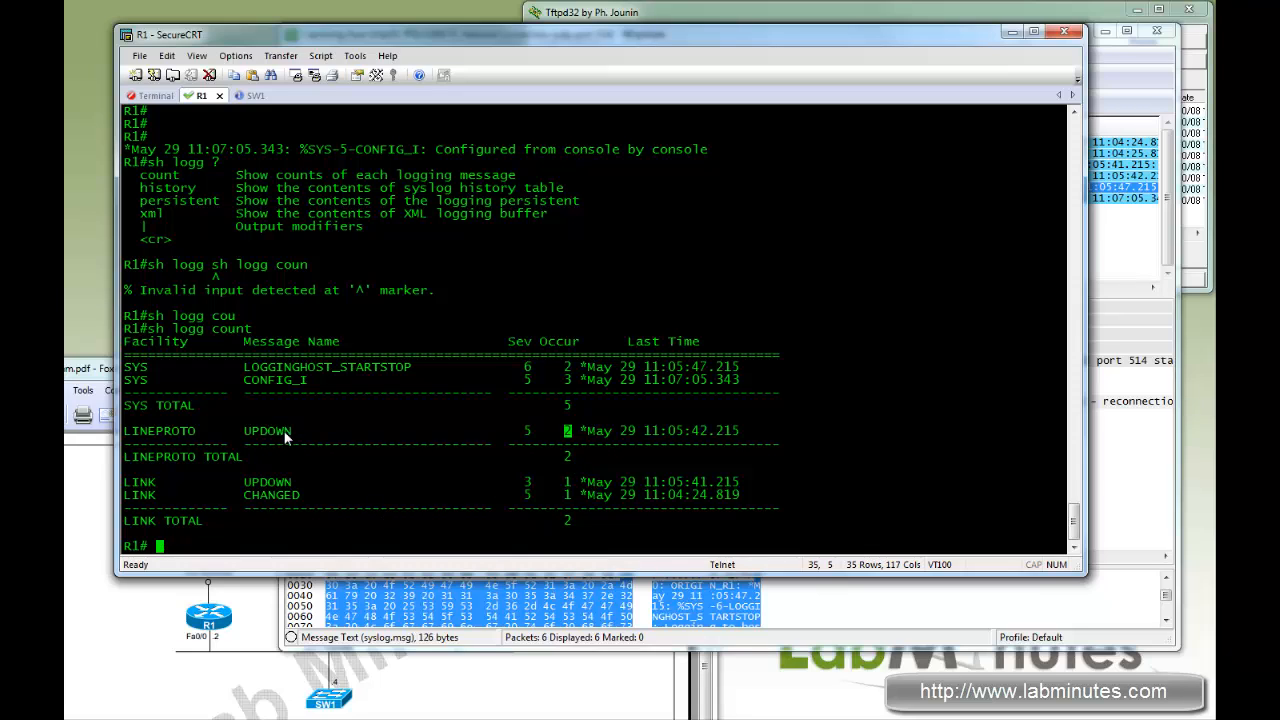
{"action": "mouse_move", "coordinate": [482, 496]}
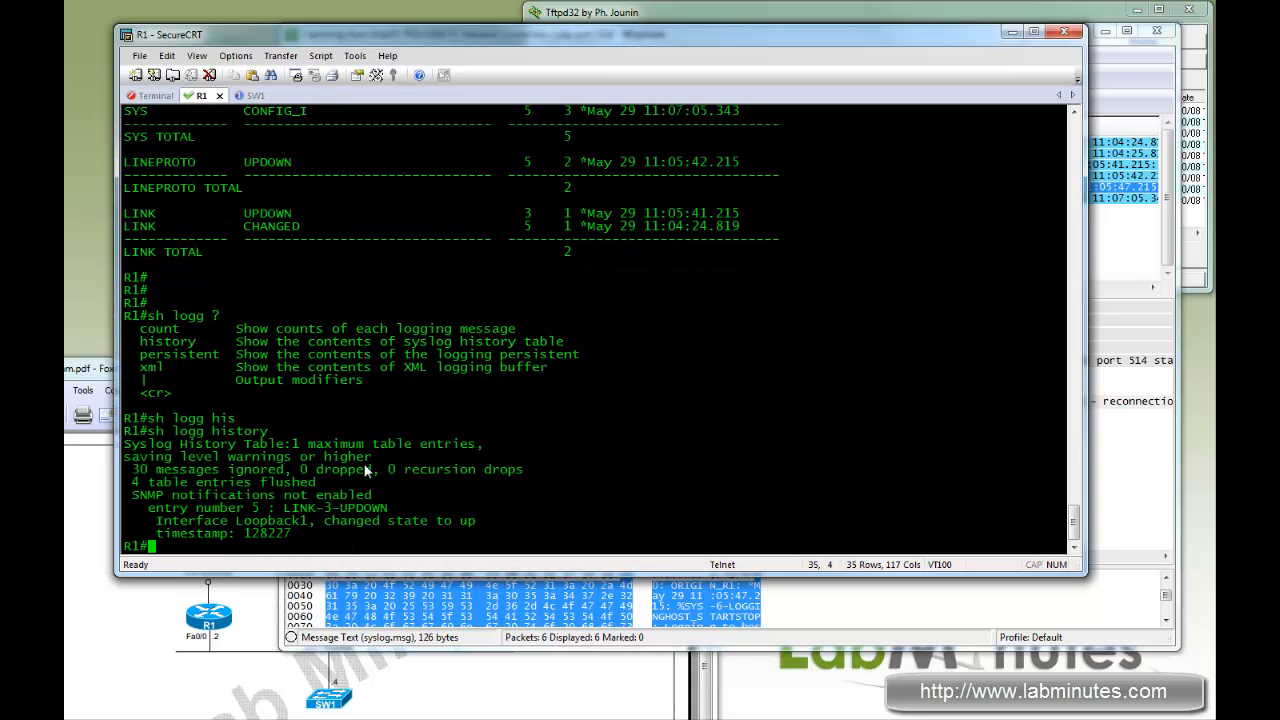
{"action": "mouse_move", "coordinate": [350, 486]}
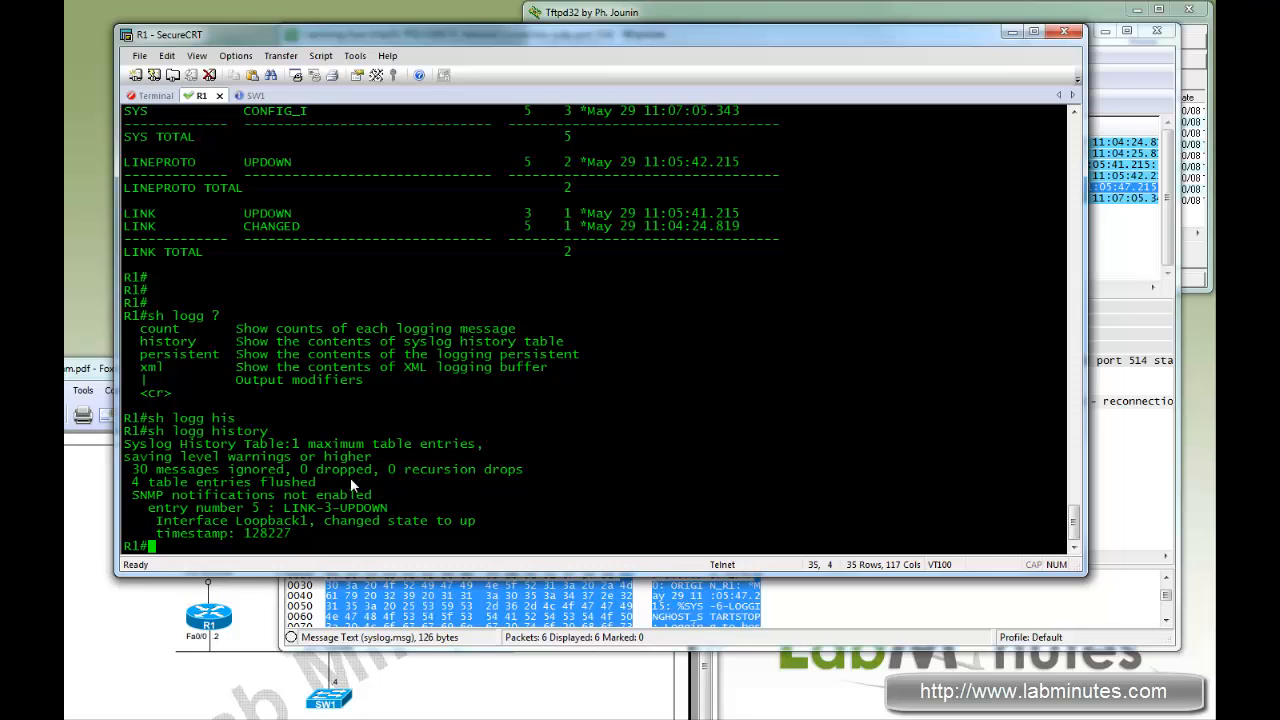
{"action": "mouse_move", "coordinate": [352, 488]}
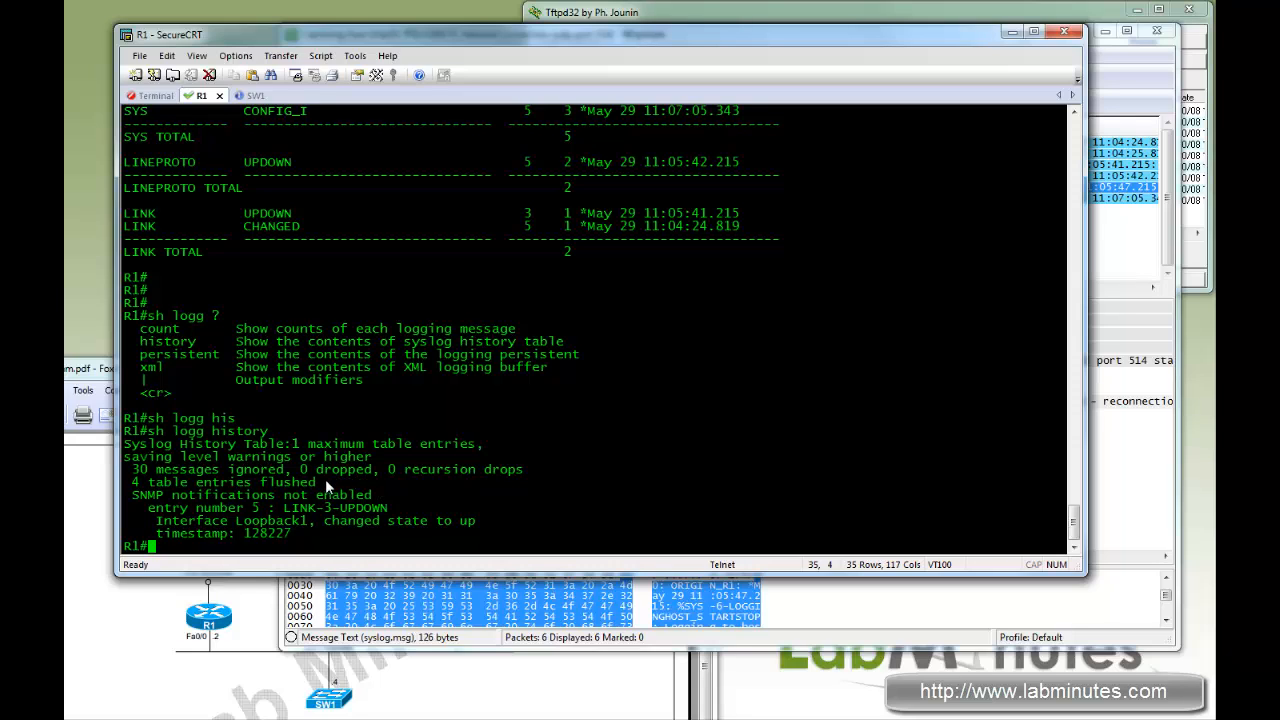
{"action": "mouse_move", "coordinate": [248, 512]}
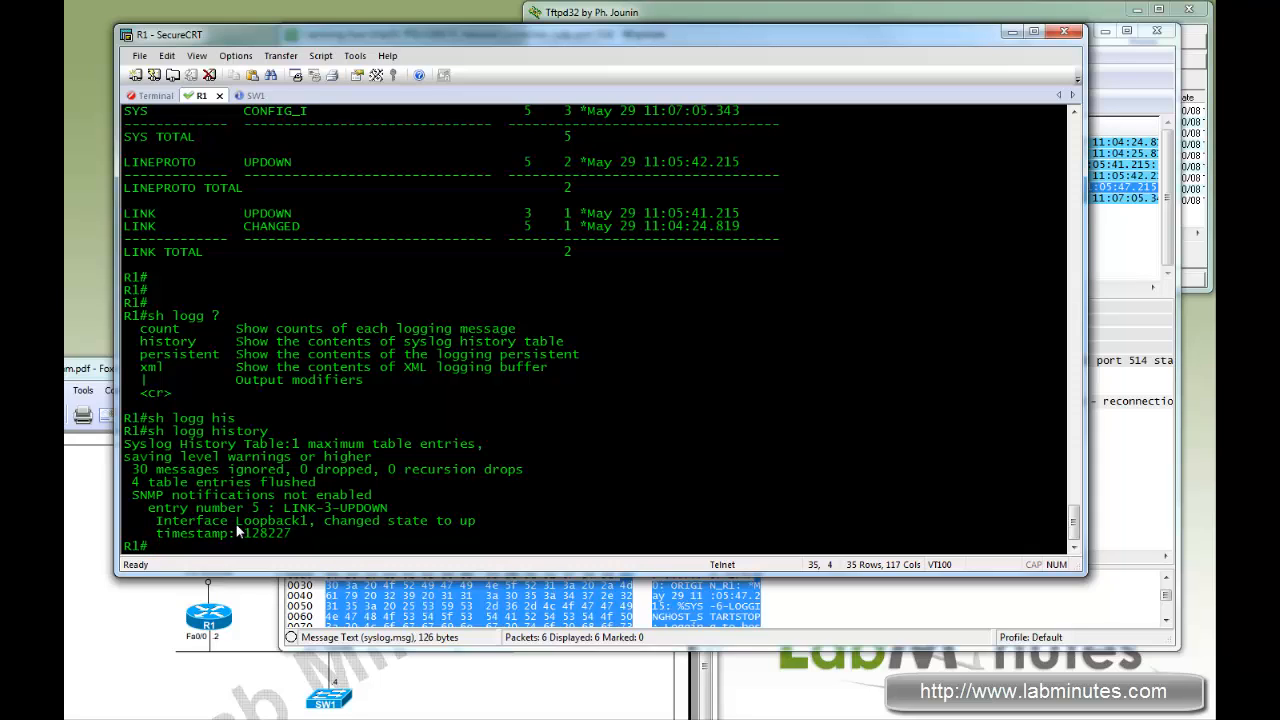
{"action": "mouse_move", "coordinate": [416, 522]}
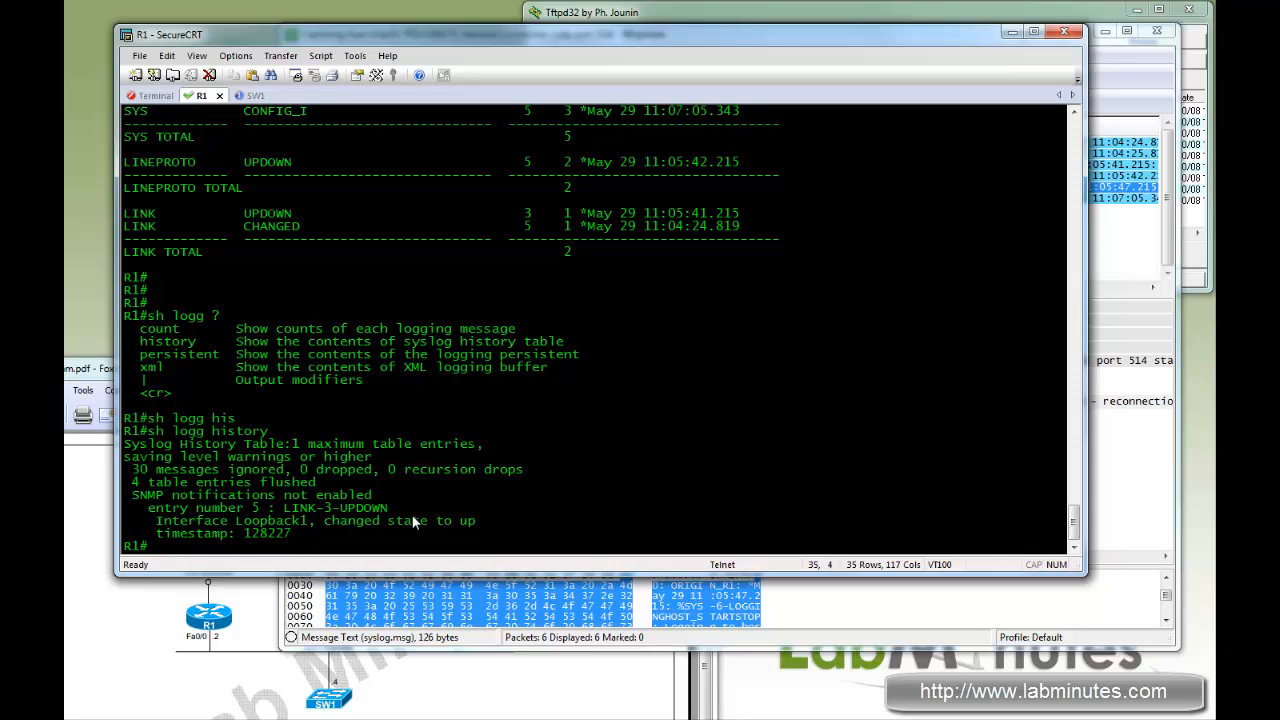
- Highlight the LINK-3-UPDOWN Loopback1 up entry in the logging history table
{"action": "left_click_drag", "start_coordinate": [440, 520], "coordinate": [156, 520]}
{"action": "type", "text": "sh l"}
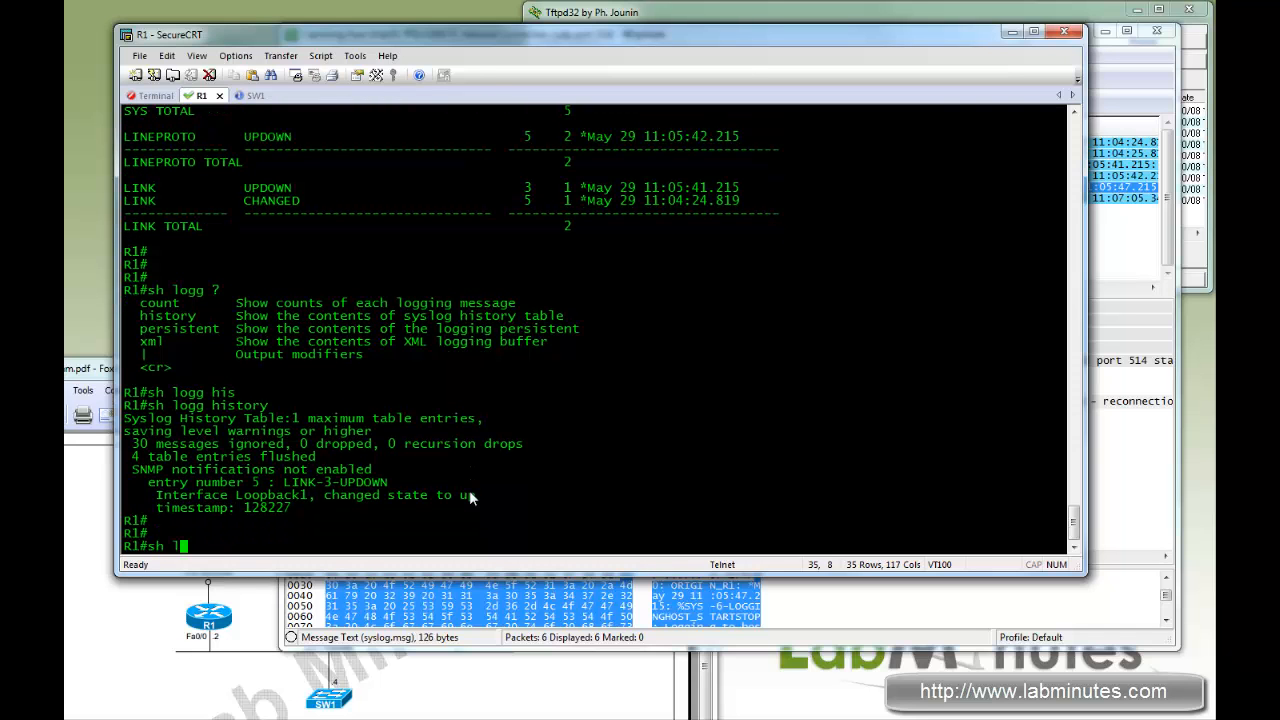
- Run 'show logging' to review the trap host 172.16.4.32 port 514 and log buffer, then re-enter config mode
{"action": "key", "text": "Return"}
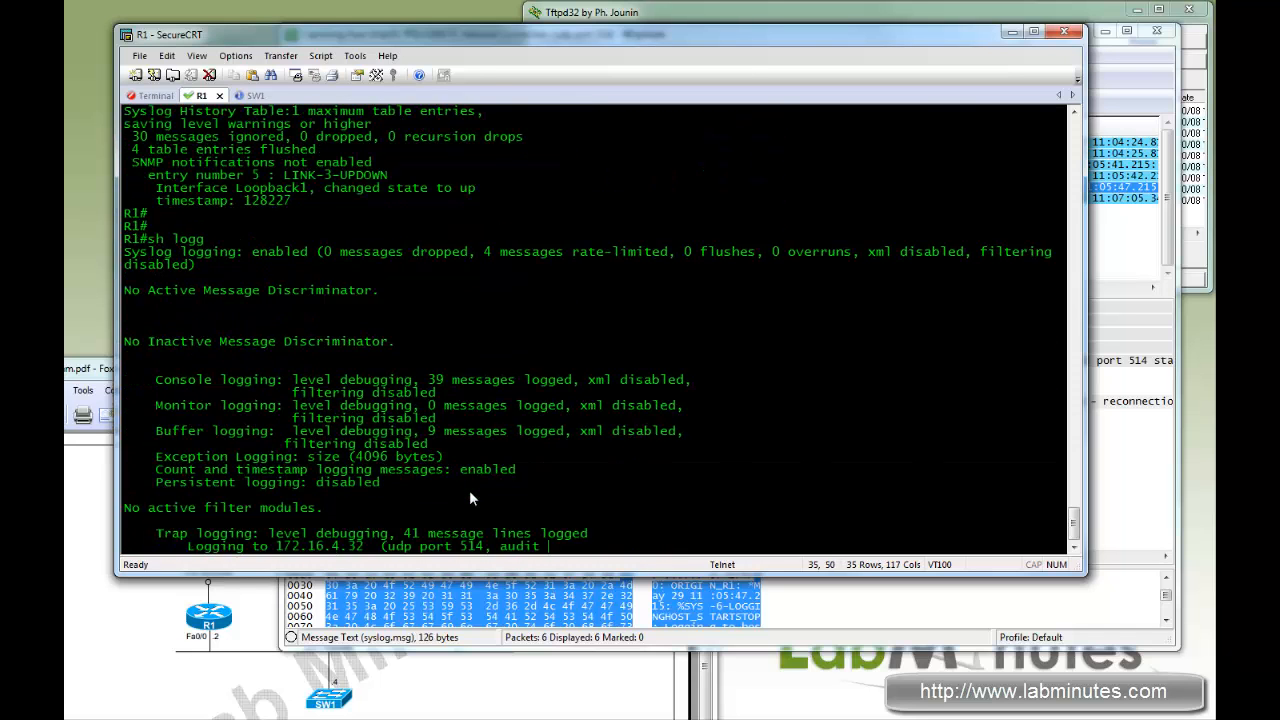
{"action": "scroll", "scroll_direction": "down", "scroll_amount": 3}
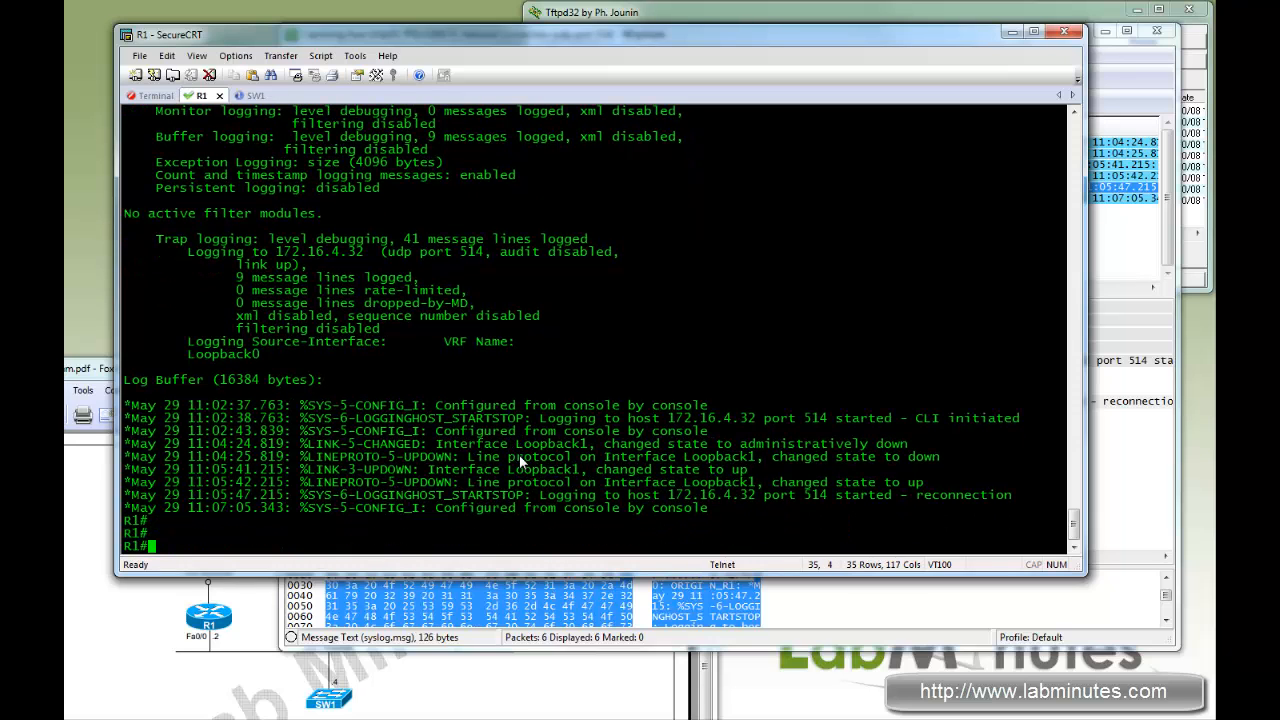
{"action": "mouse_move", "coordinate": [732, 508]}
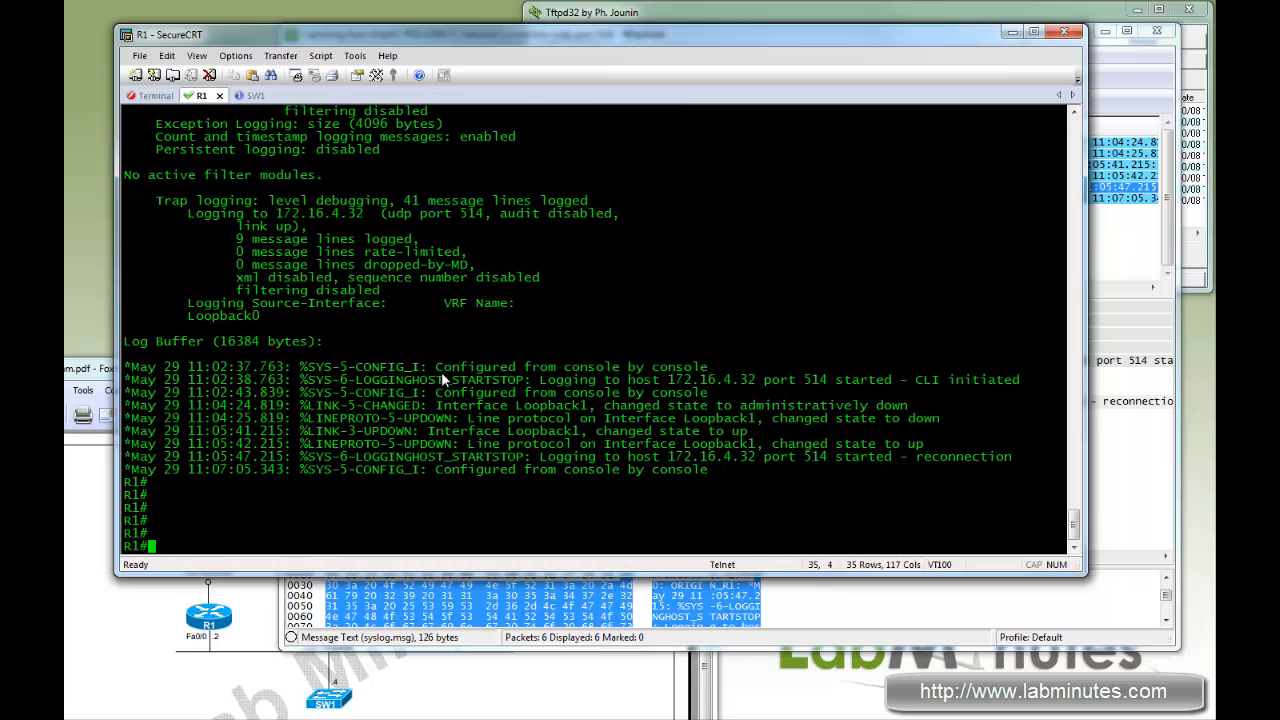
{"action": "type", "text": "conf t"}
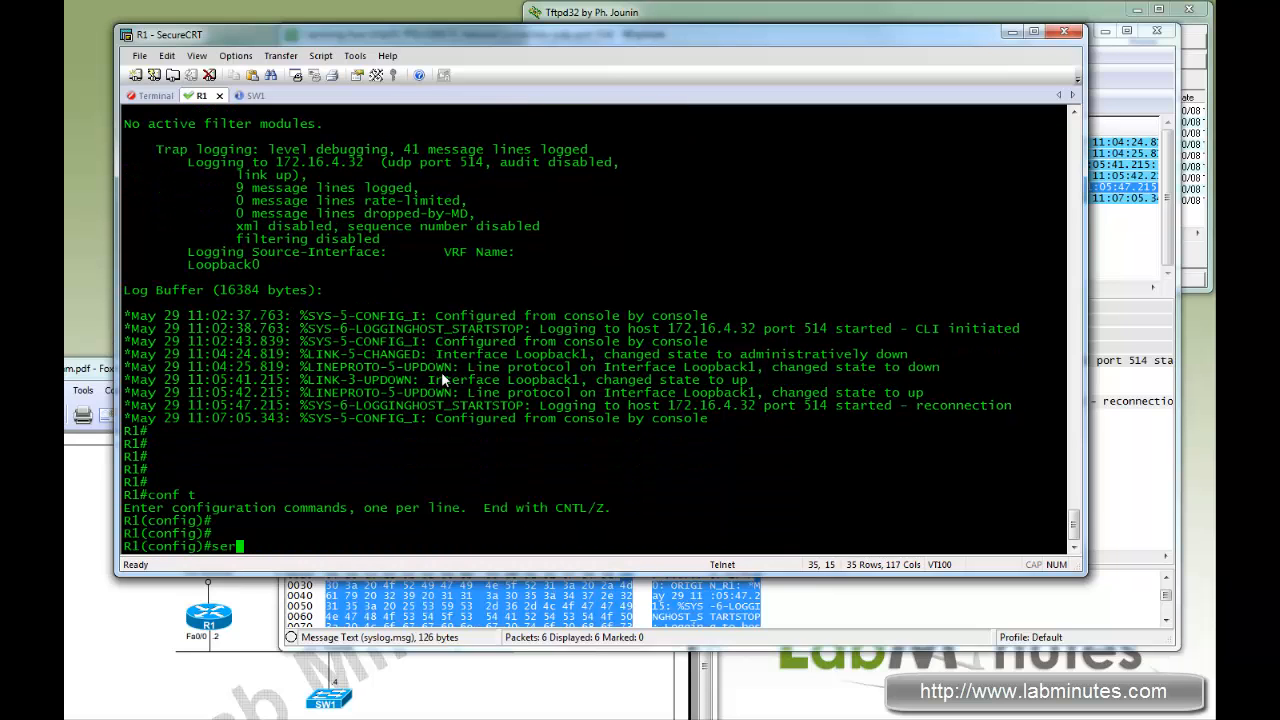
- Enable 'service sequence-numbers' on R1 and exit configuration mode
{"action": "type", "text": "service sequence-numbers"}
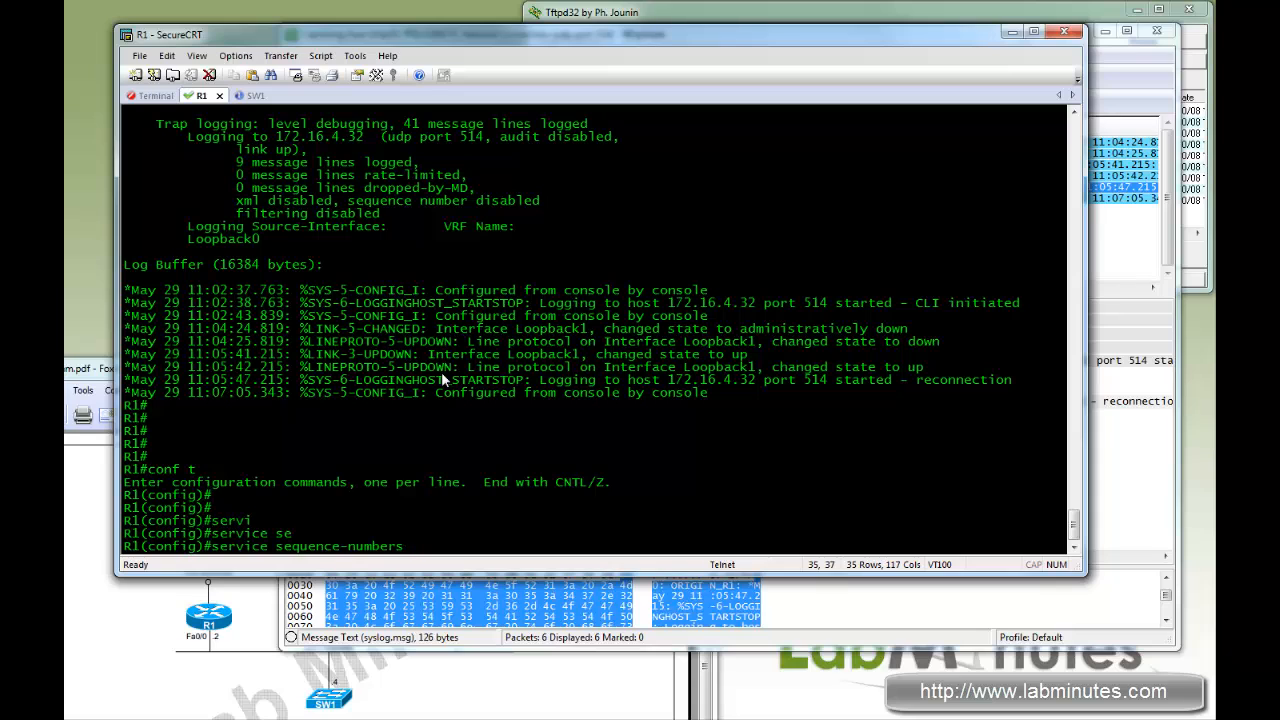
{"action": "key", "text": "Return"}
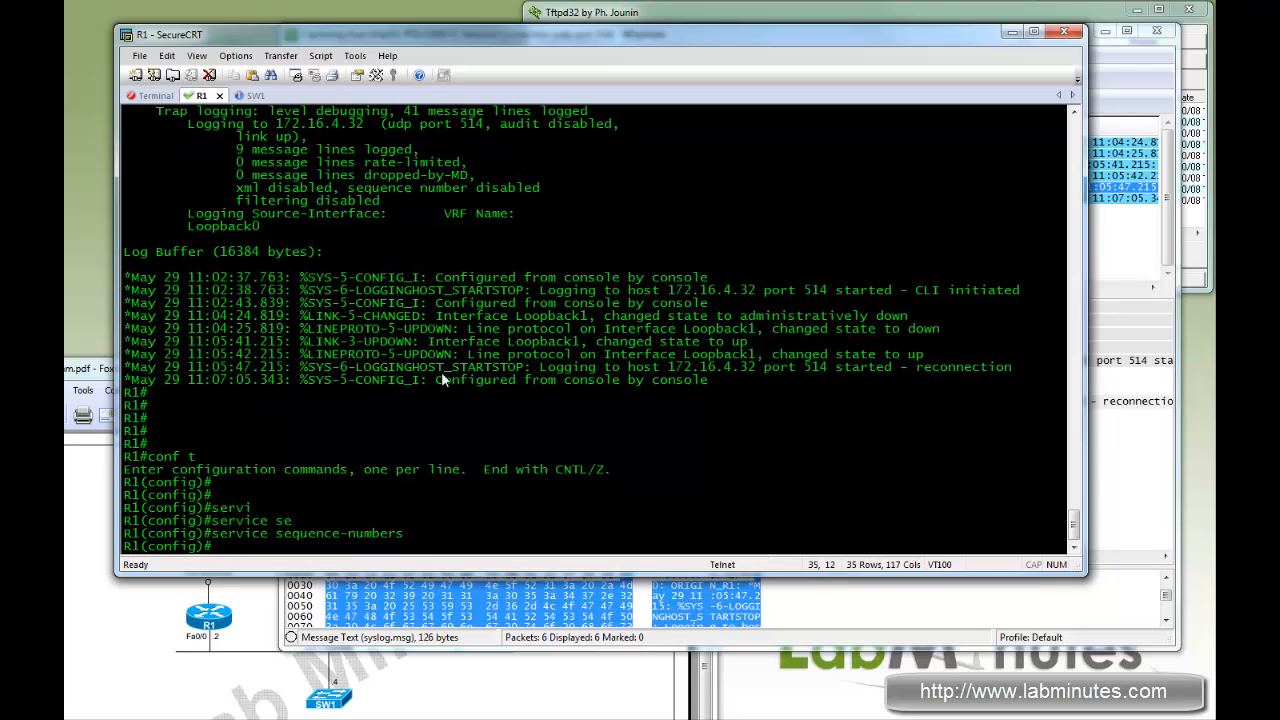
{"action": "type", "text": "exi"}
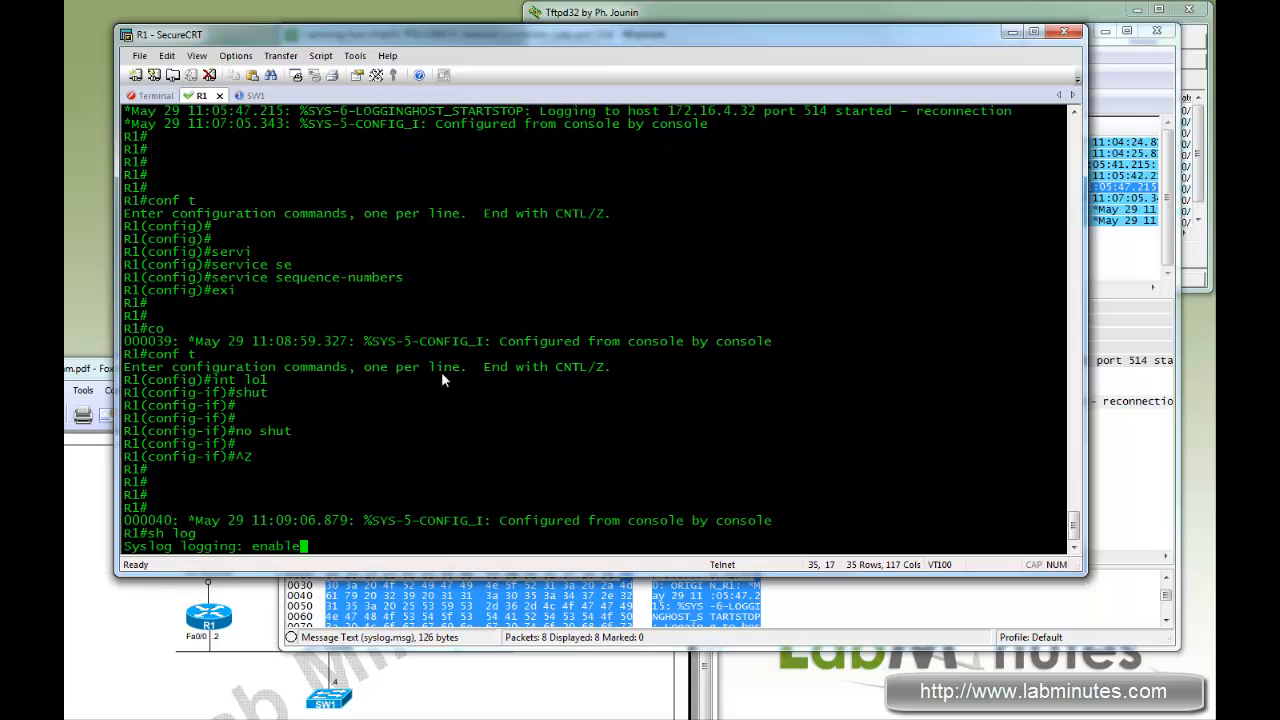
- Show the logging buffer again, revealing numbered entries 000039 and 000040
{"action": "key", "text": "Return"}
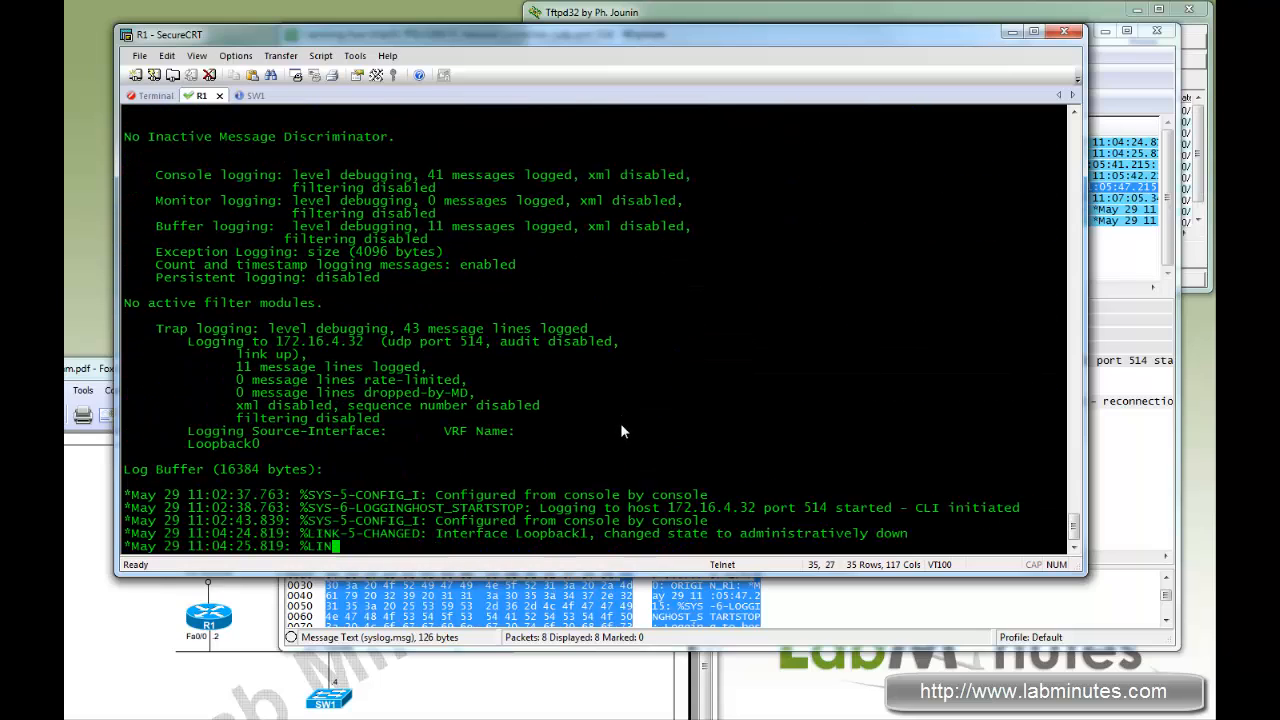
{"action": "scroll", "scroll_direction": "down", "scroll_amount": 3}
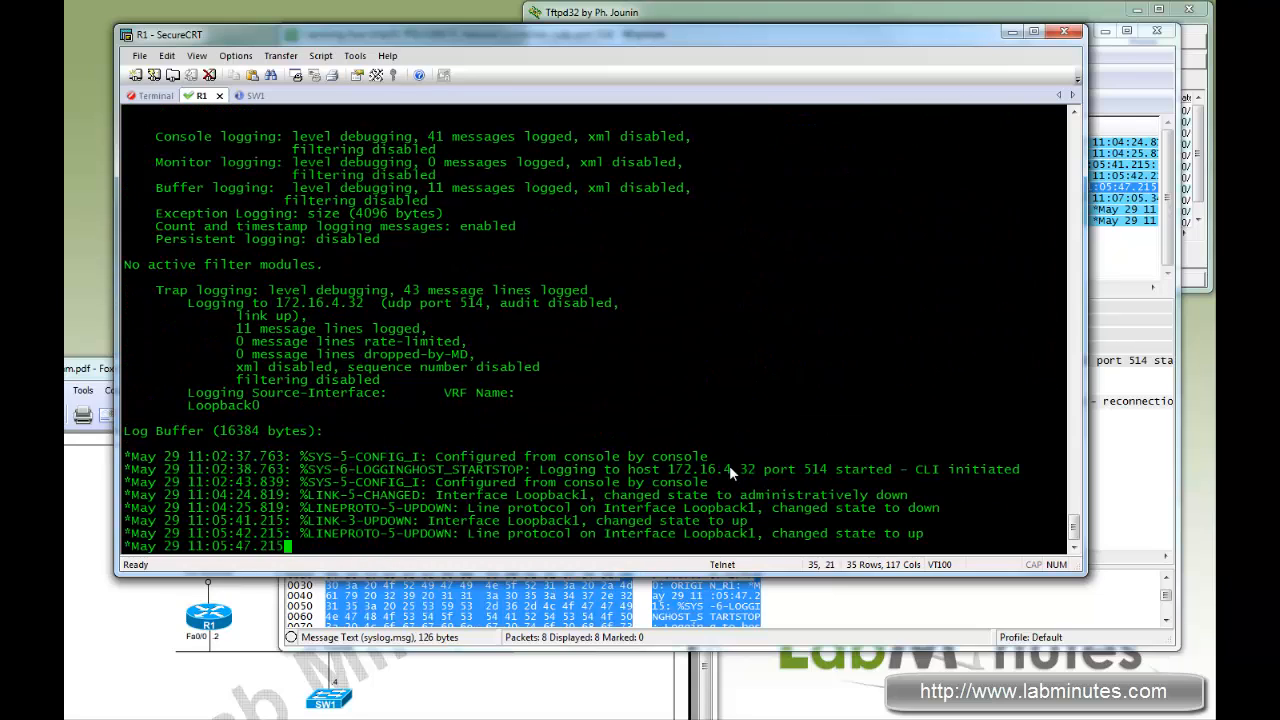
{"action": "scroll", "scroll_direction": "down", "scroll_amount": 3}
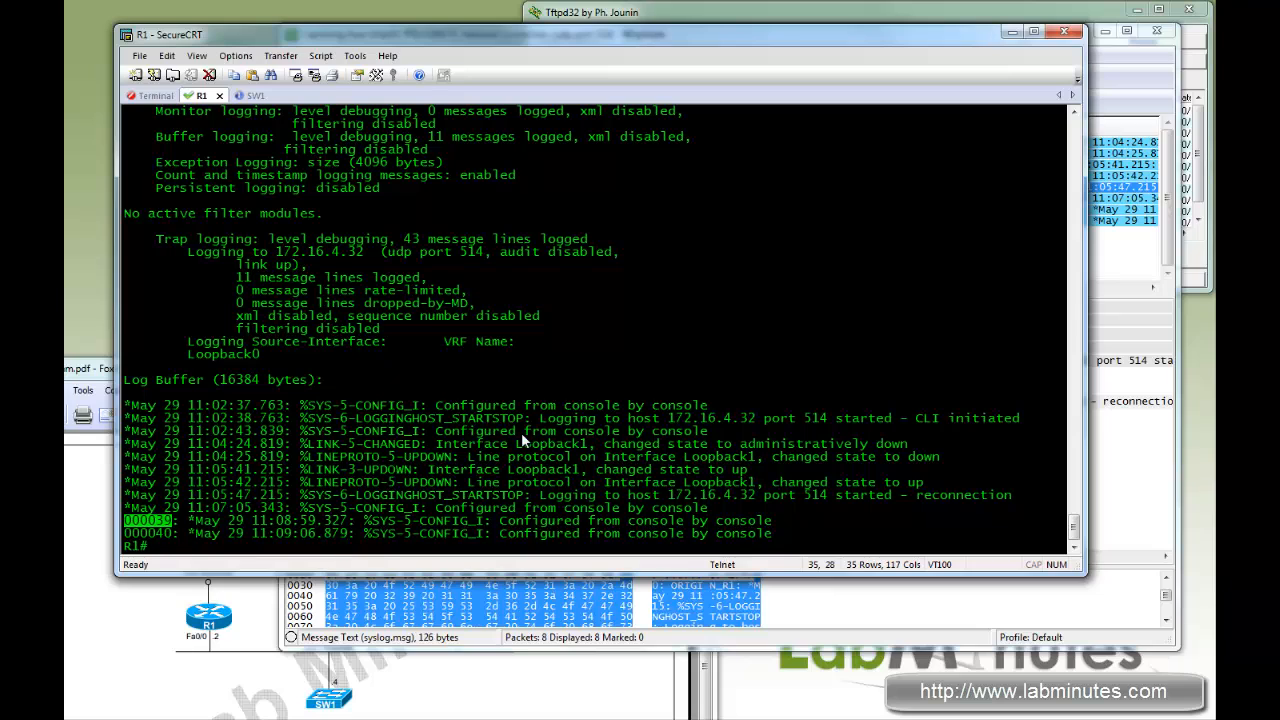
{"action": "type", "text": "sh l"}
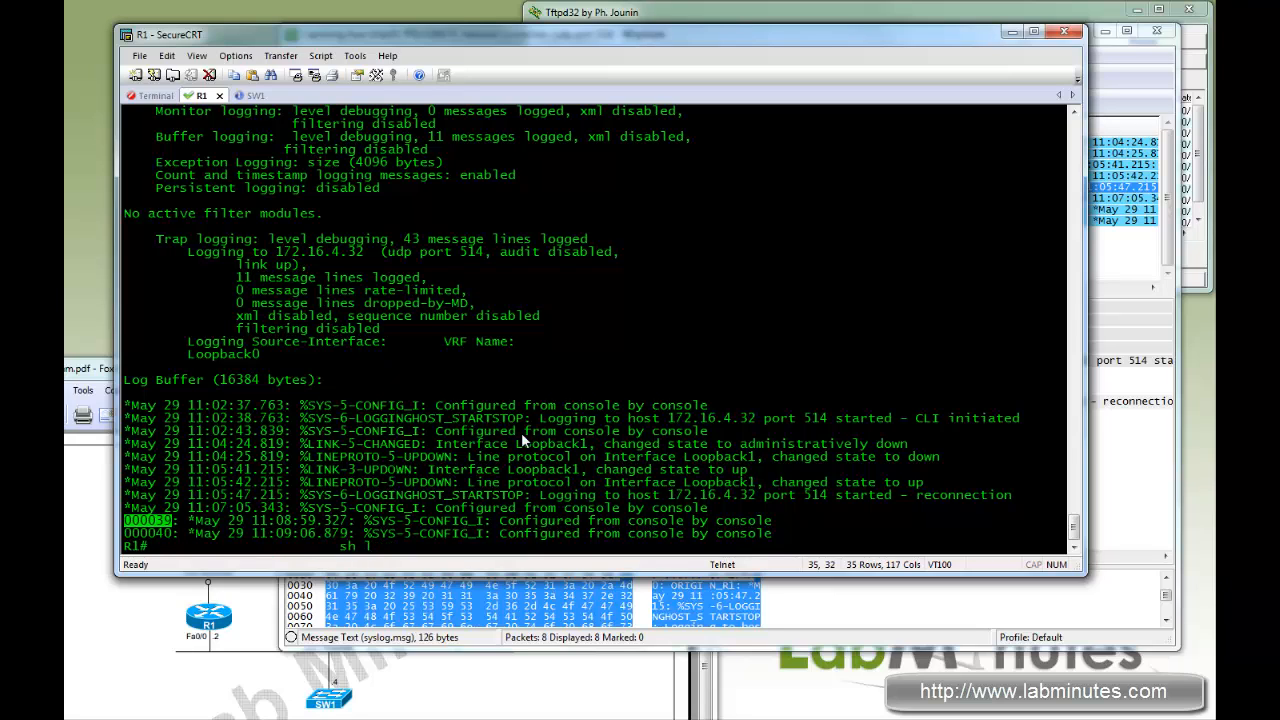